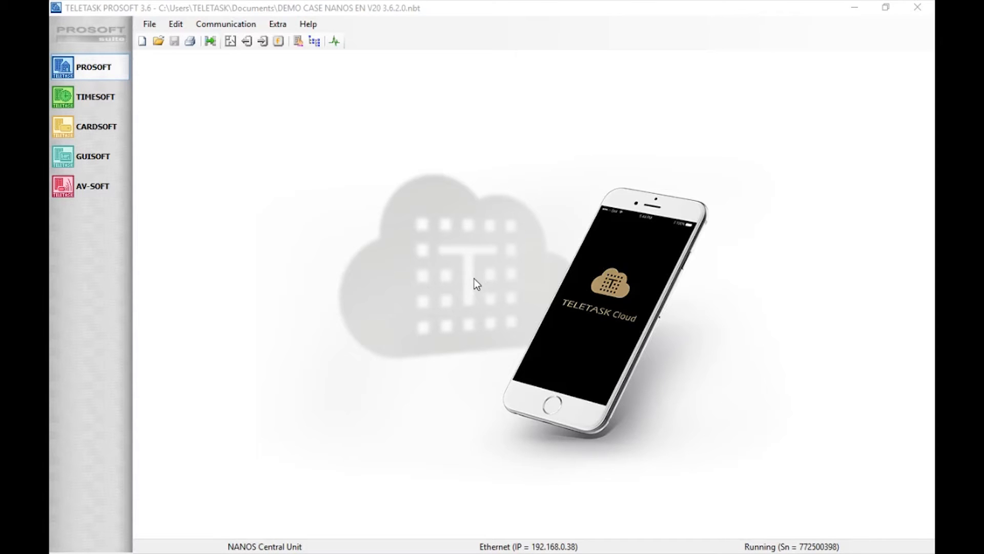
mouse_move(462, 286)
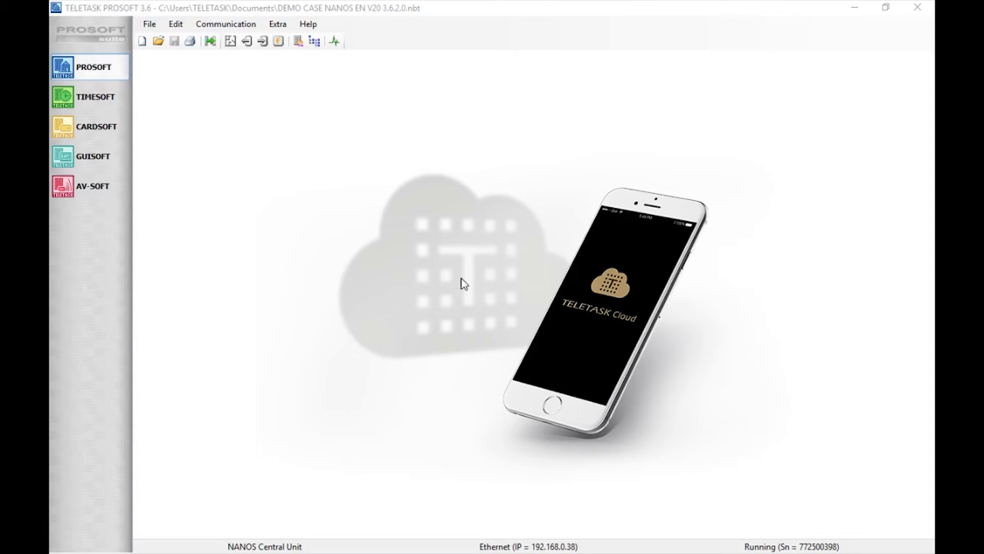
mouse_move(434, 314)
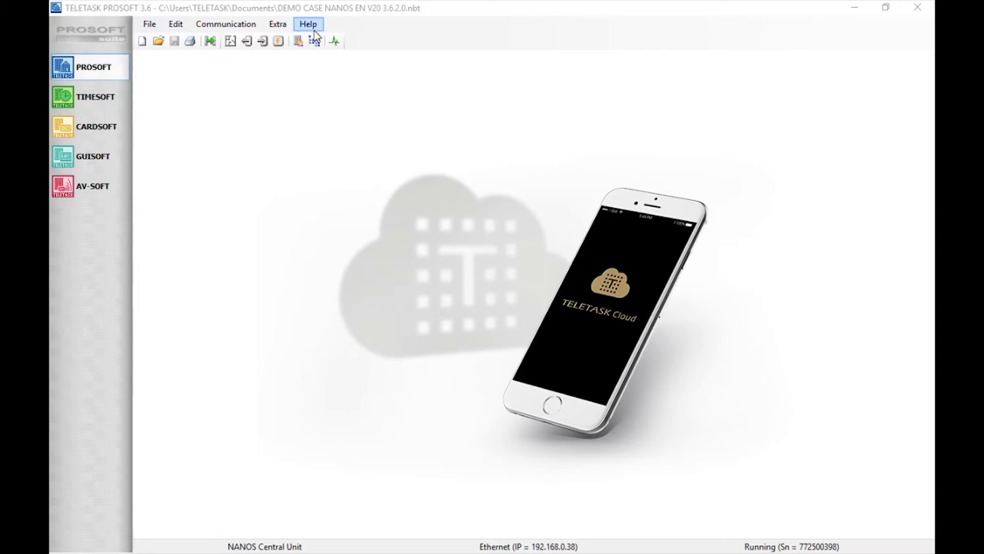
mouse_move(323, 80)
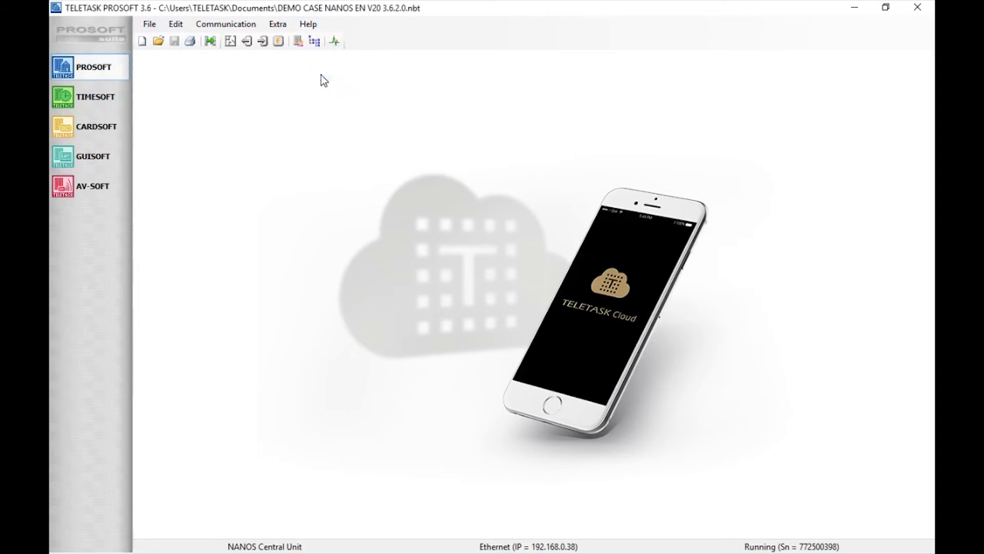
- Check the program version, then reach the TELETASK Cloud login via Communication > Cloud
click(308, 24)
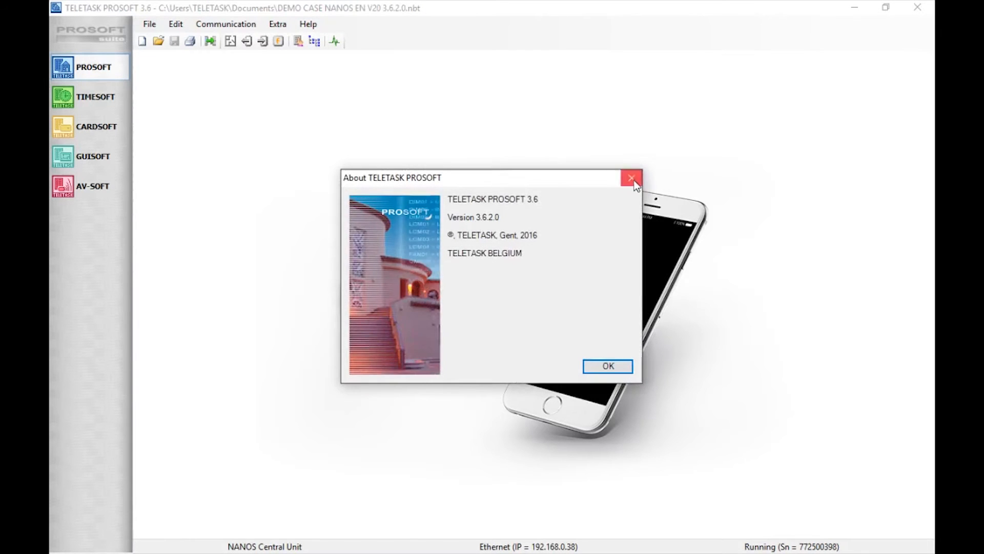
click(630, 179)
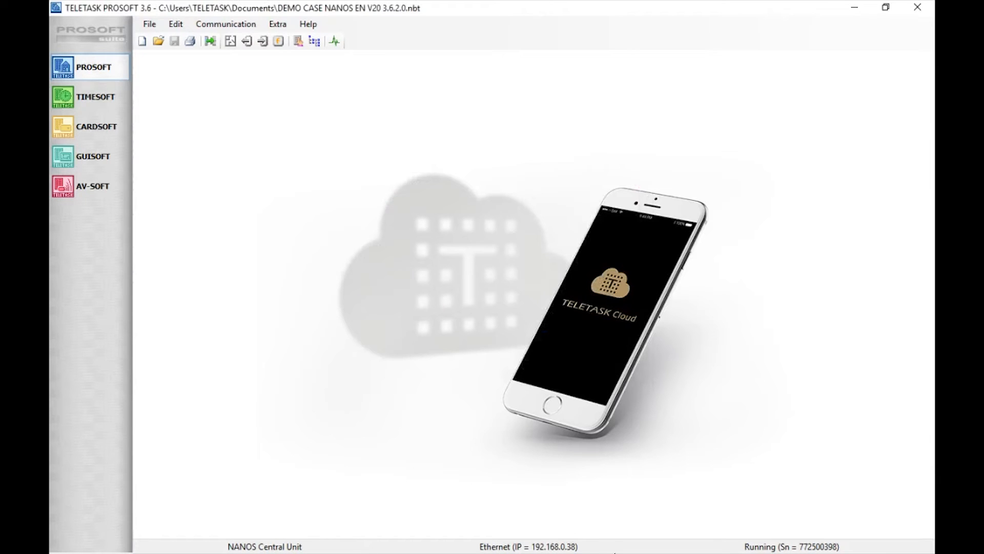
click(226, 25)
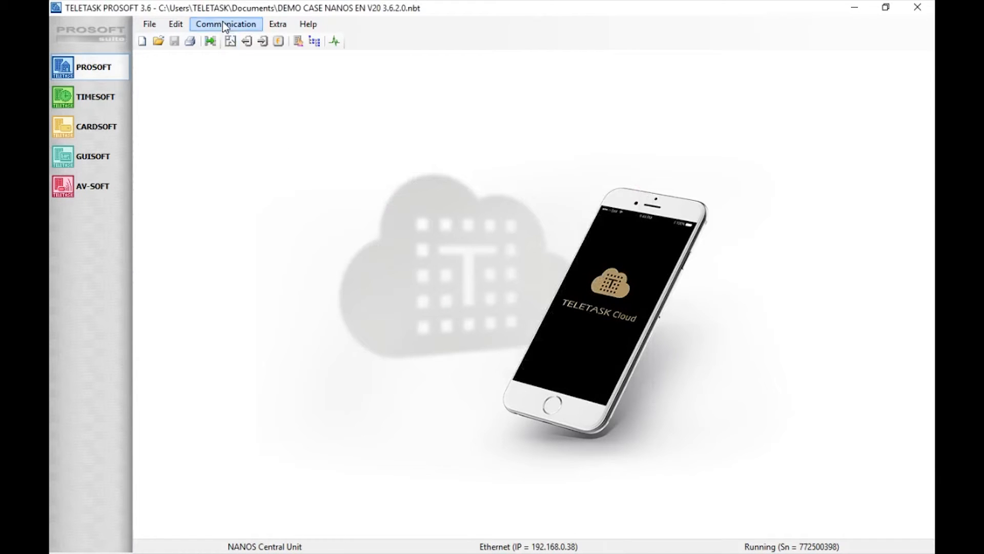
click(226, 24)
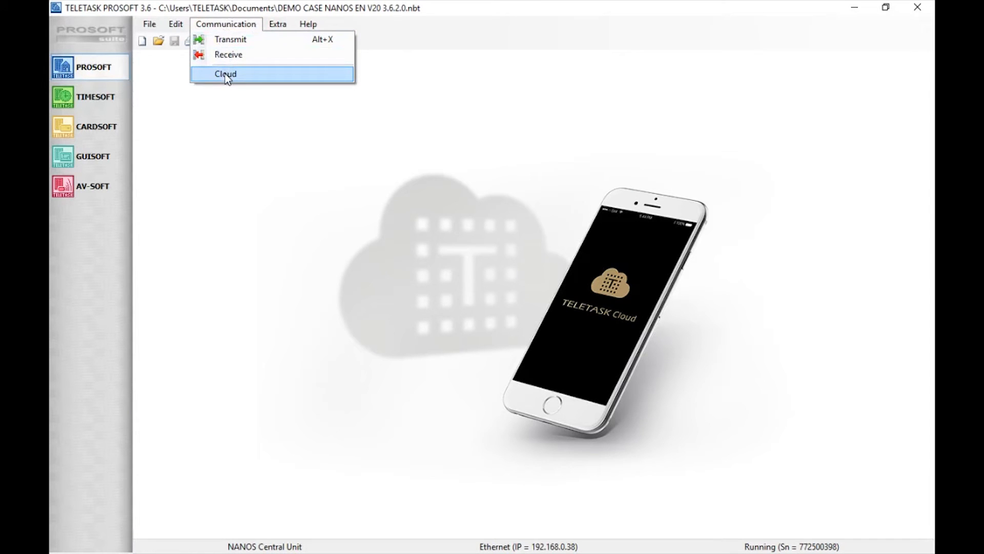
click(225, 74)
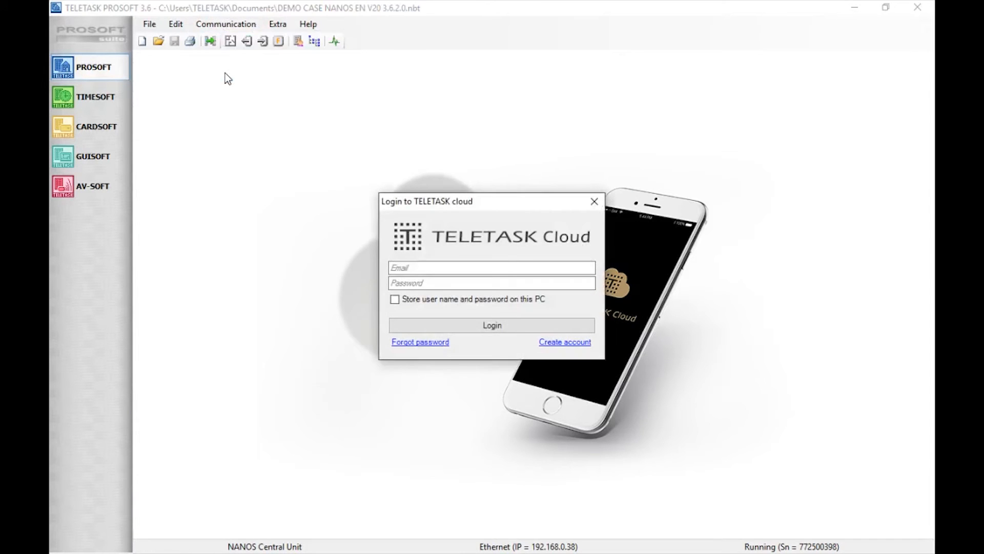
mouse_move(359, 193)
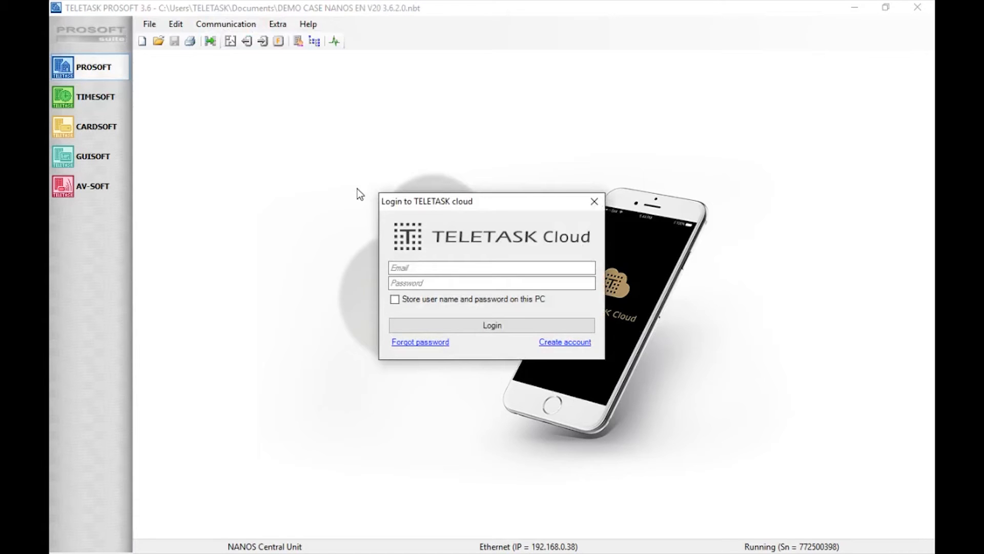
mouse_move(373, 170)
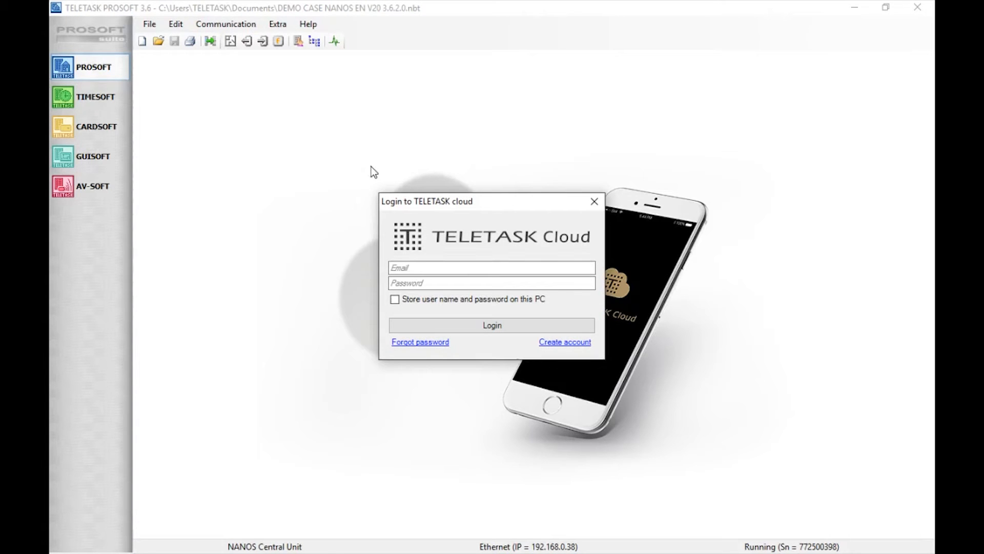
mouse_move(555, 246)
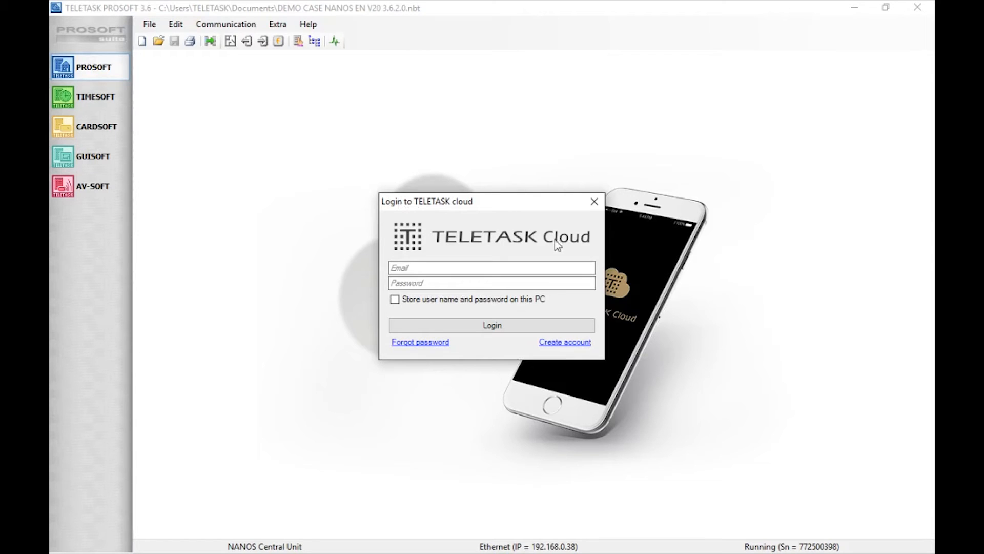
mouse_move(573, 347)
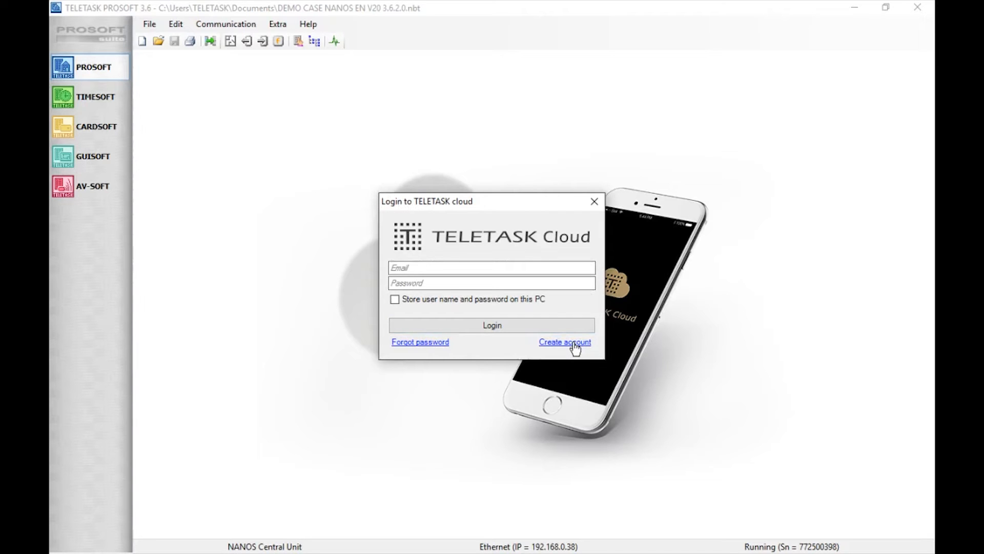
mouse_move(571, 344)
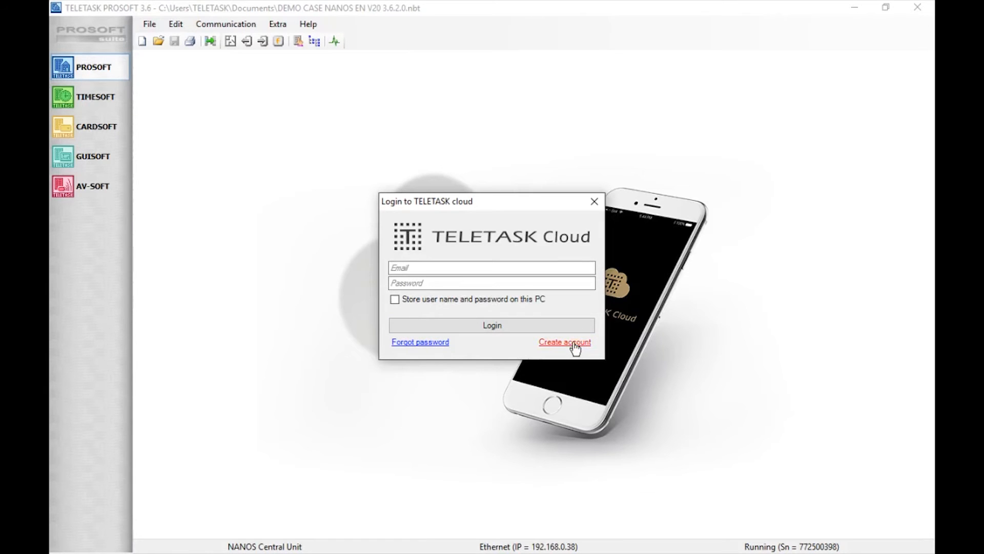
click(565, 342)
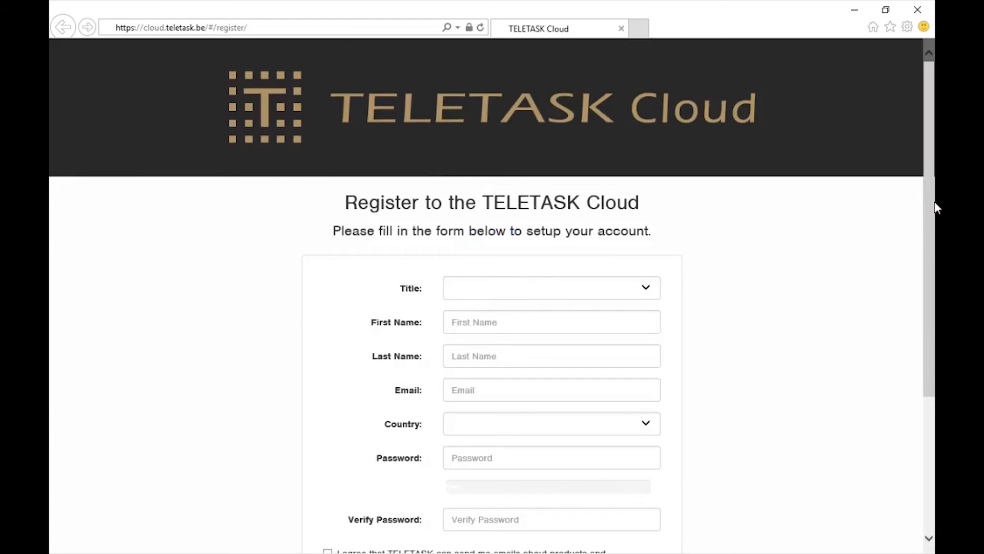
click(551, 287)
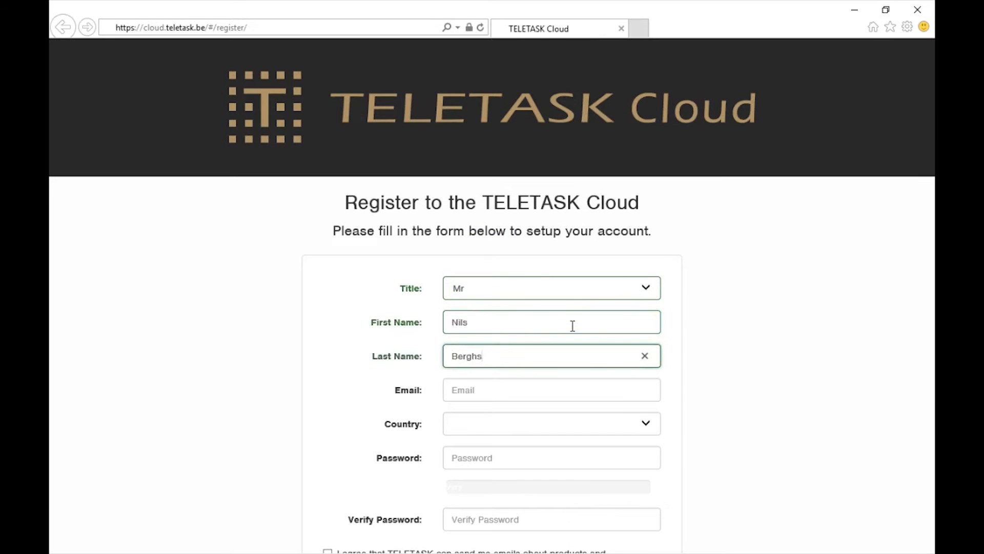
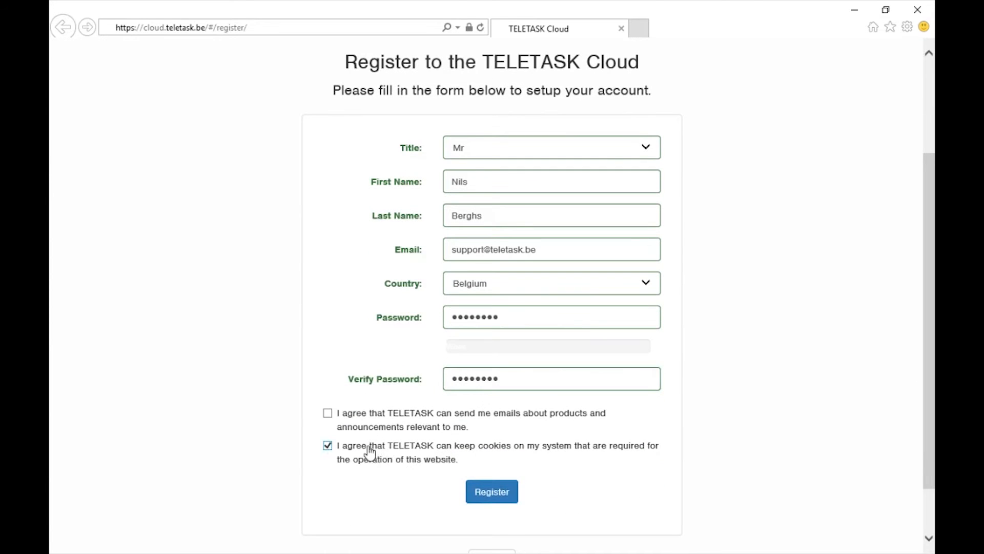
click(492, 492)
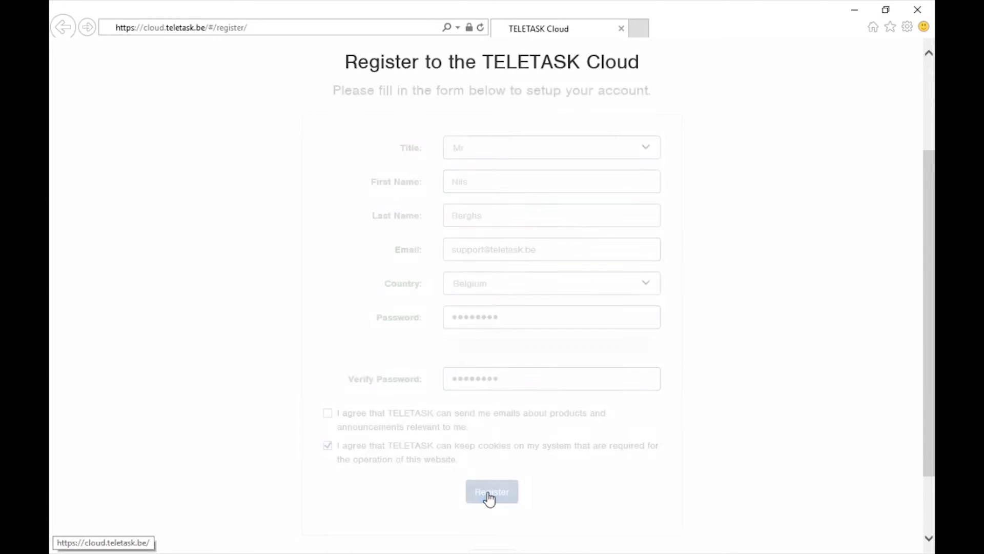
click(491, 492)
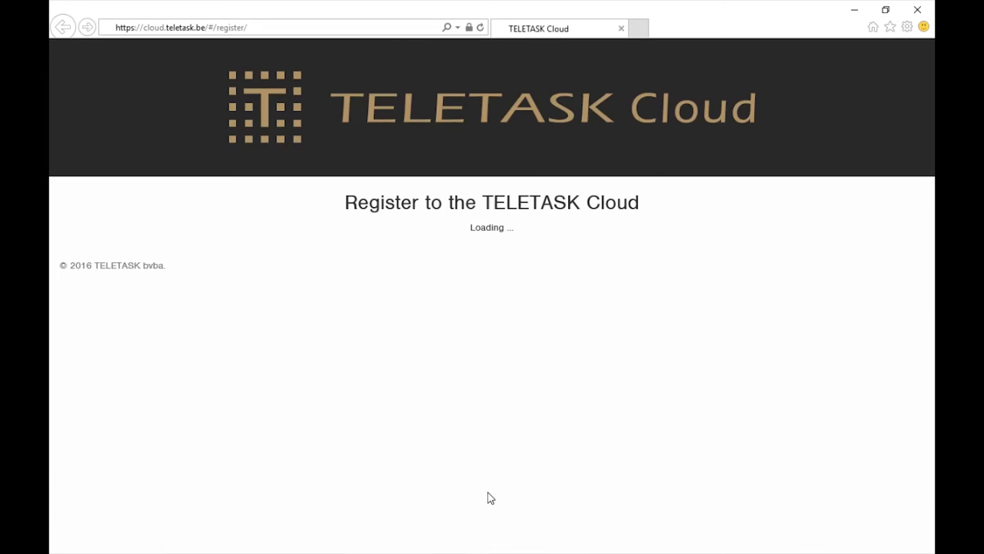
mouse_move(493, 484)
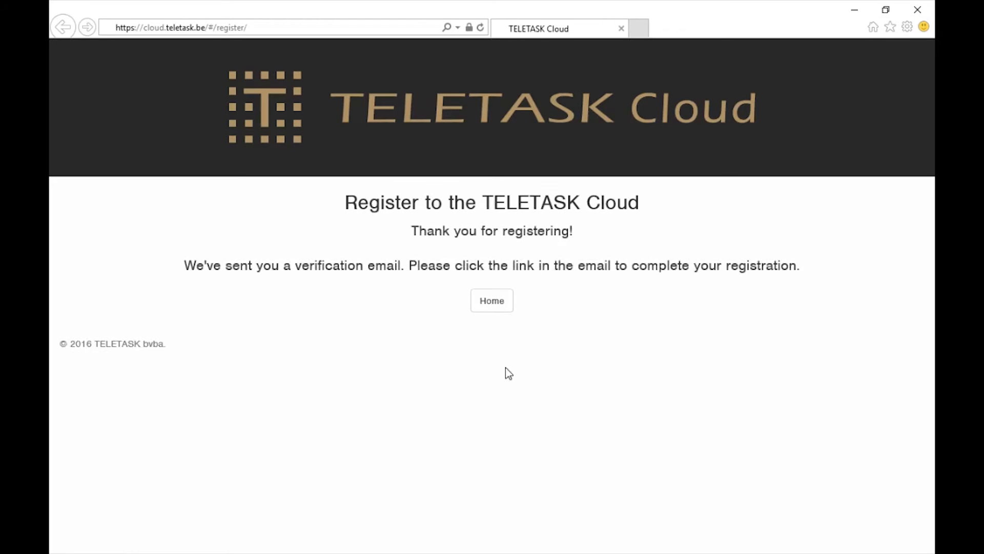
mouse_move(379, 295)
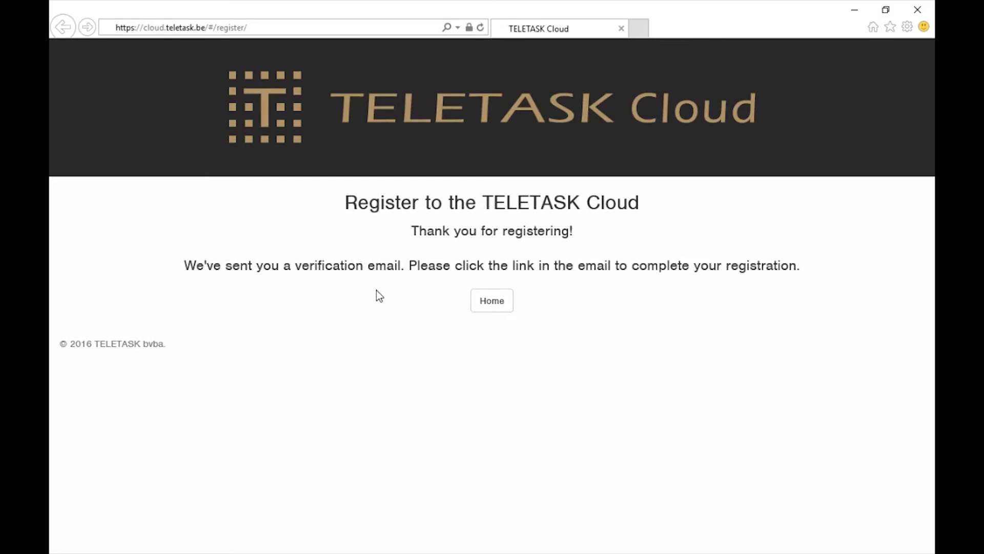
mouse_move(431, 283)
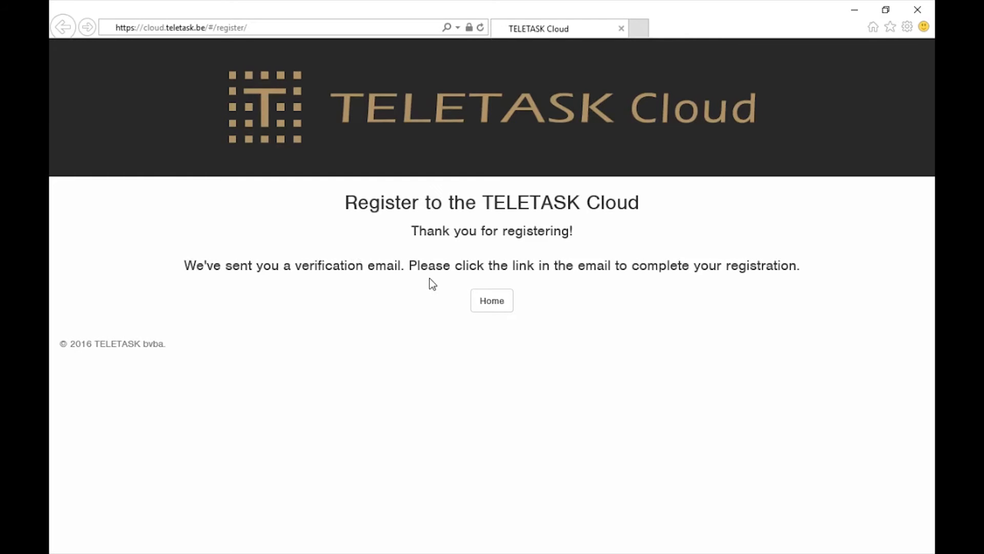
mouse_move(232, 402)
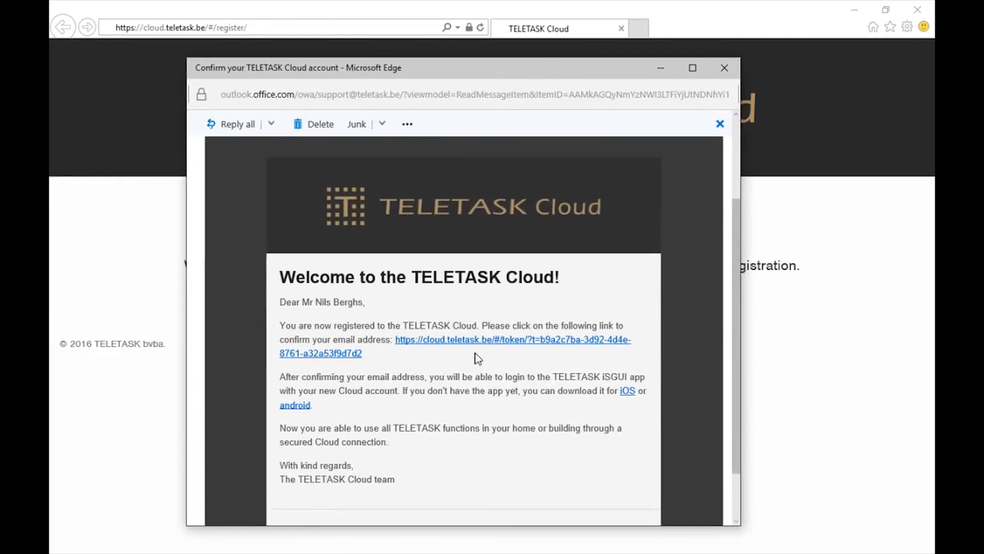
mouse_move(474, 345)
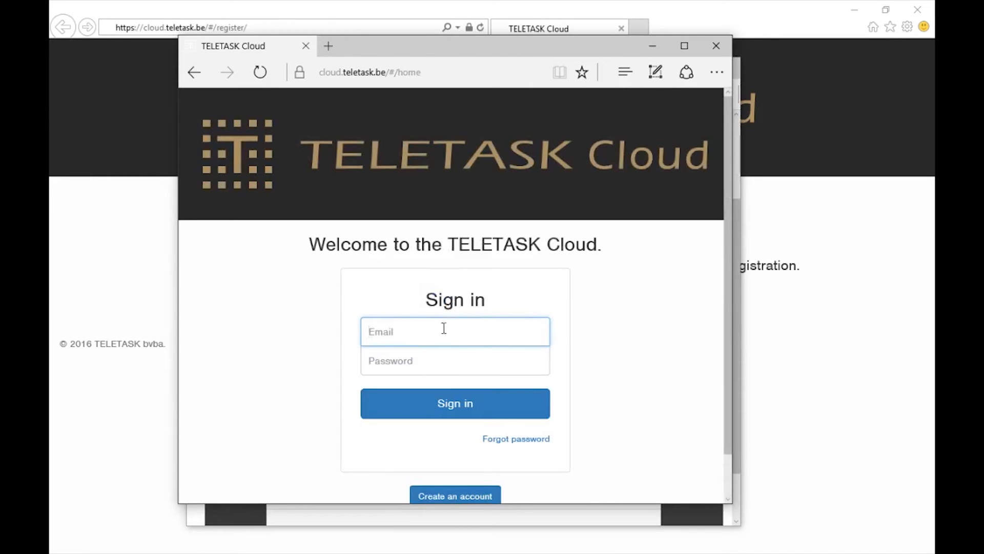
mouse_move(439, 323)
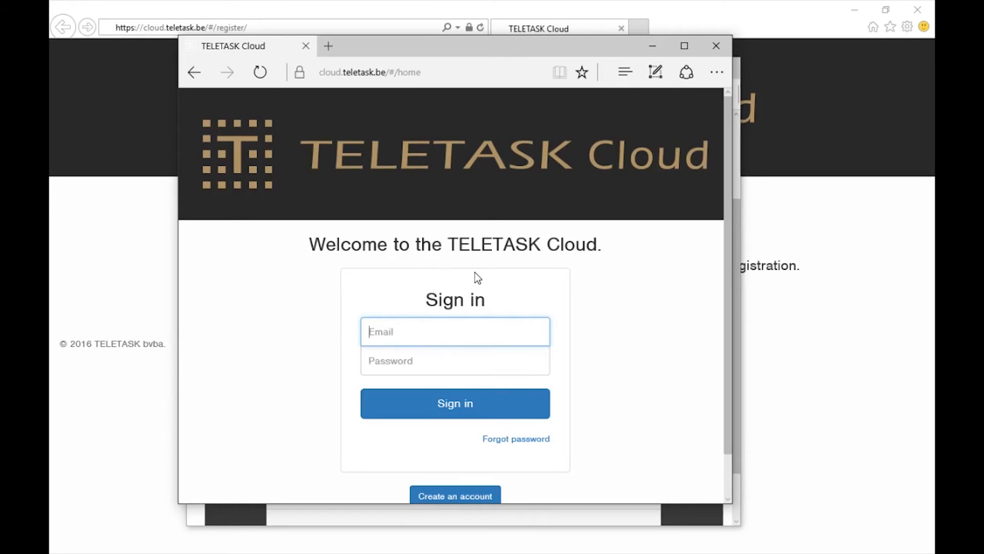
mouse_move(713, 44)
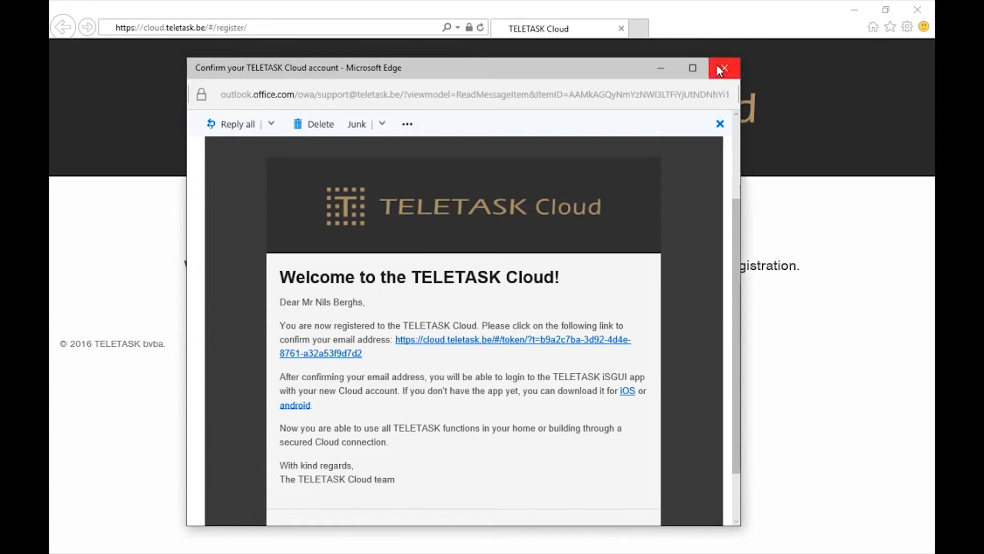
- Log in to TELETASK Cloud with the support integrator email and its password
click(724, 68)
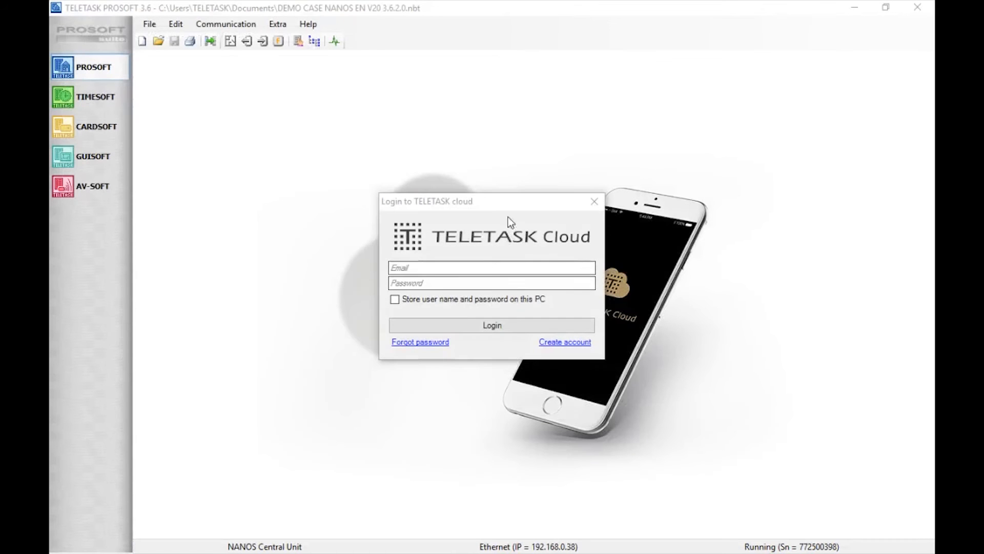
click(493, 268)
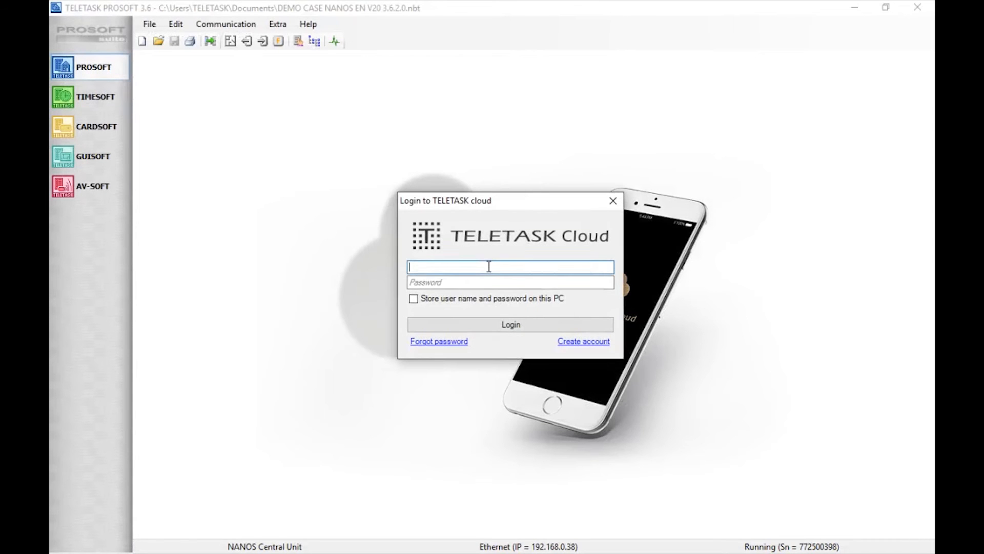
text(d)
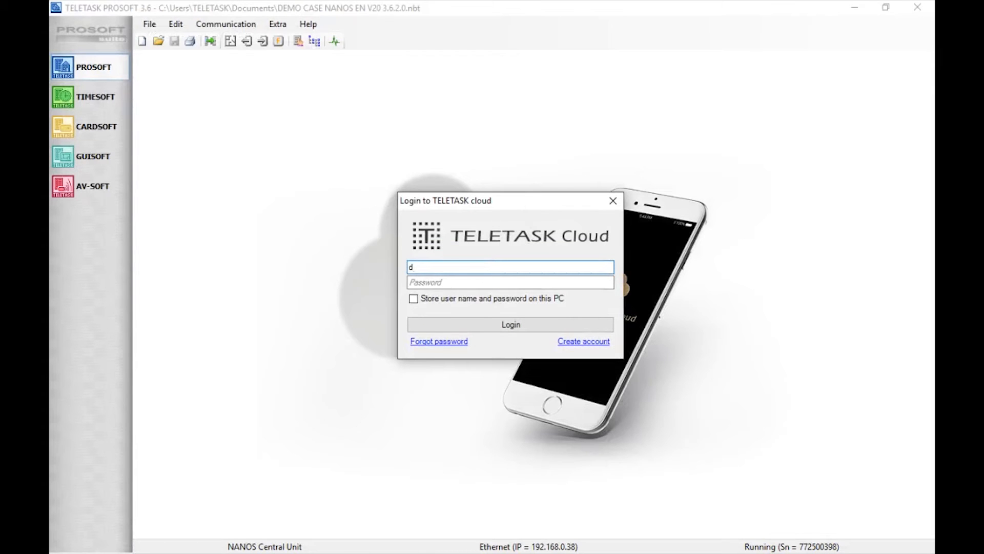
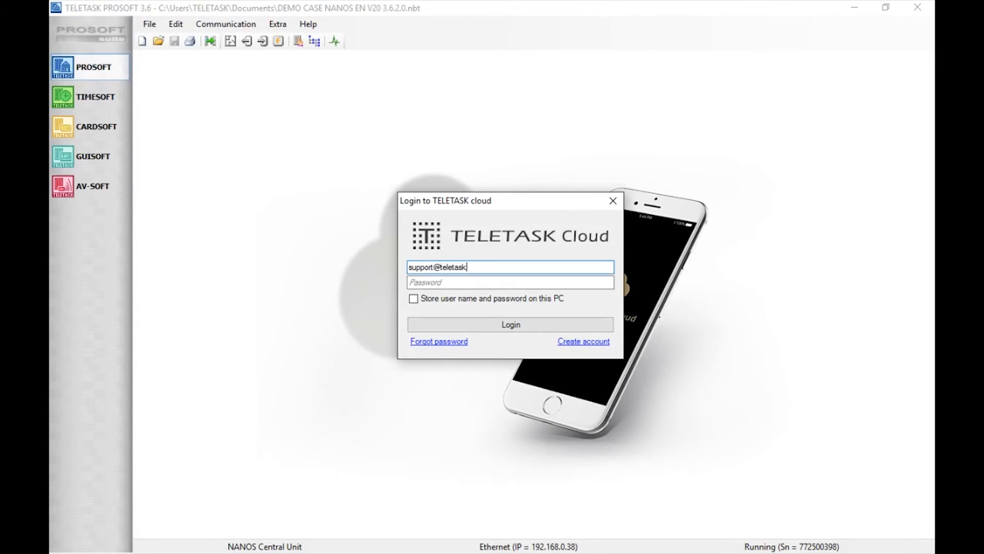
text(••••••••)
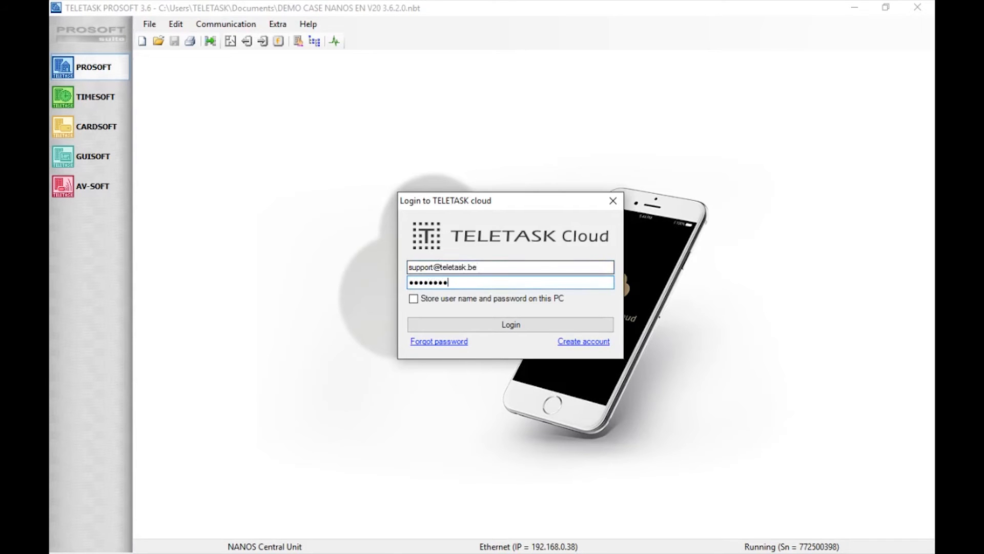
click(511, 324)
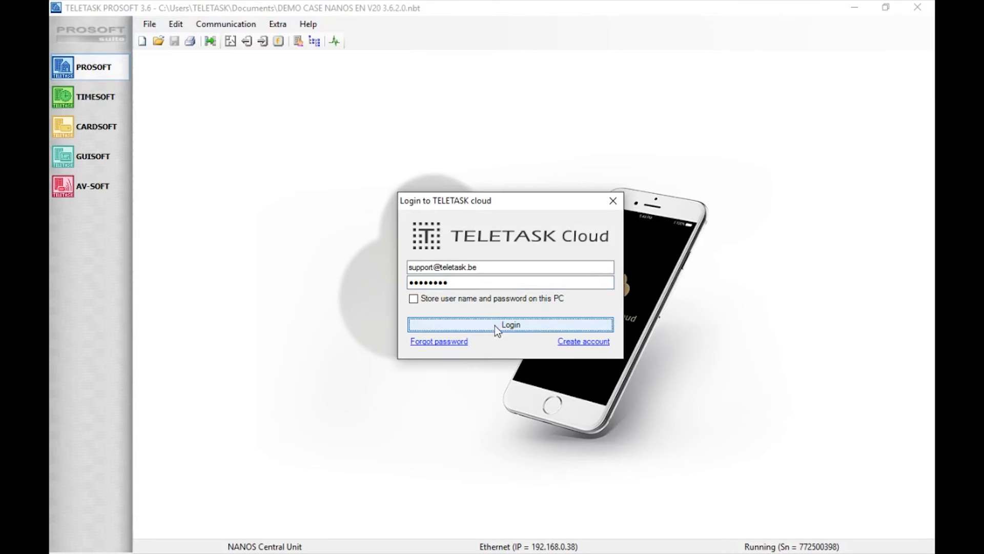
click(510, 323)
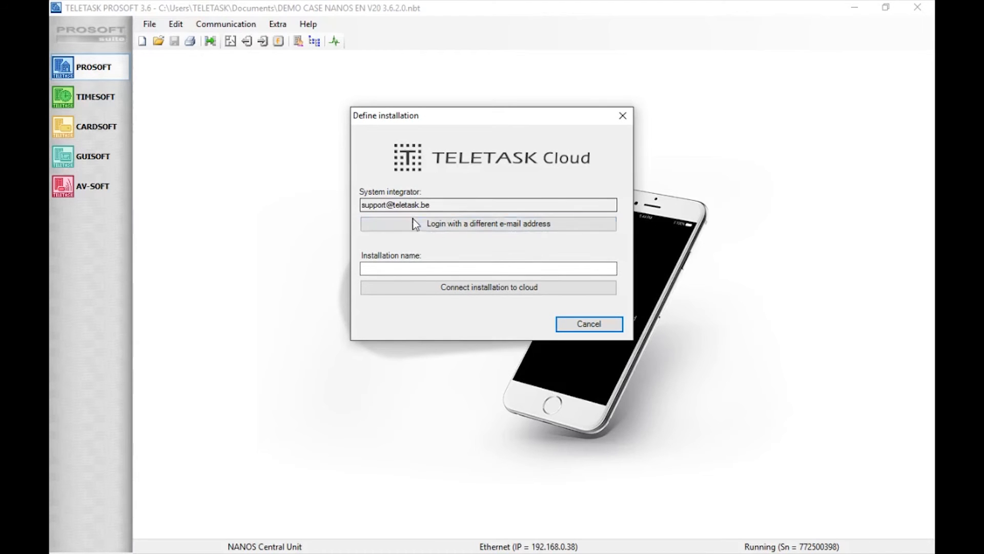
- Name the installation 'Demo case' and connect it to the cloud
click(488, 268)
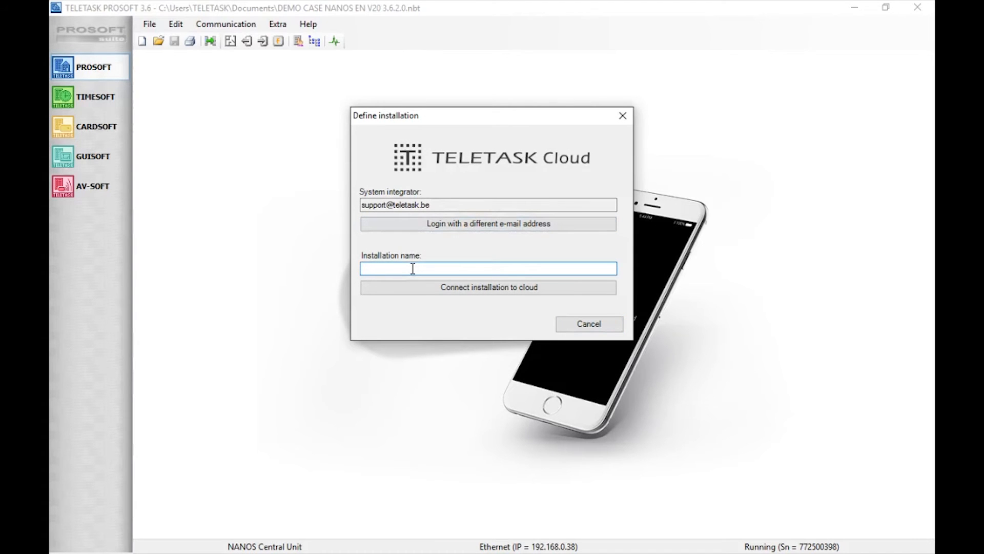
text(D)
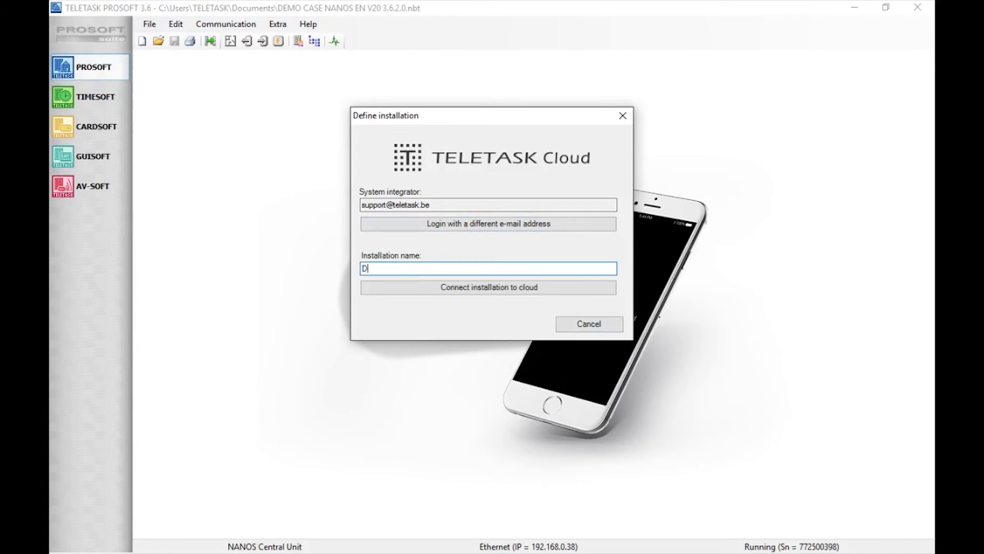
text(emo case)
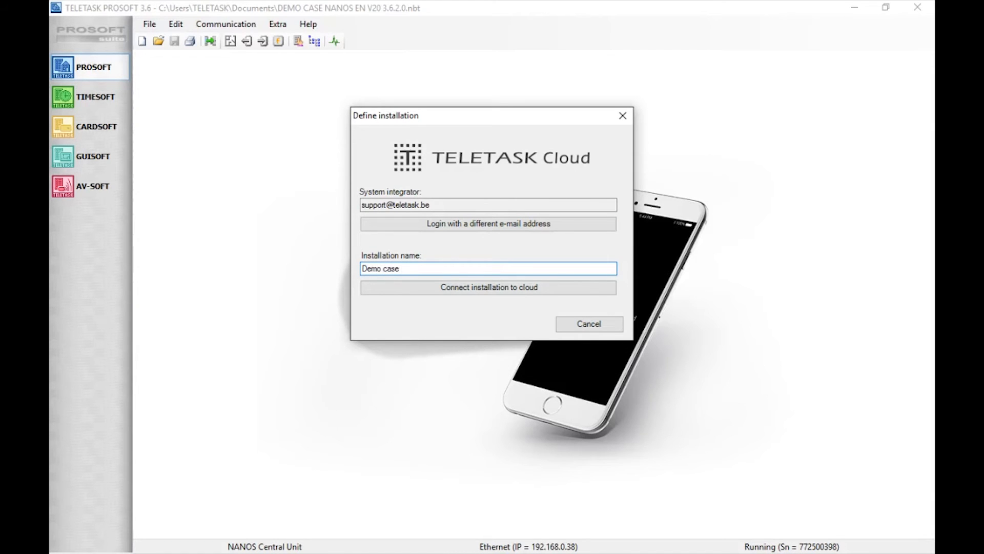
click(486, 287)
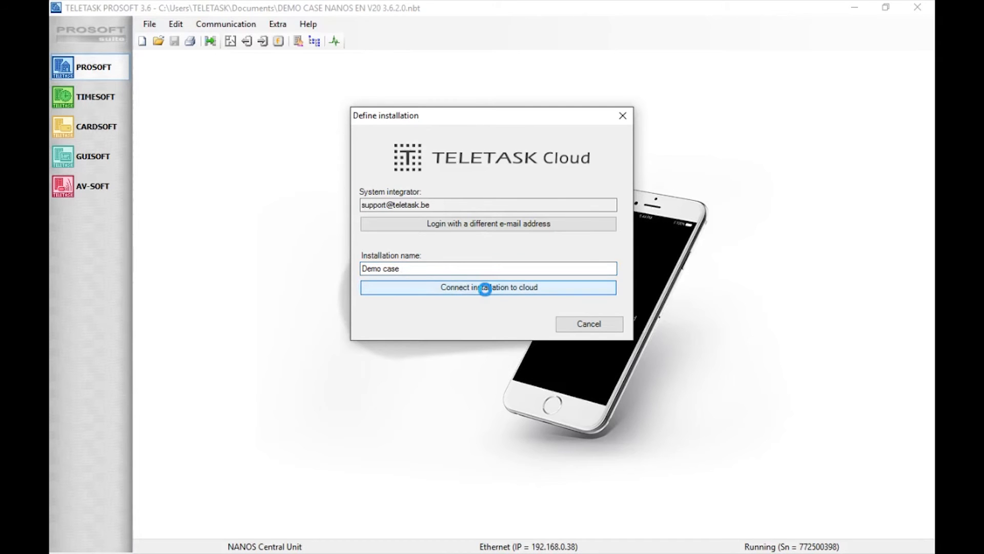
click(485, 287)
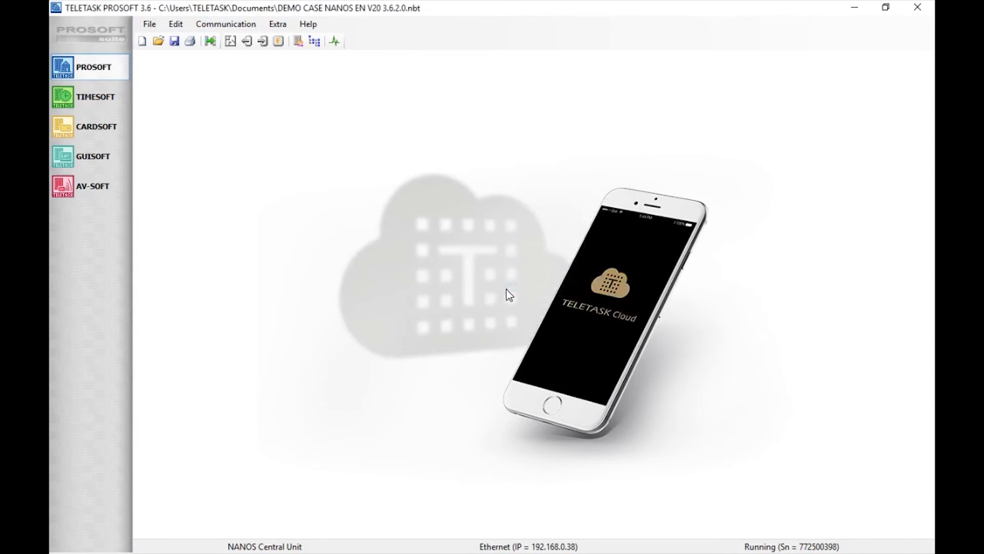
mouse_move(492, 287)
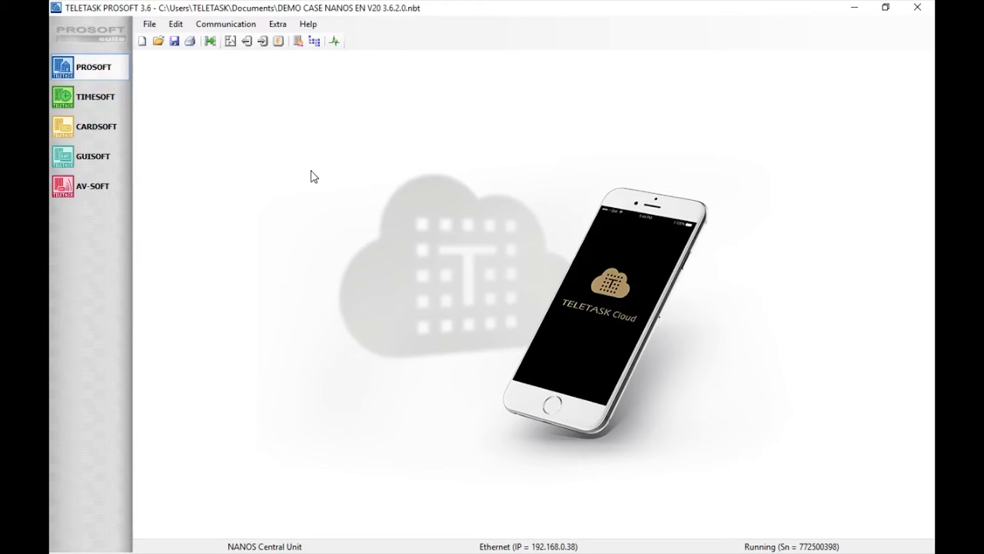
mouse_move(283, 108)
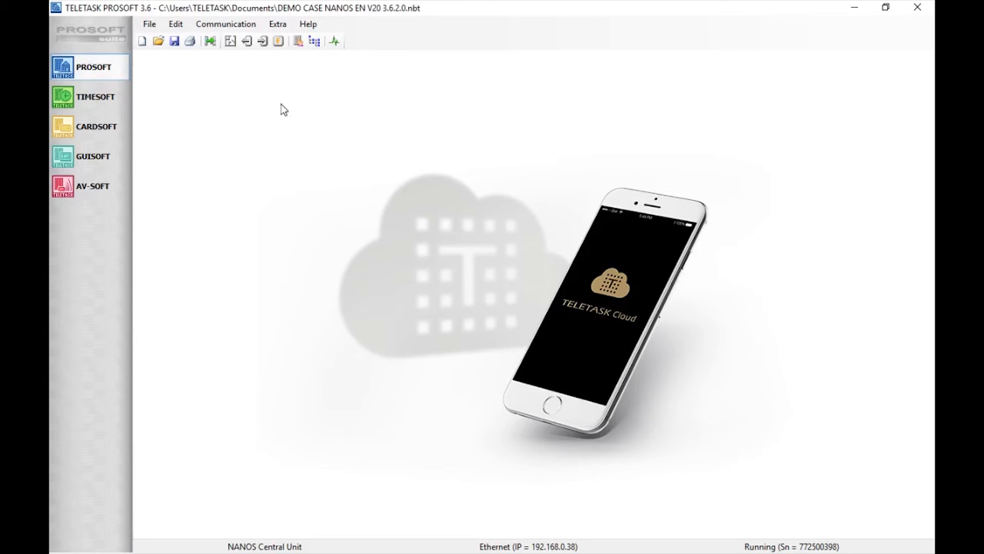
- Show the Extra menu with options, licenses, users and settings, and diagnostics
click(278, 24)
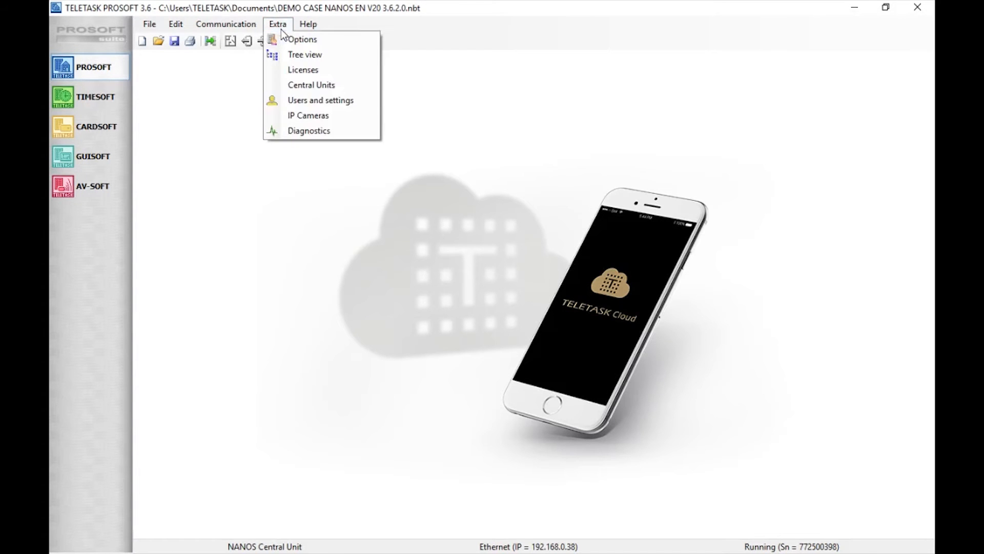
click(320, 100)
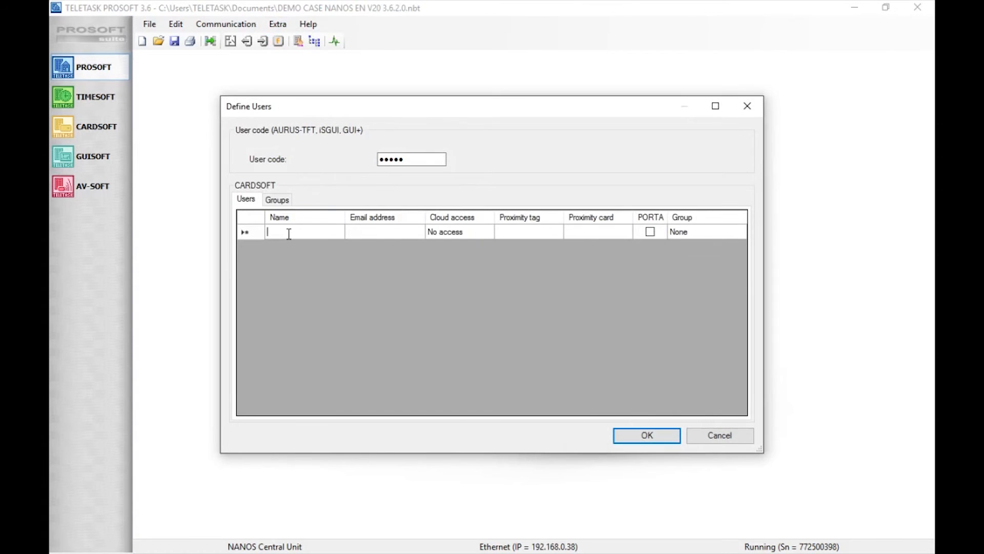
text(T)
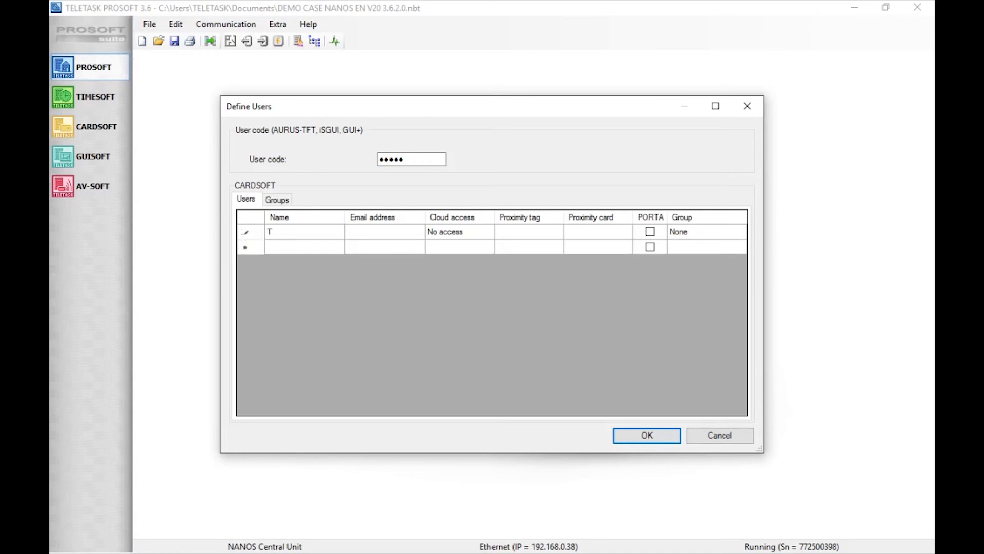
text(ony)
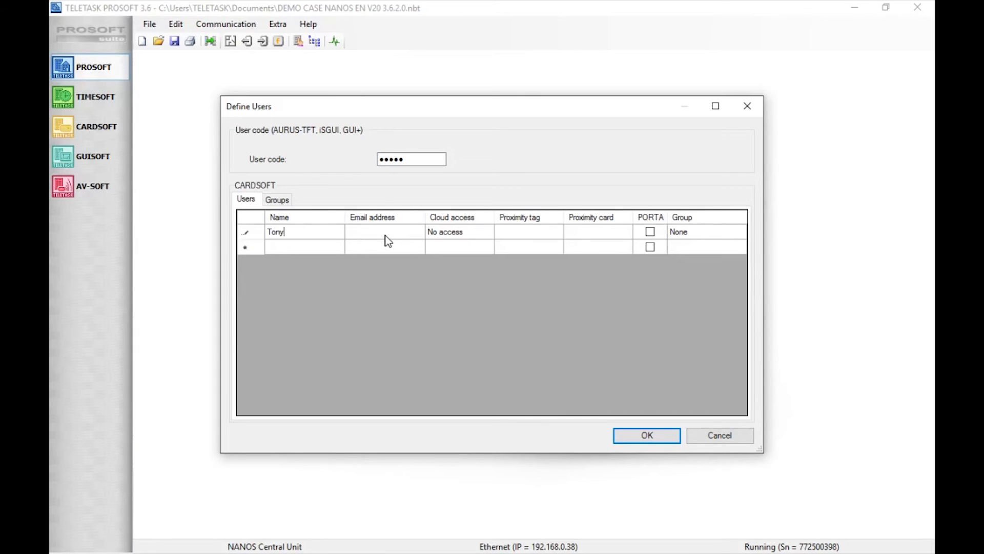
click(459, 232)
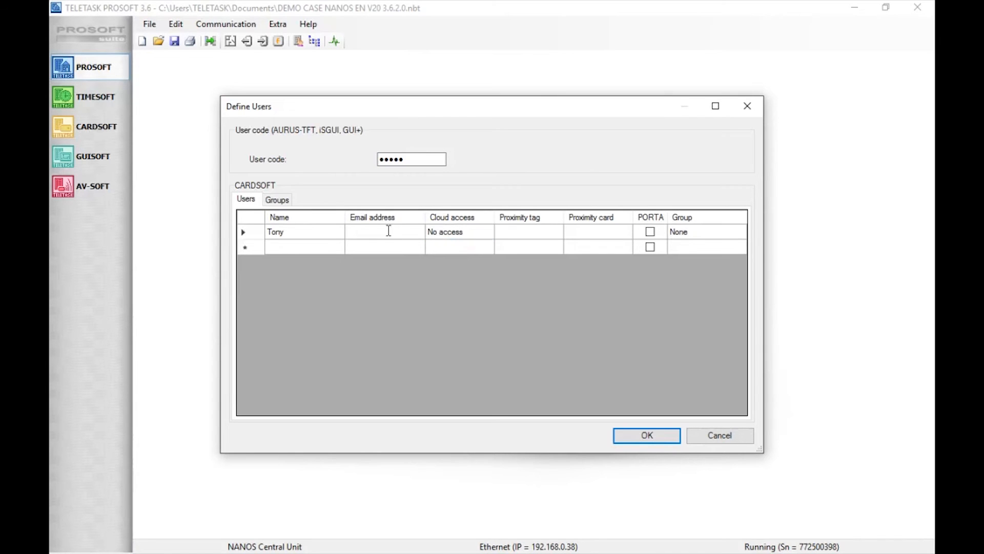
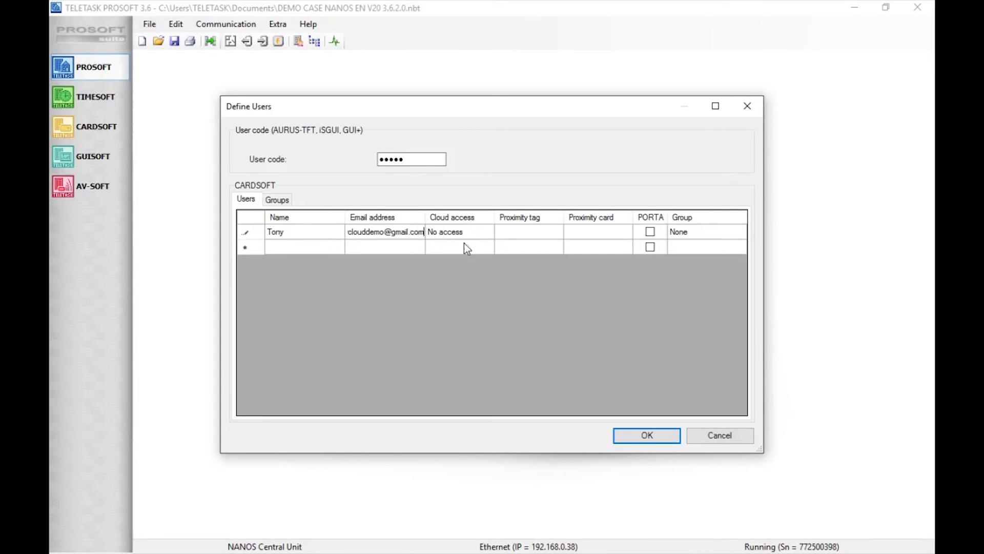
click(459, 231)
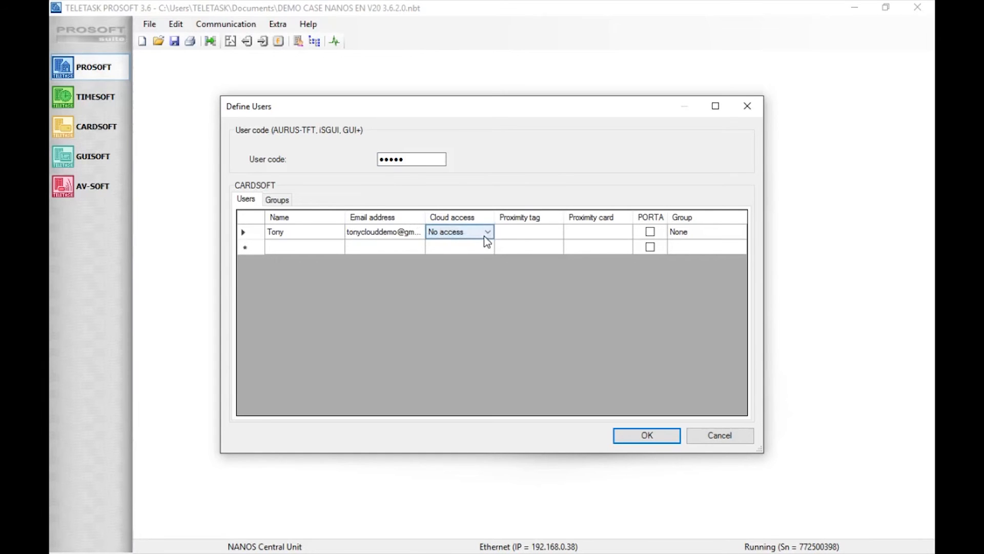
click(487, 232)
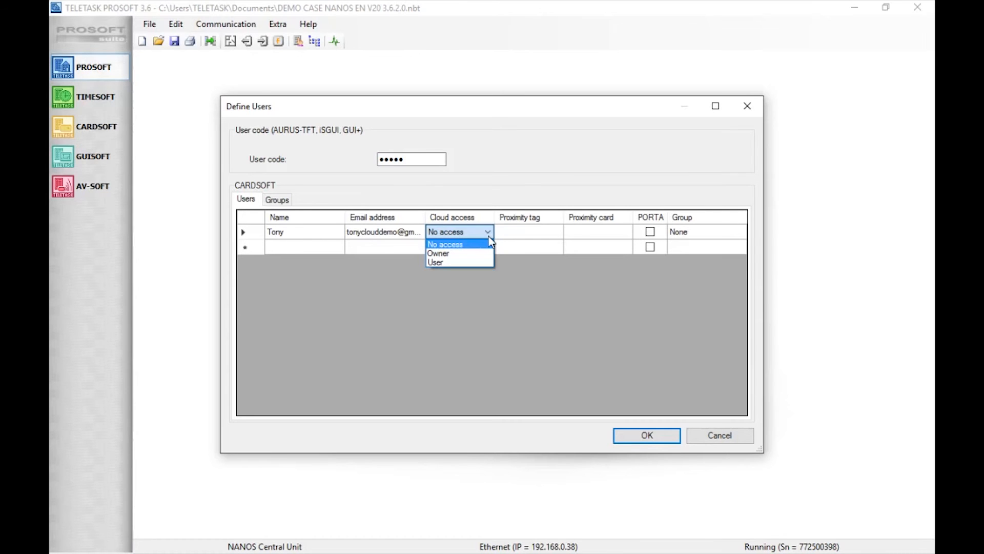
mouse_move(490, 247)
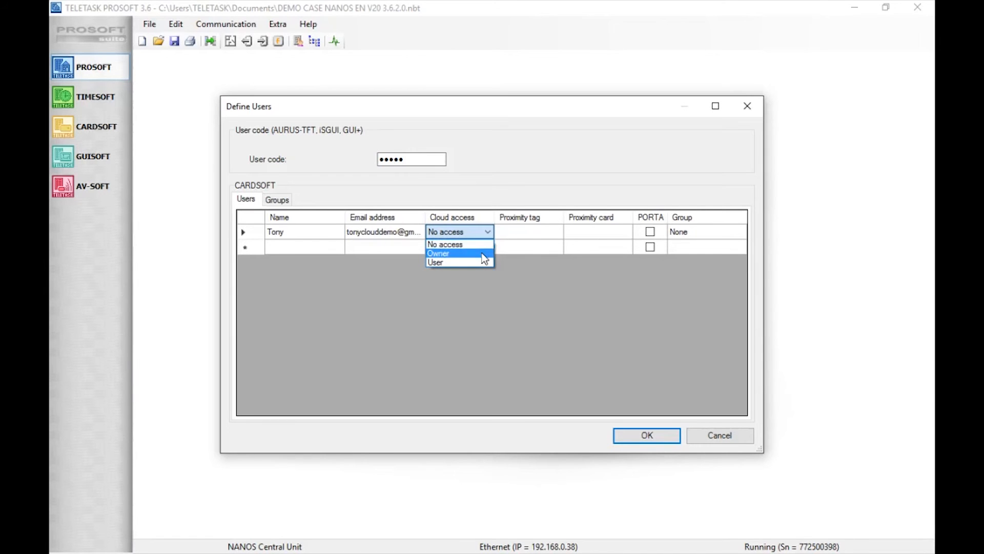
click(438, 254)
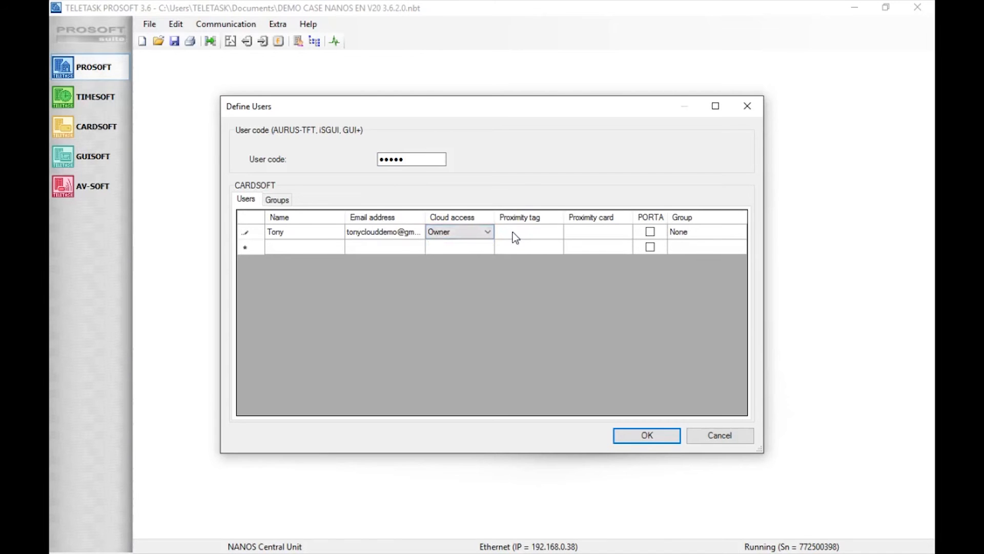
click(513, 232)
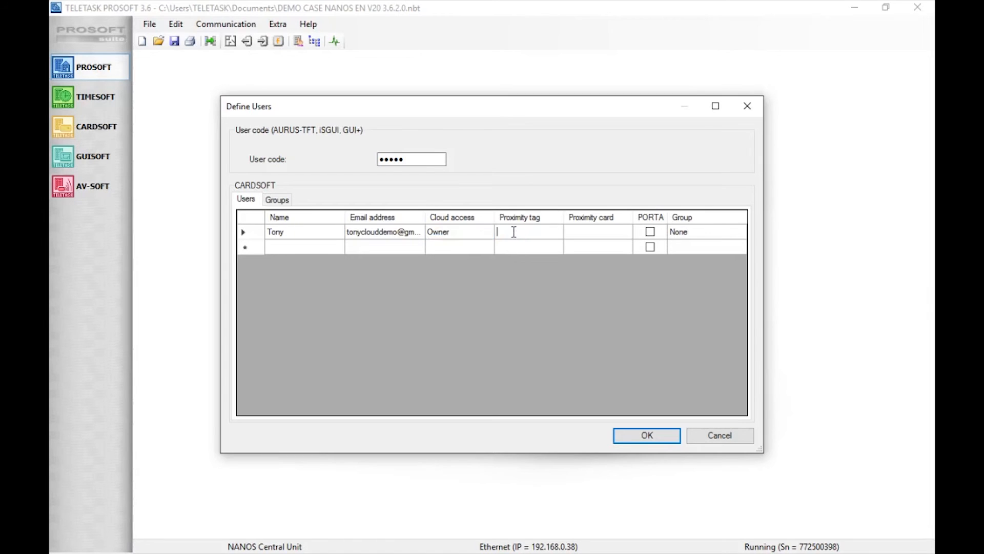
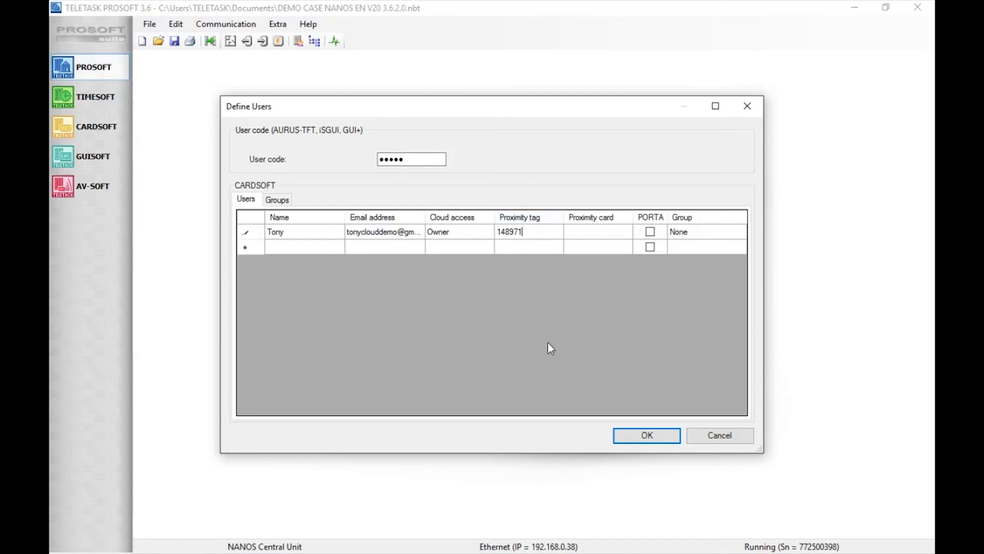
mouse_move(425, 250)
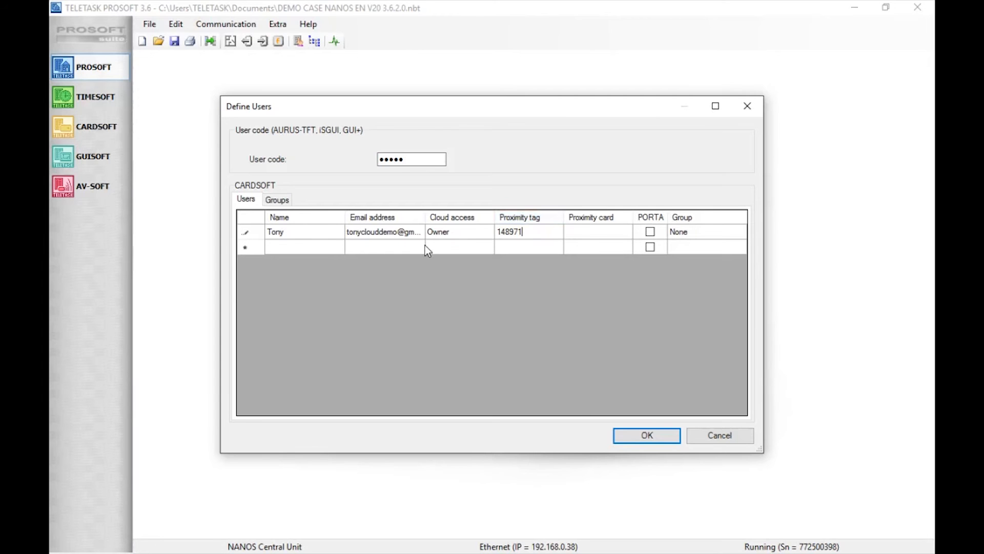
mouse_move(435, 261)
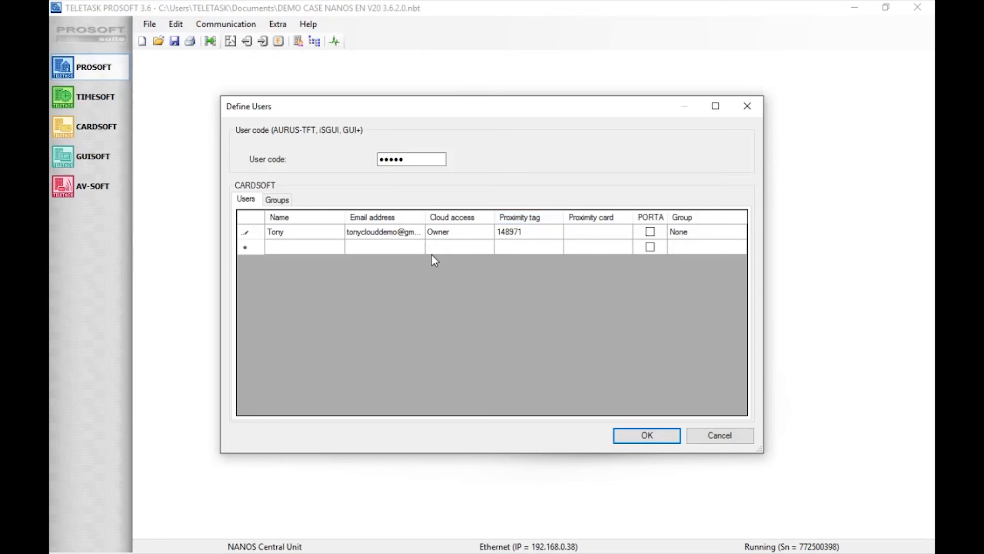
mouse_move(439, 256)
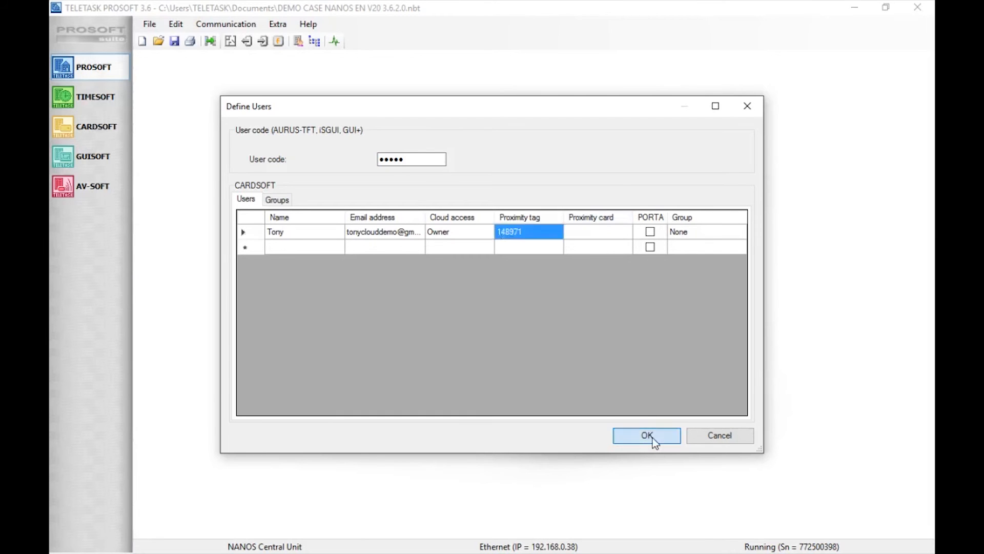
click(645, 434)
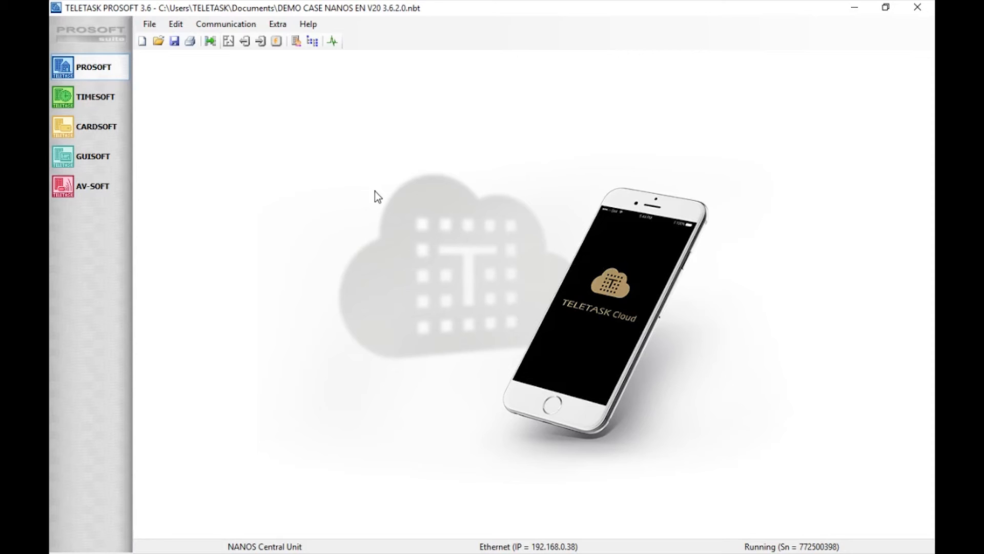
mouse_move(314, 107)
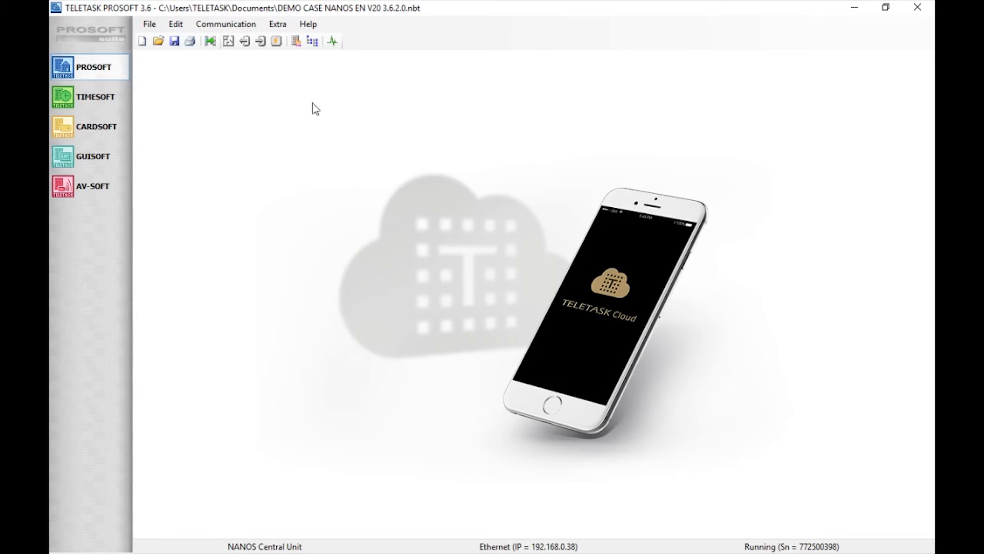
mouse_move(276, 25)
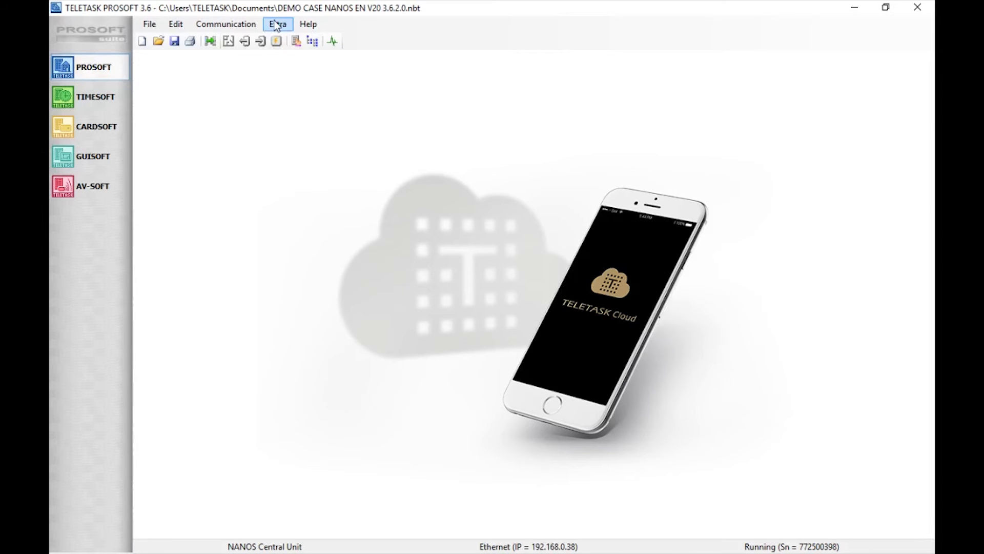
click(277, 24)
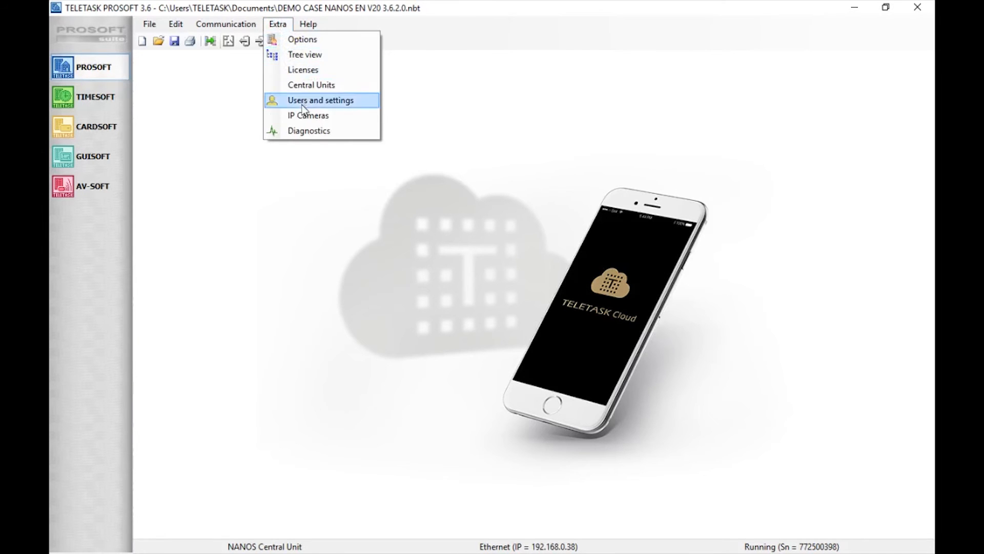
click(308, 115)
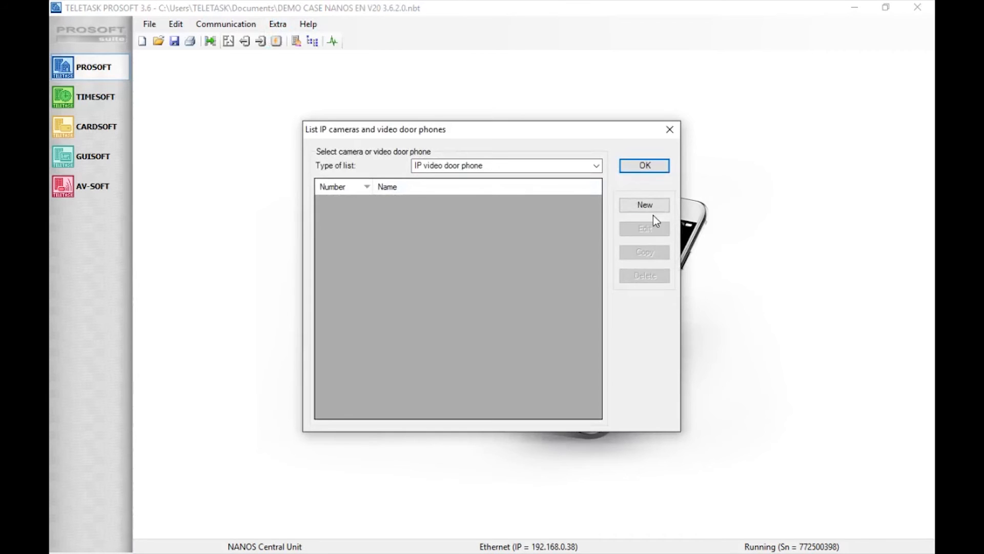
click(643, 204)
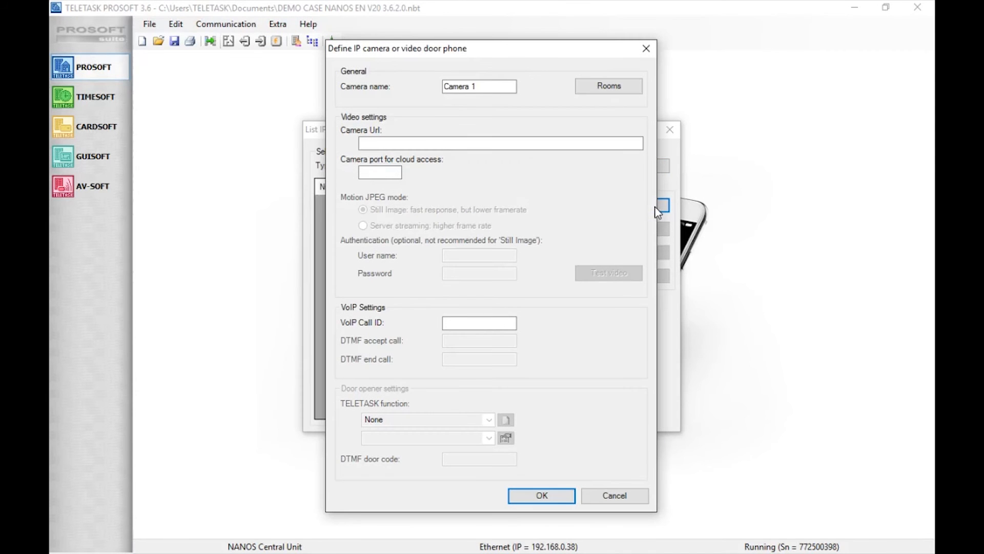
triple_click(478, 87)
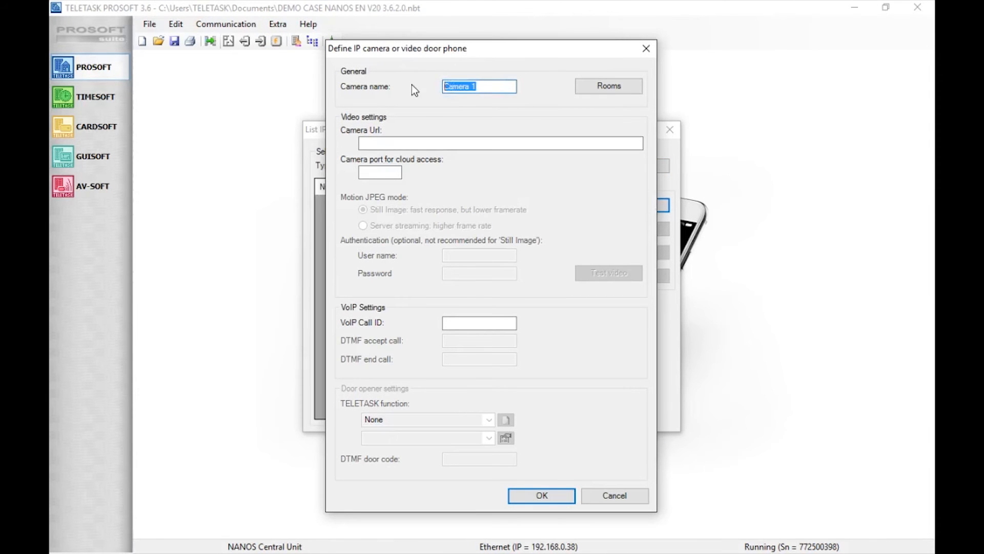
text(Front)
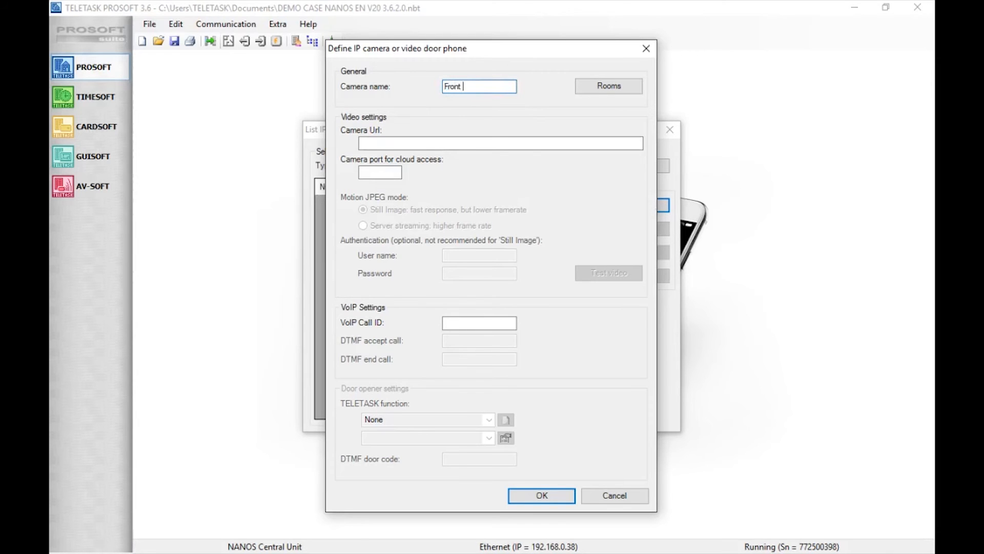
text(door)
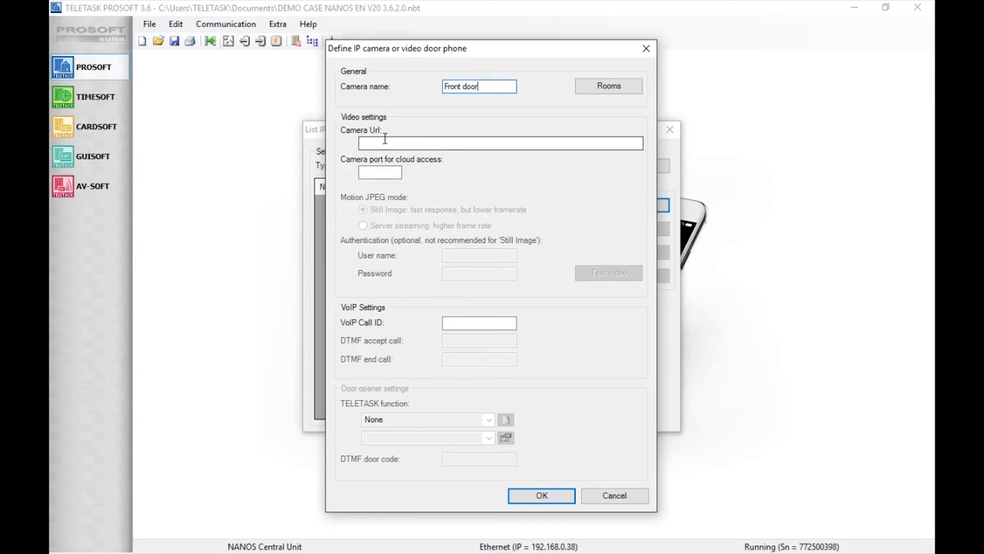
text(http://192.168.0.7/axis-cgi/jpg/image.cgi?resolution=CIF&camera=2)
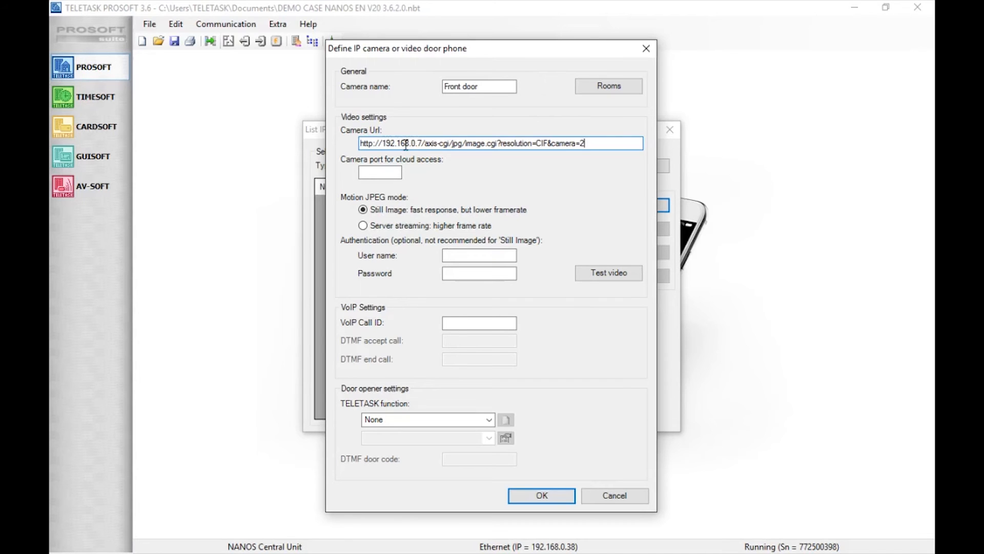
mouse_move(555, 137)
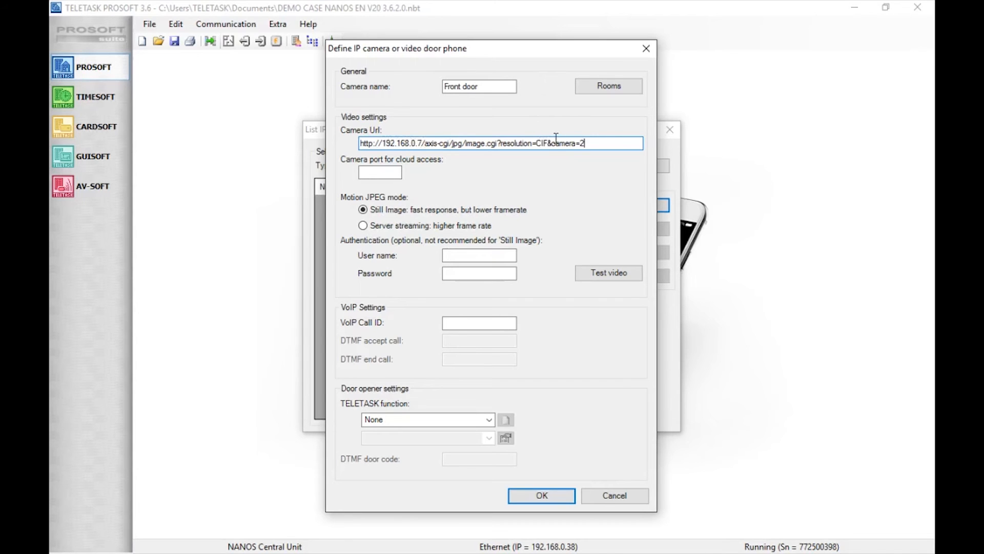
mouse_move(388, 171)
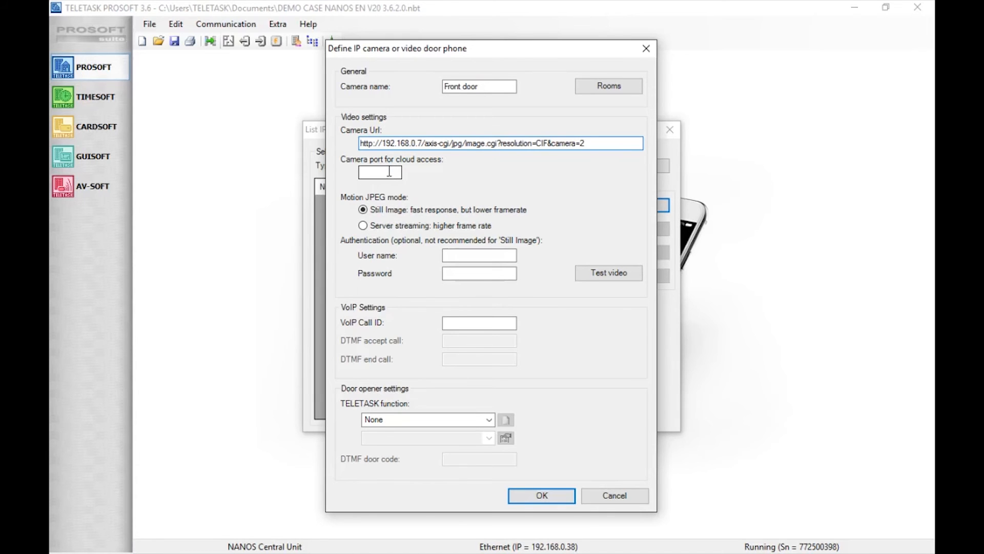
- Give the camera cloud port 10000, Server streaming and user name viewer
text(10000)
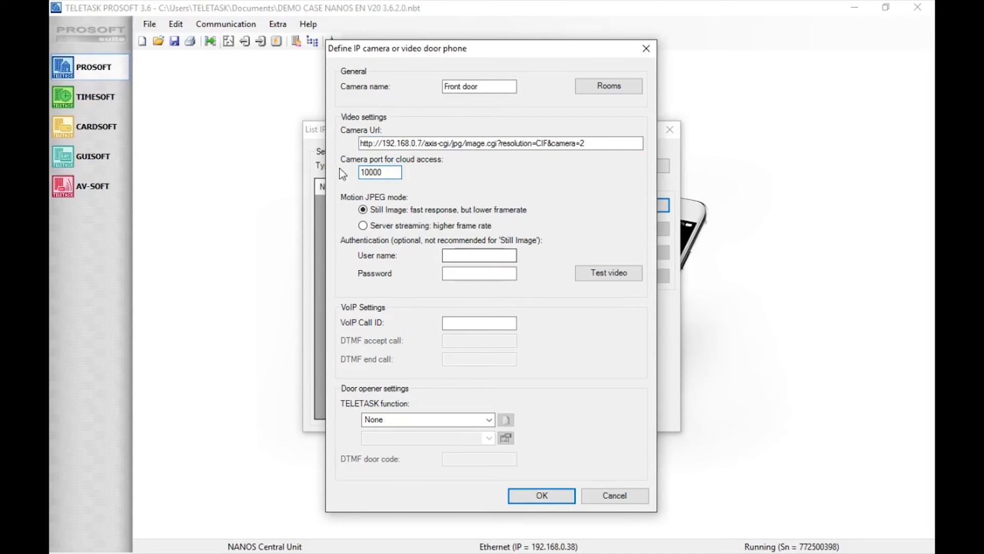
click(363, 226)
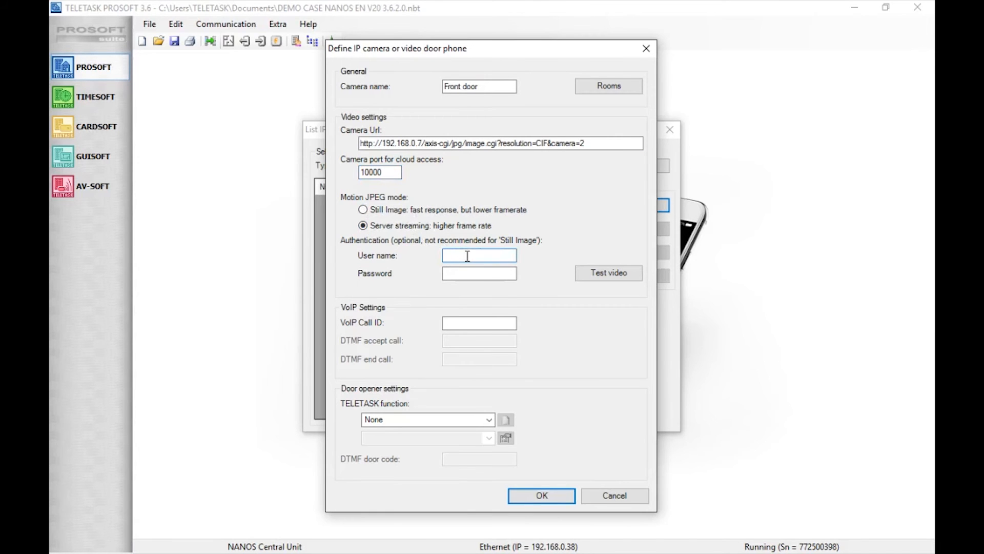
text(viewer)
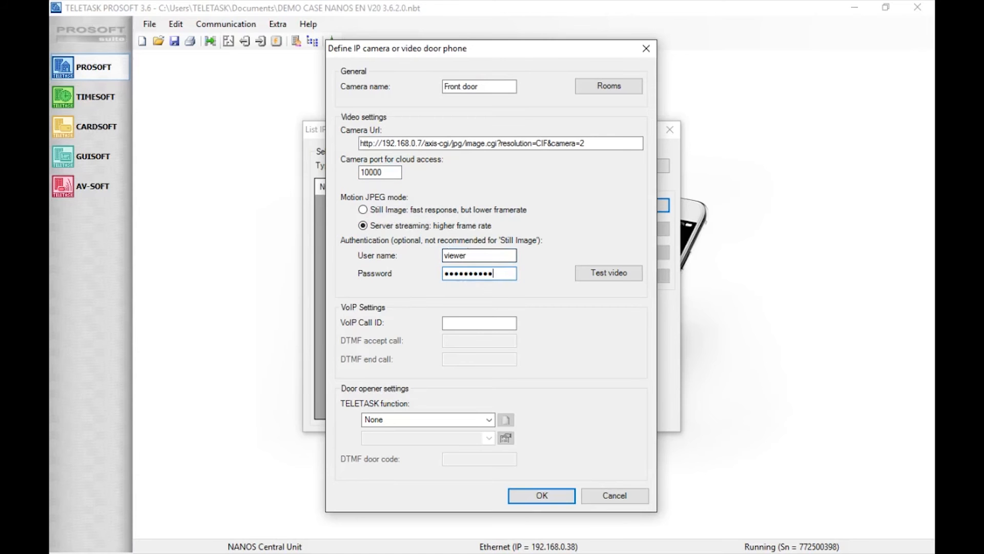
mouse_move(589, 272)
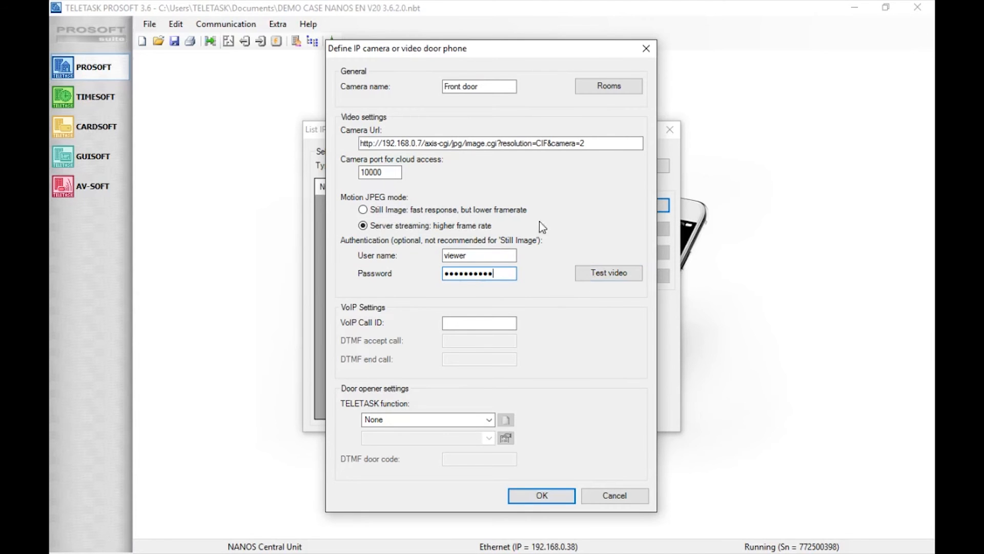
mouse_move(576, 162)
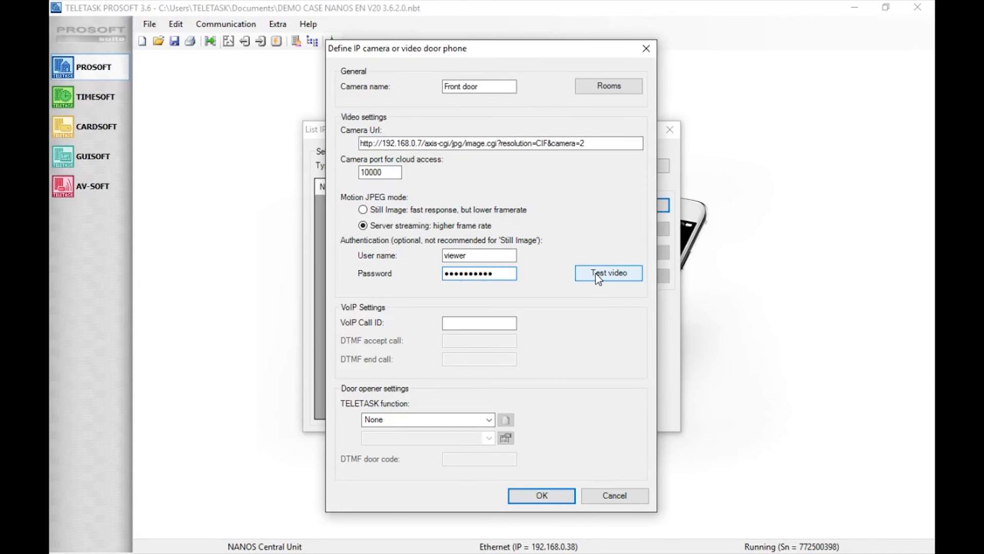
- Test the Front door live video, then save the camera as CAM 01
click(608, 272)
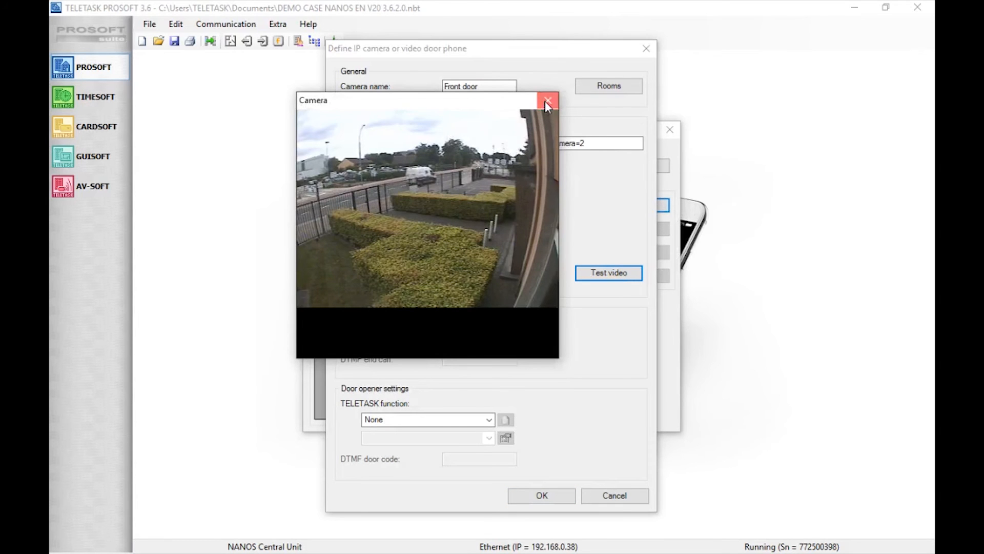
click(548, 100)
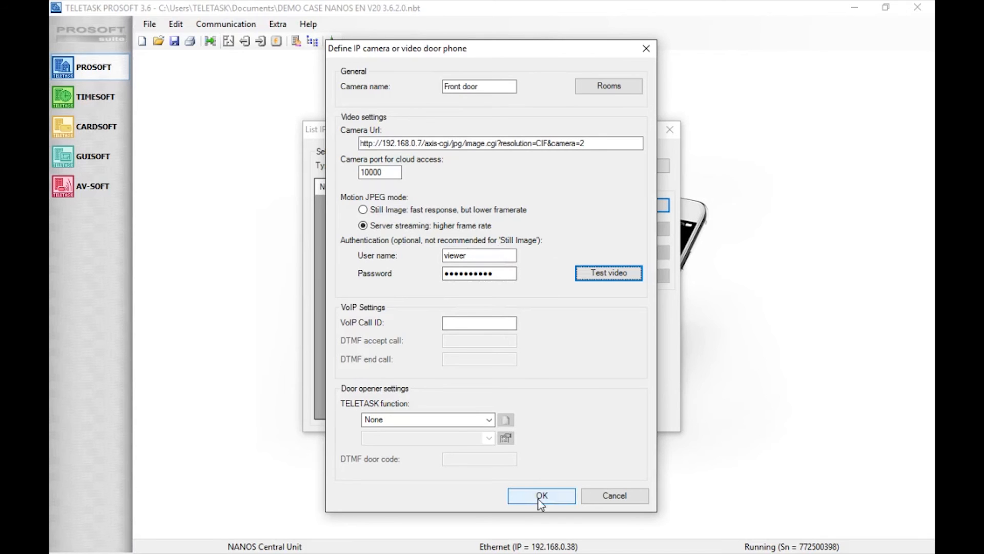
click(540, 495)
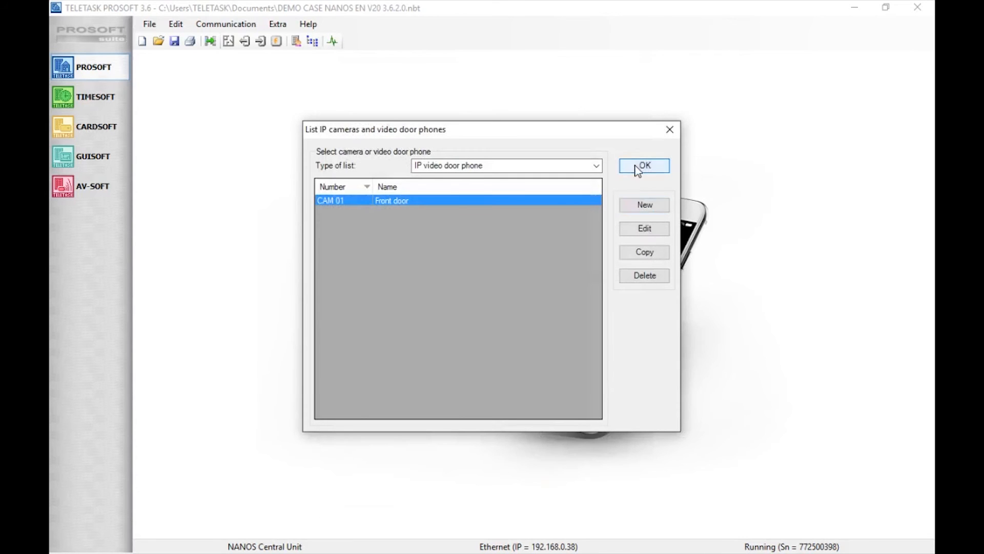
- Start GUISOFT and create a new TDS15101 iSGUI based on rooms and icons
click(644, 166)
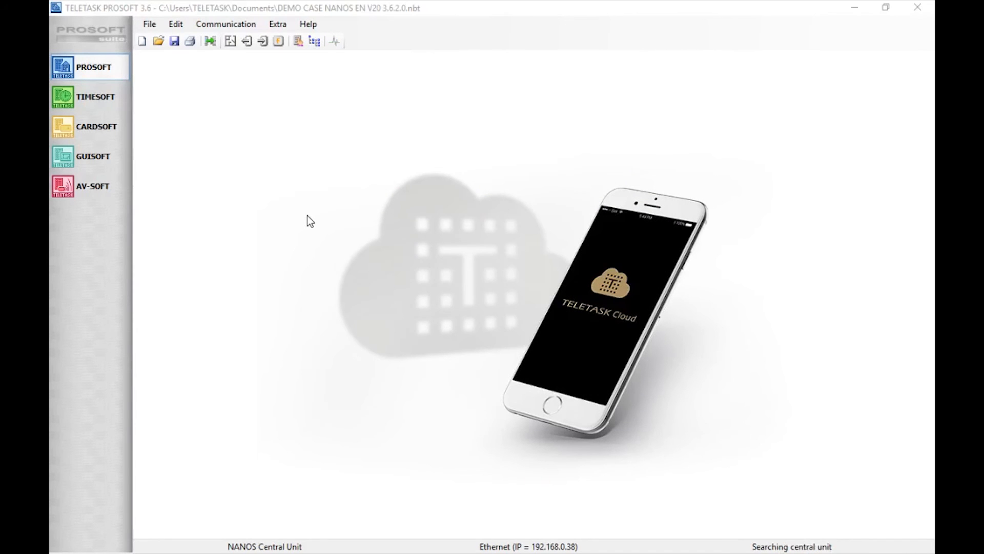
mouse_move(267, 230)
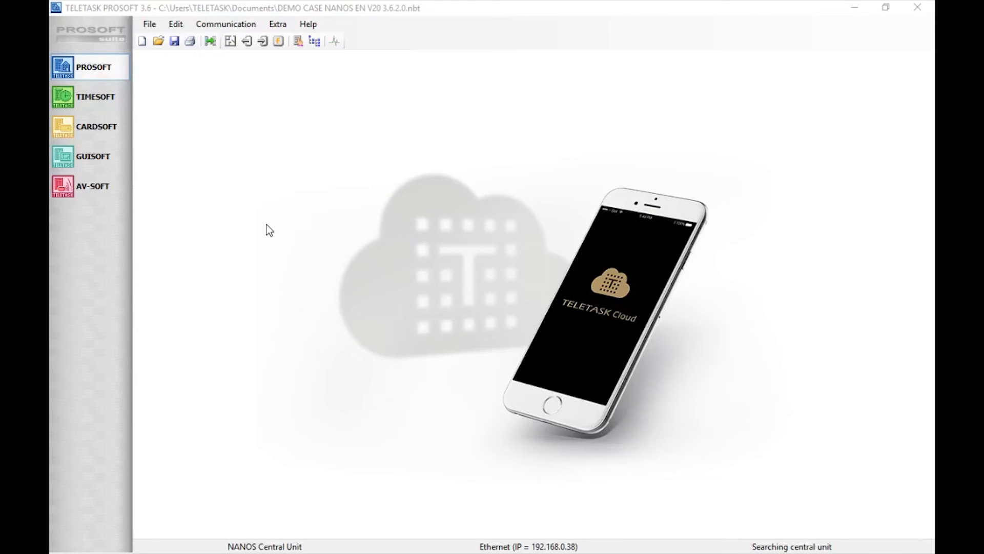
mouse_move(107, 160)
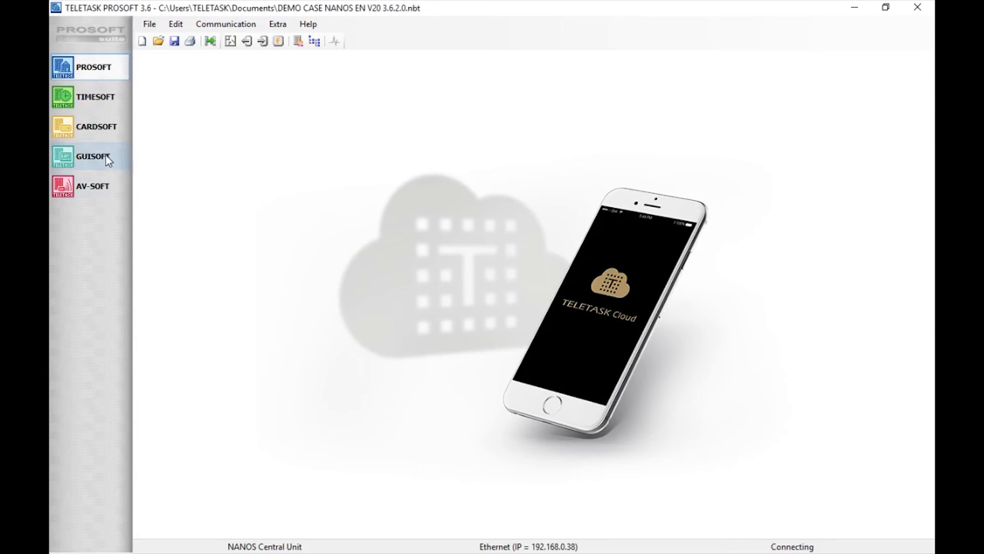
click(93, 156)
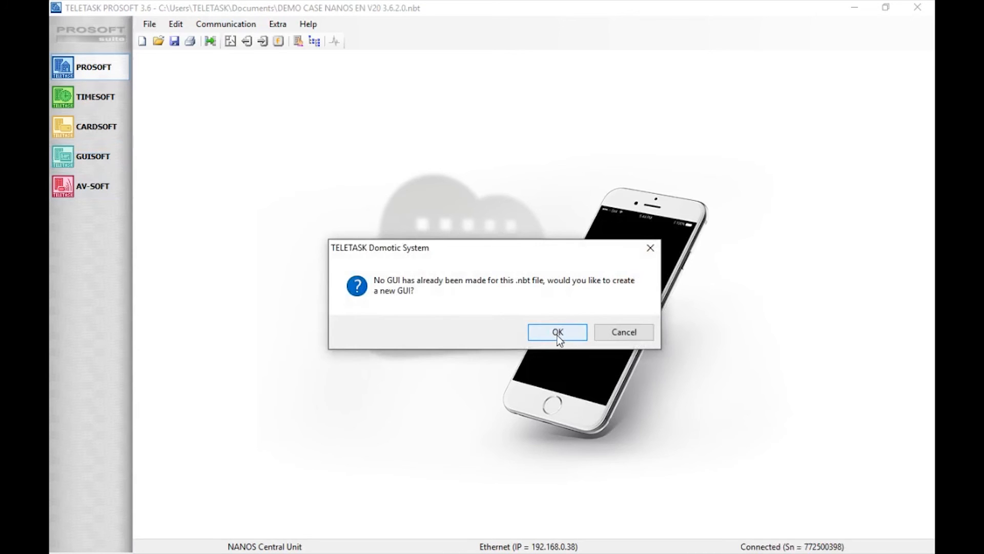
click(560, 332)
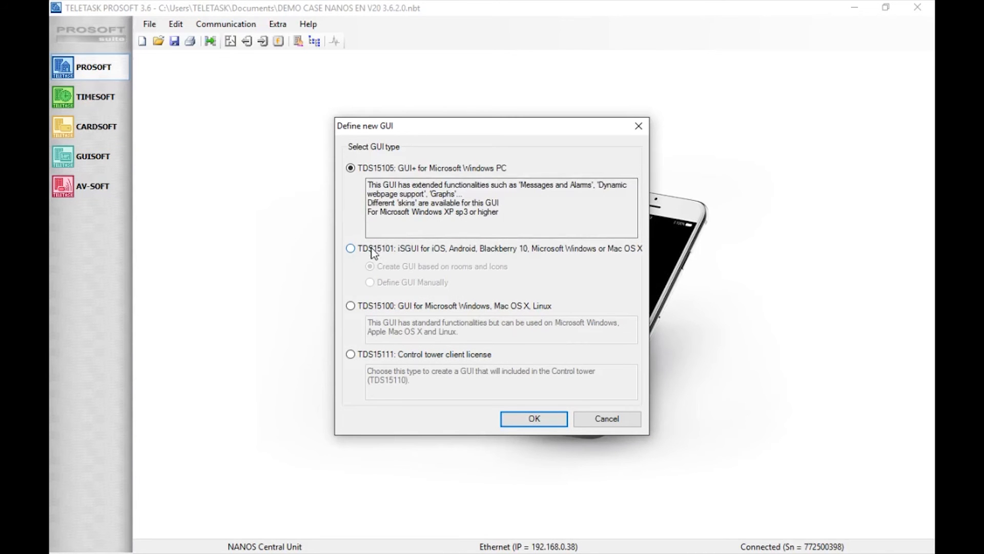
click(351, 248)
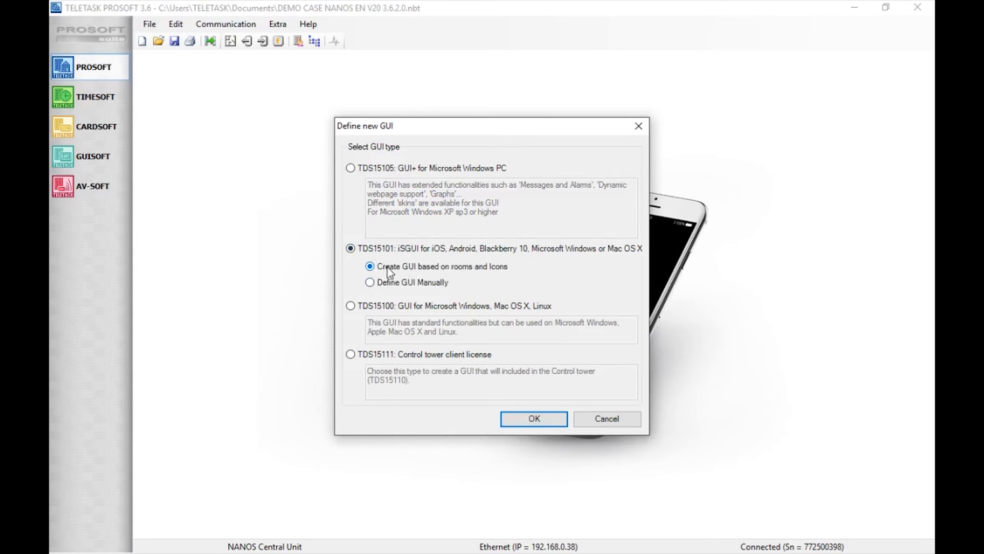
mouse_move(412, 275)
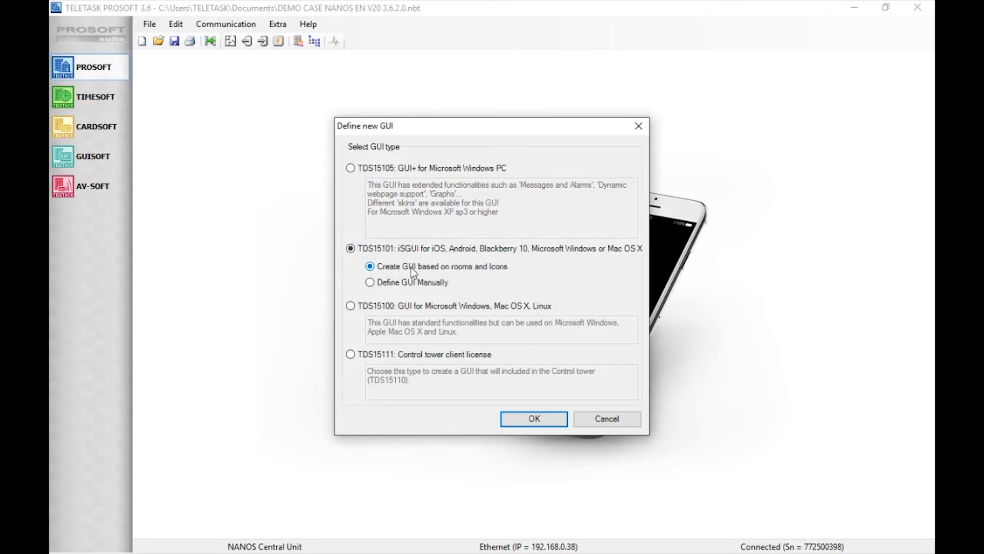
mouse_move(424, 275)
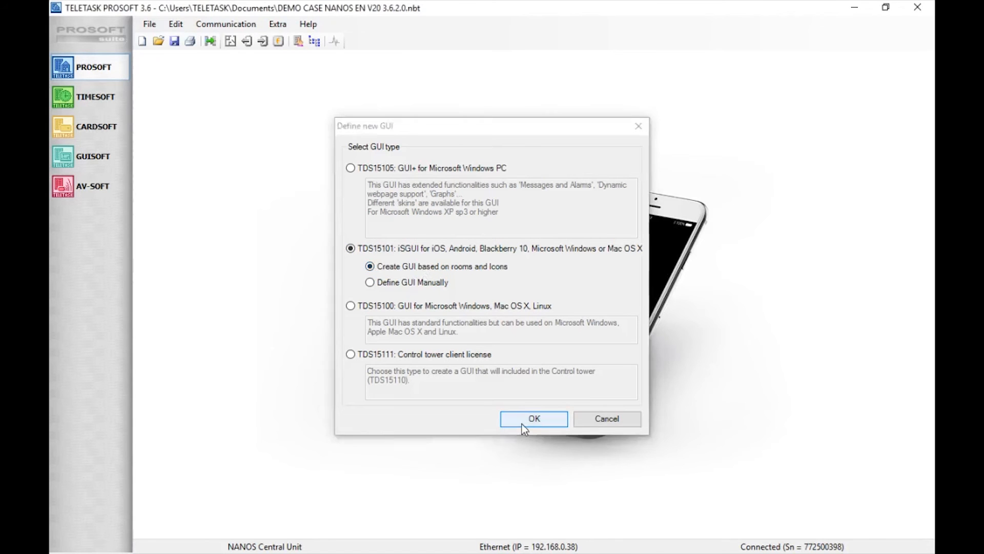
click(533, 418)
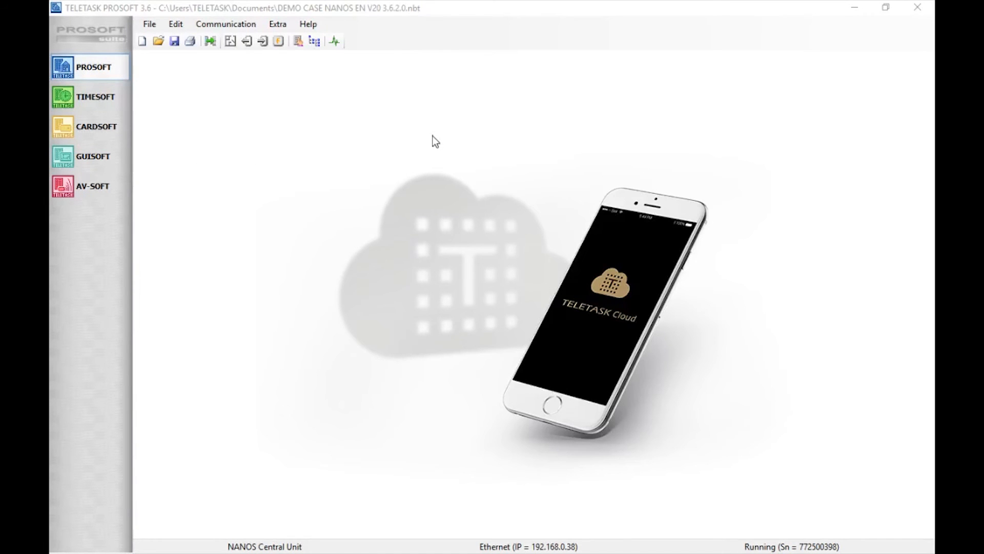
mouse_move(421, 178)
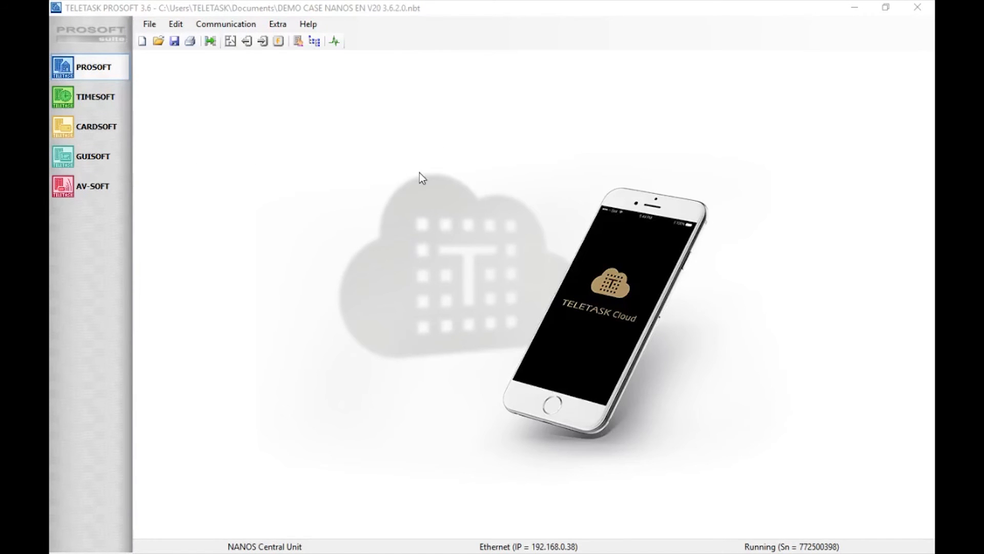
mouse_move(375, 224)
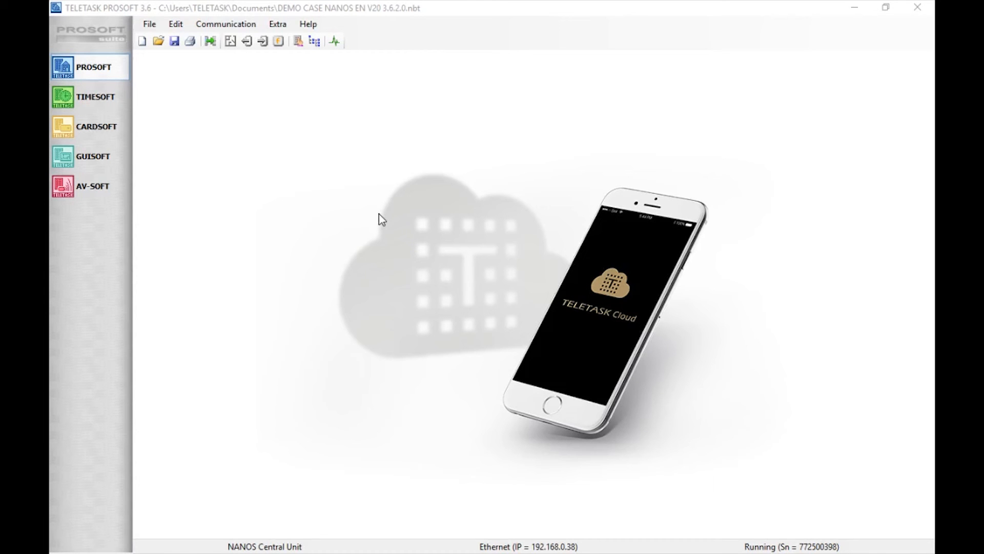
mouse_move(392, 202)
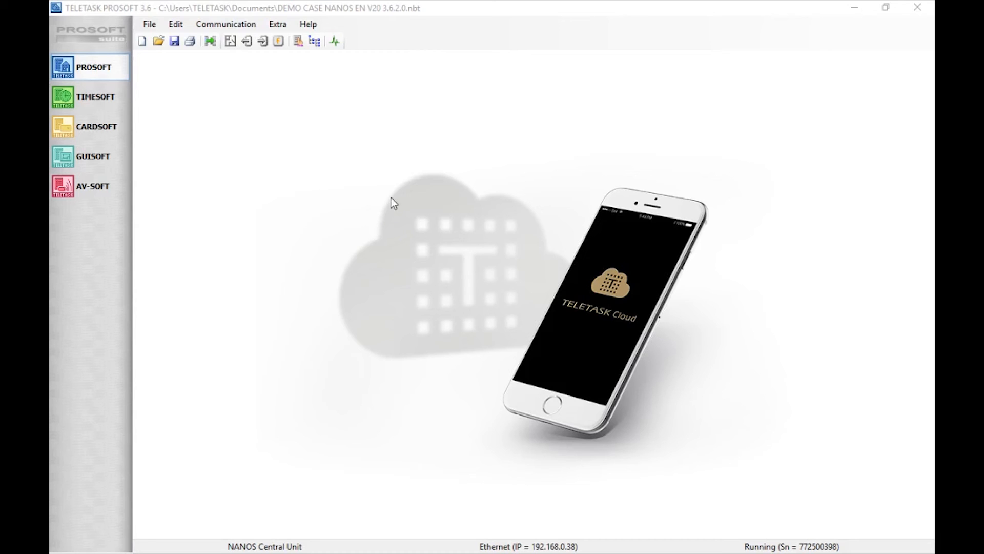
mouse_move(367, 154)
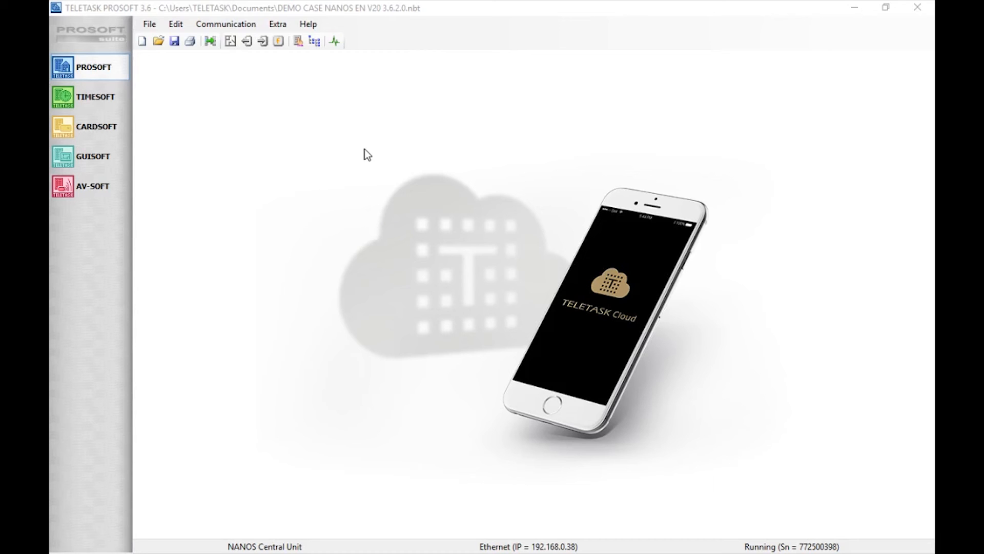
mouse_move(369, 163)
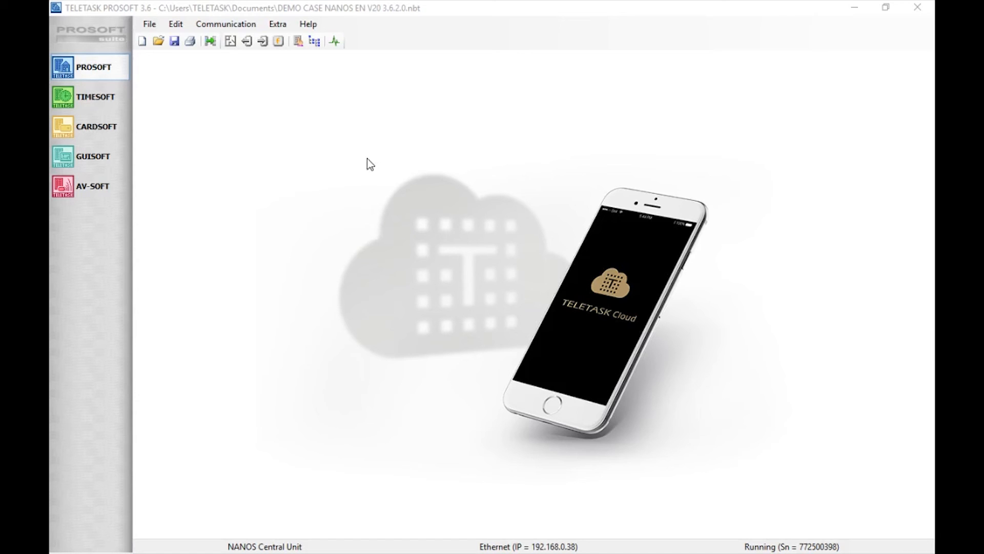
mouse_move(210, 42)
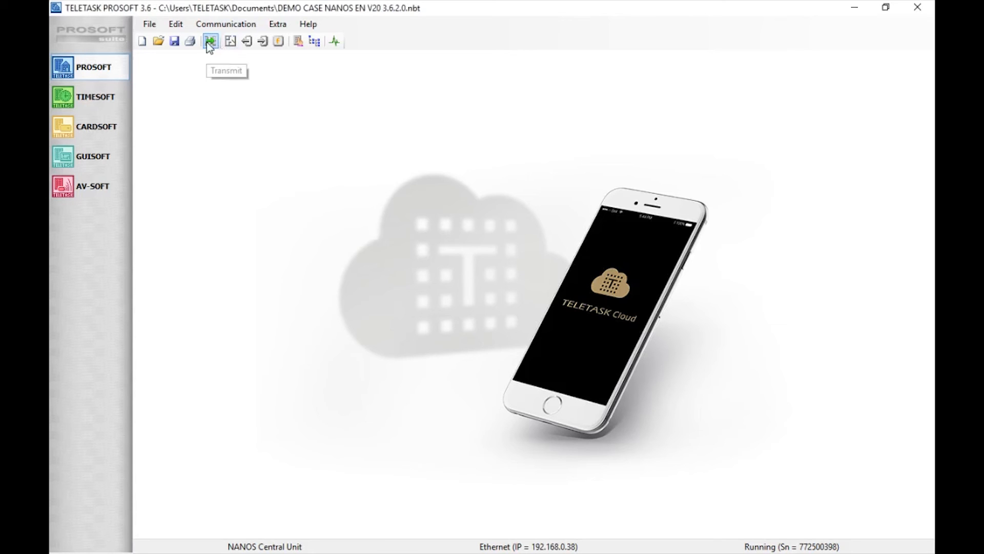
- Transmit the project to the NANOS central unit and dismiss the successful Communication Log
click(209, 41)
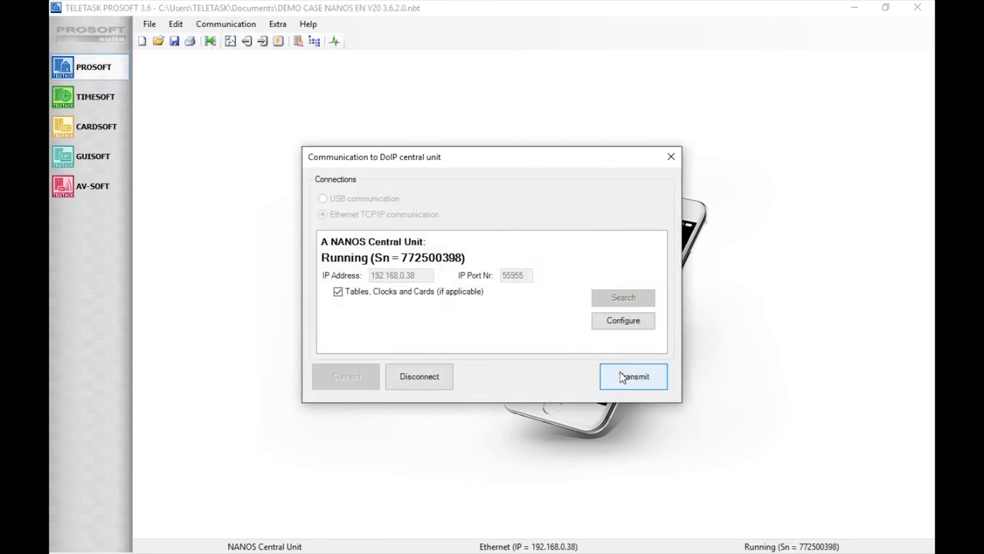
click(633, 376)
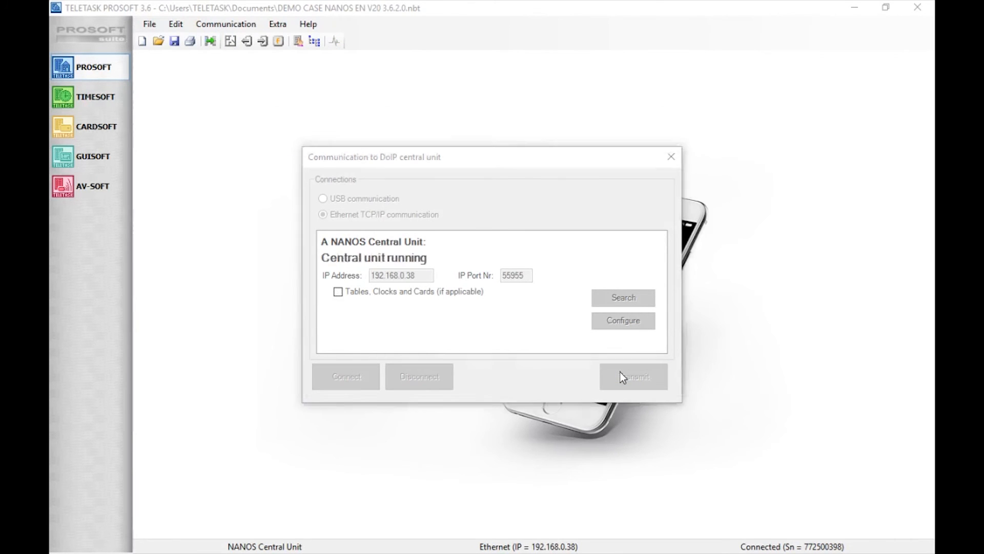
click(632, 377)
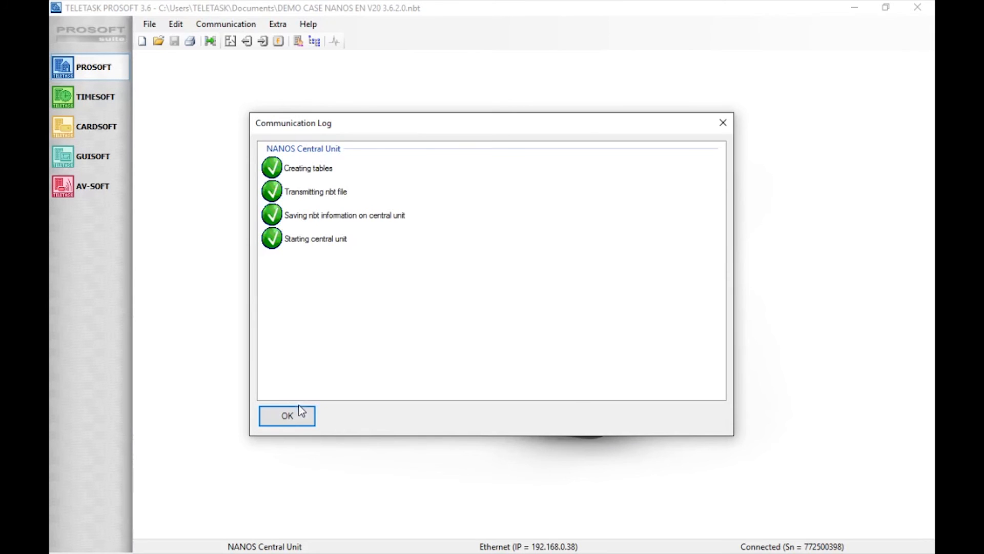
click(287, 416)
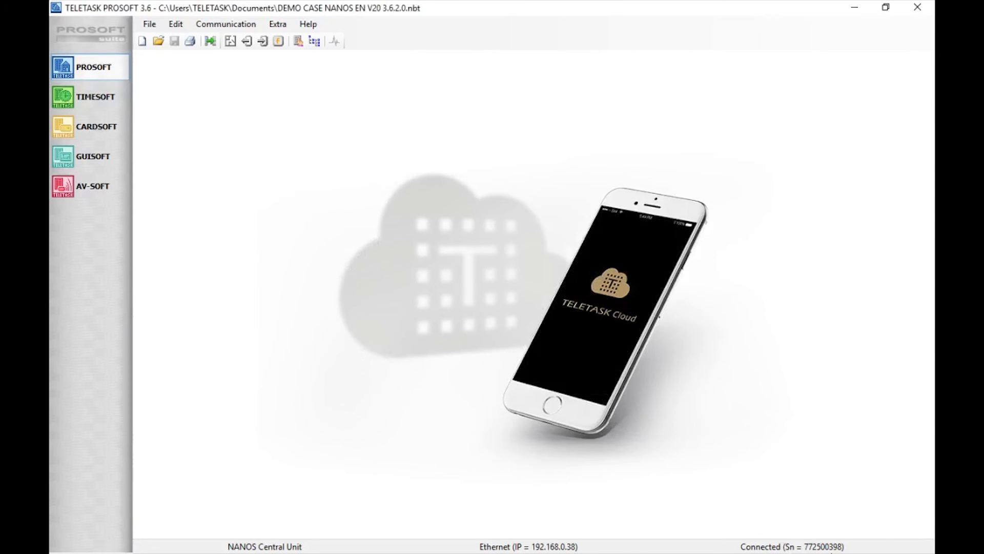
mouse_move(905, 539)
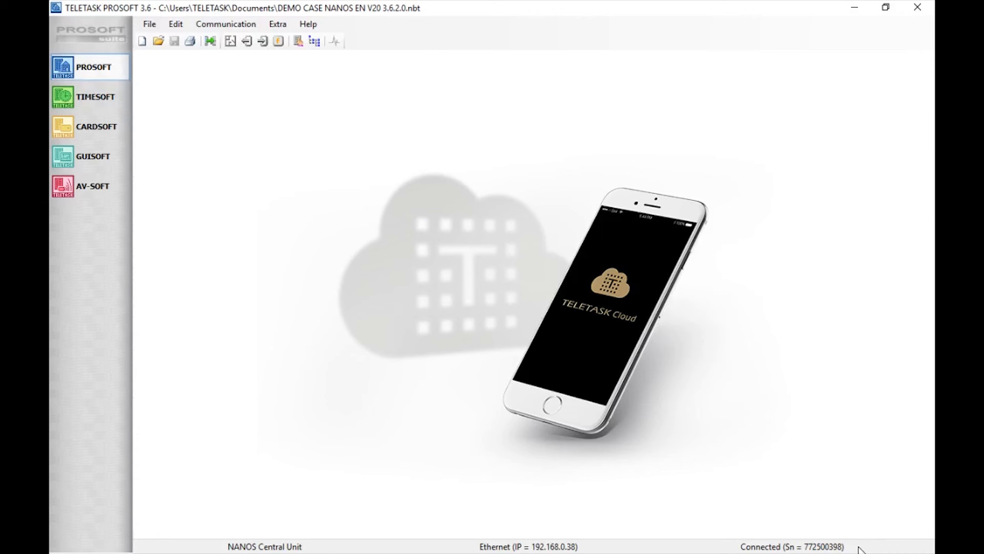
mouse_move(816, 480)
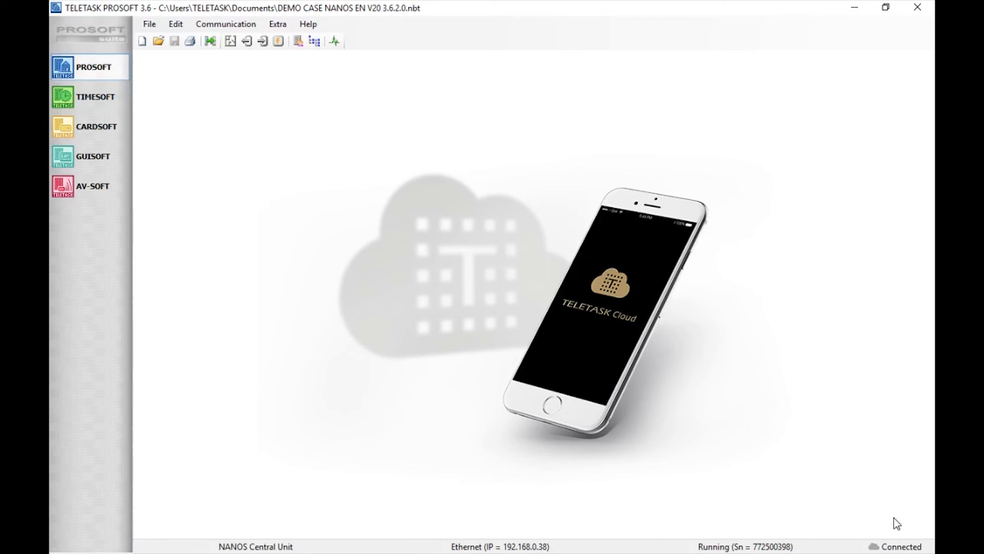
mouse_move(900, 474)
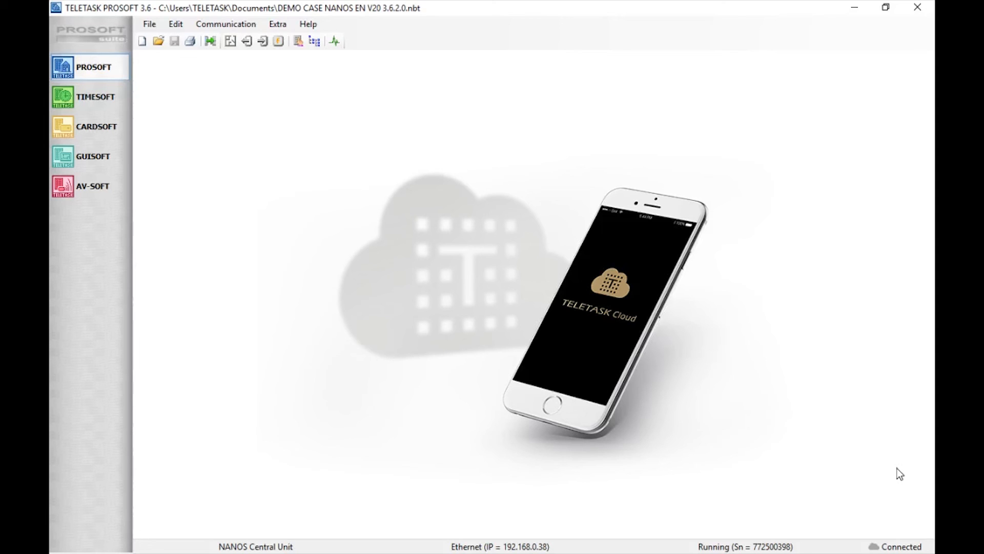
mouse_move(820, 441)
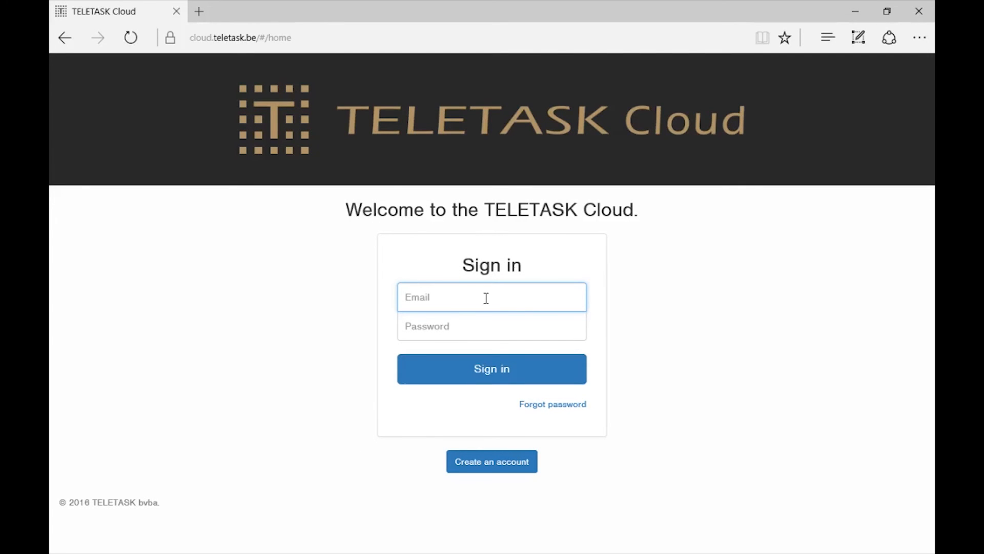
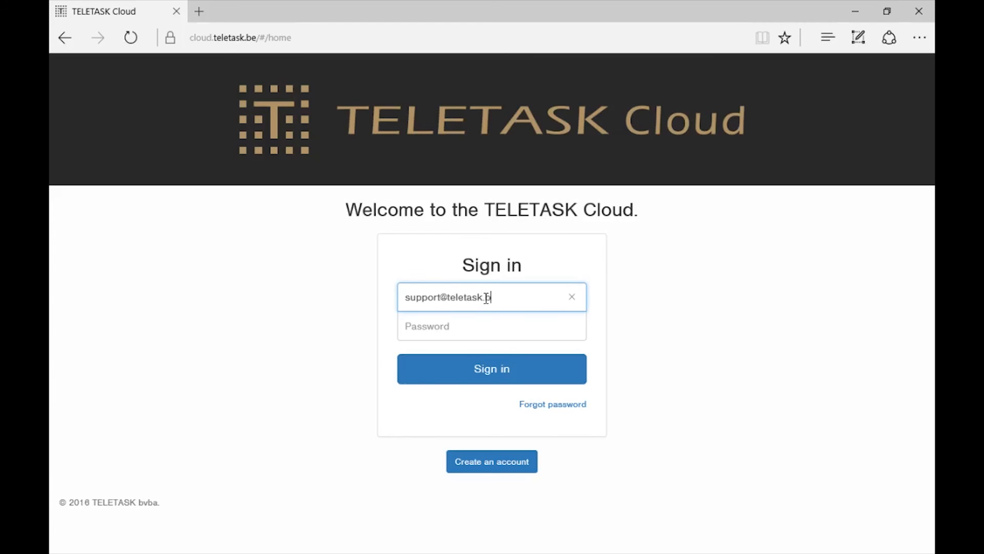
- Sign in to TELETASK Cloud with the email and password to reach the Locations page
click(493, 326)
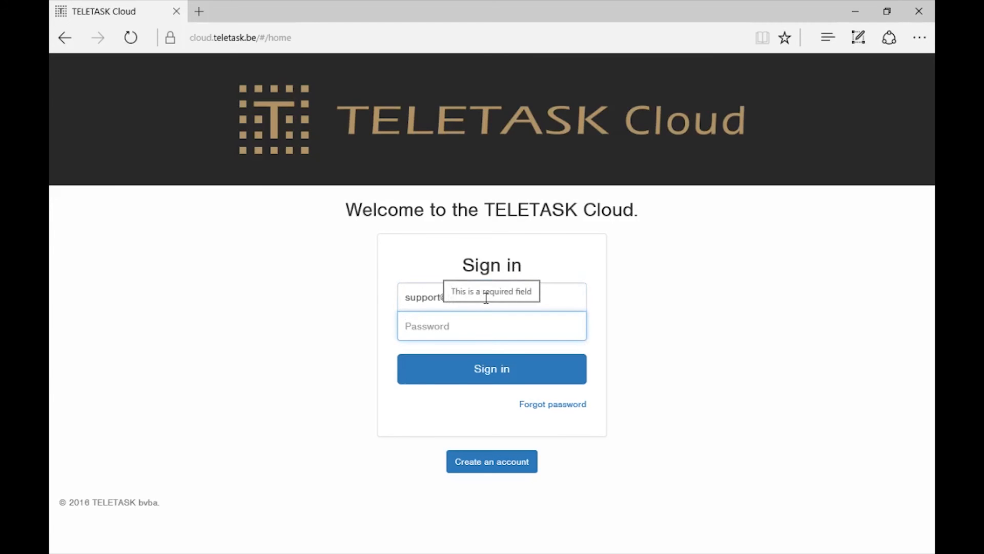
text(•••••)
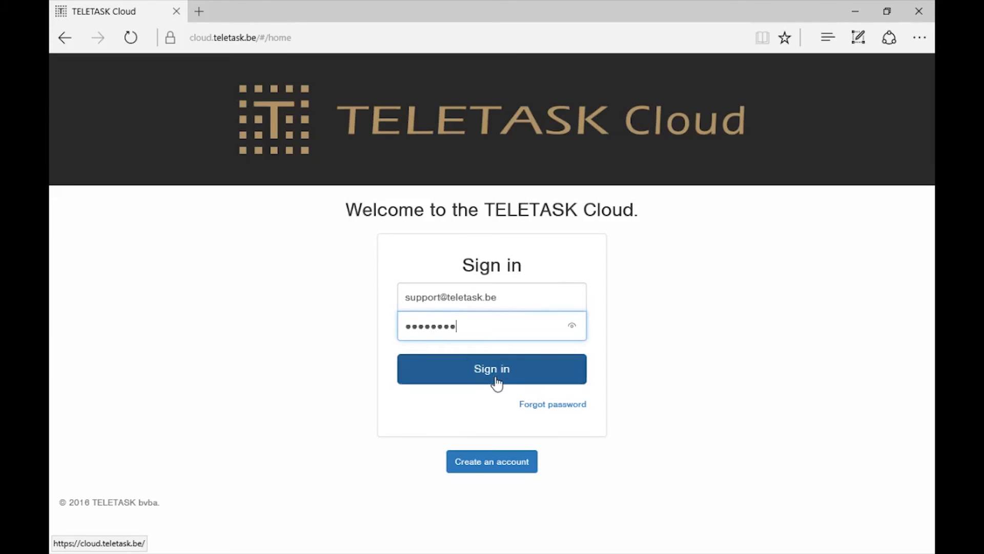
click(492, 368)
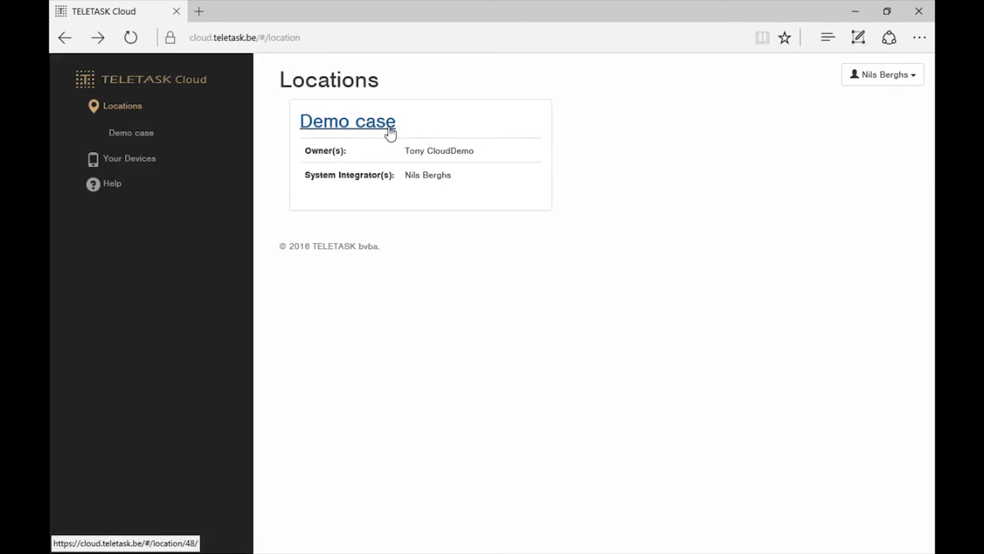
- Open the Demo case location, check its System Integrators, and expand the Users list
click(347, 121)
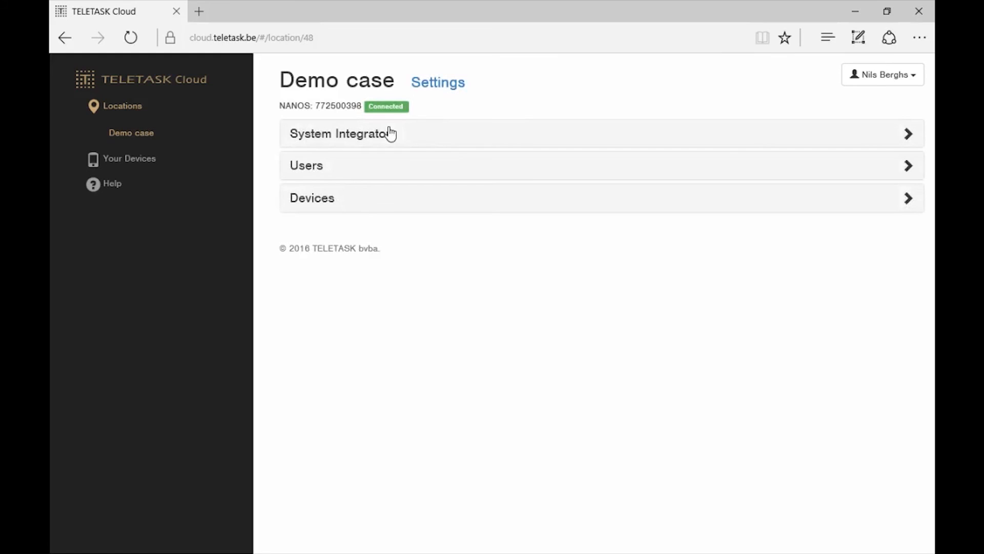
mouse_move(436, 120)
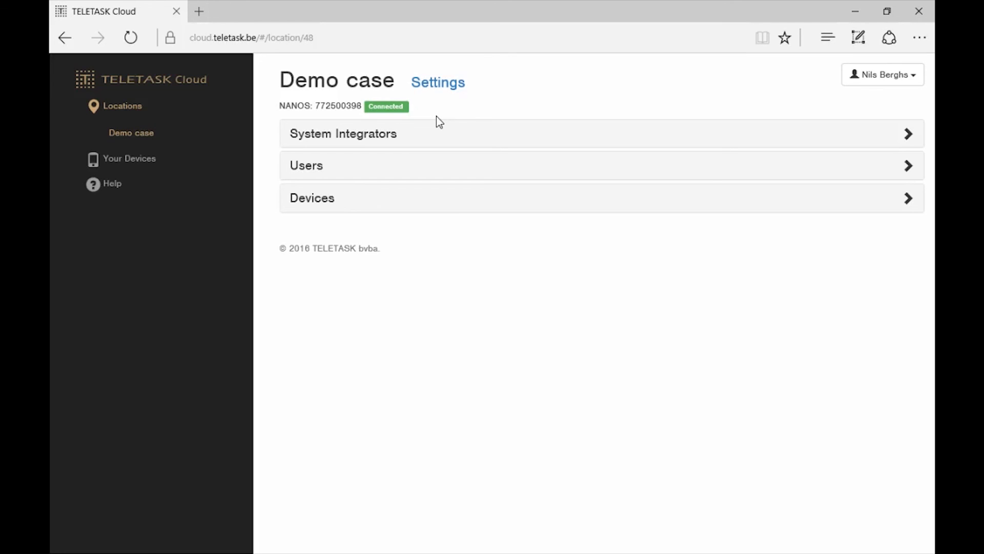
mouse_move(441, 140)
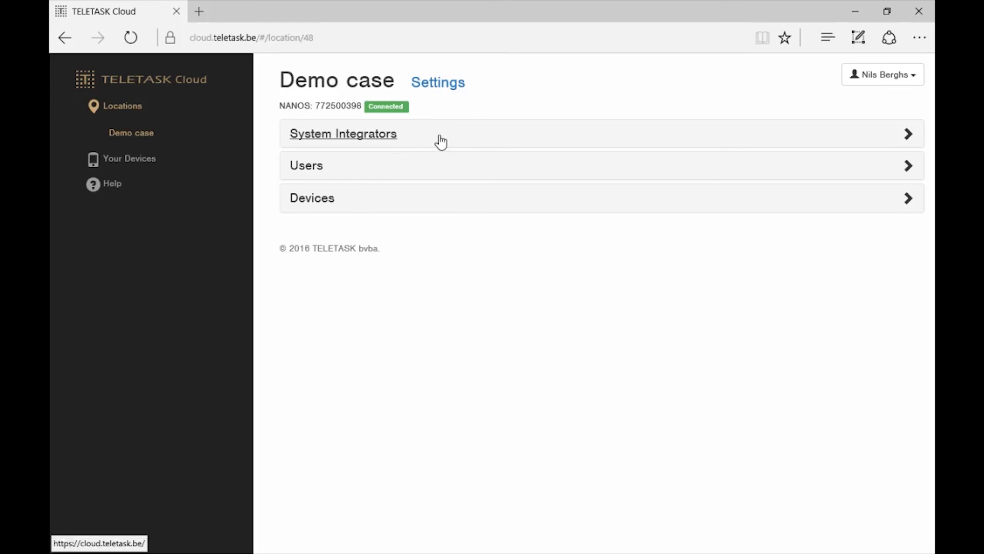
mouse_move(385, 142)
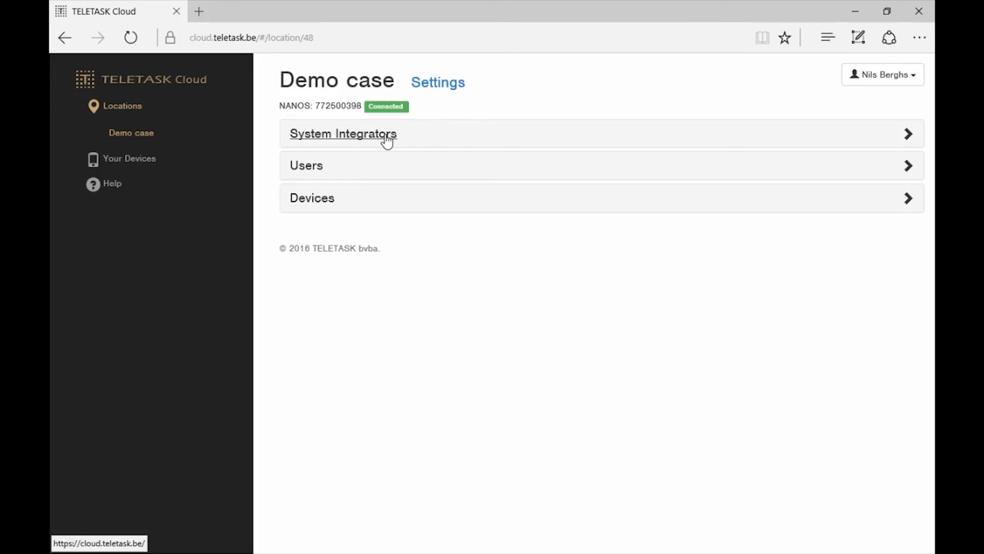
click(343, 133)
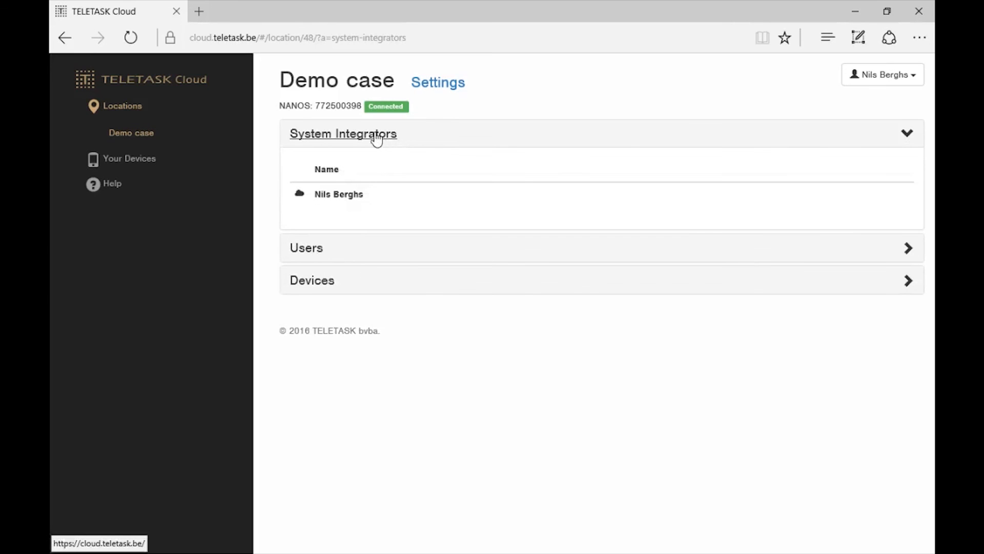
click(342, 134)
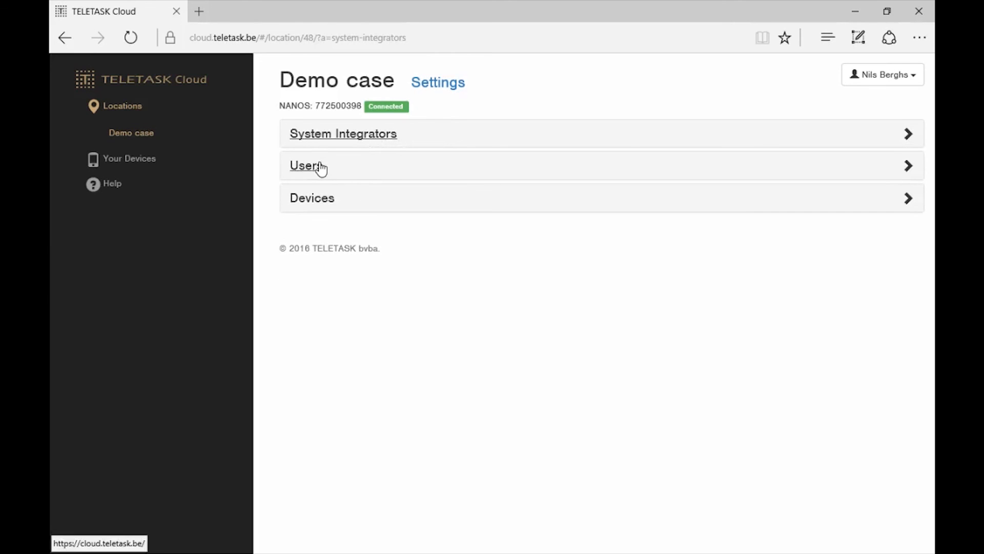
click(306, 165)
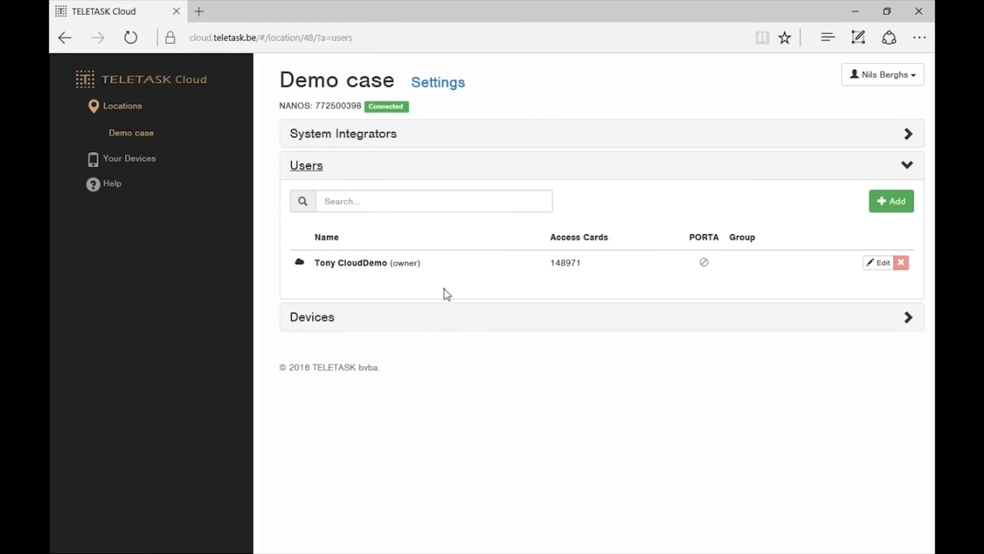
mouse_move(434, 259)
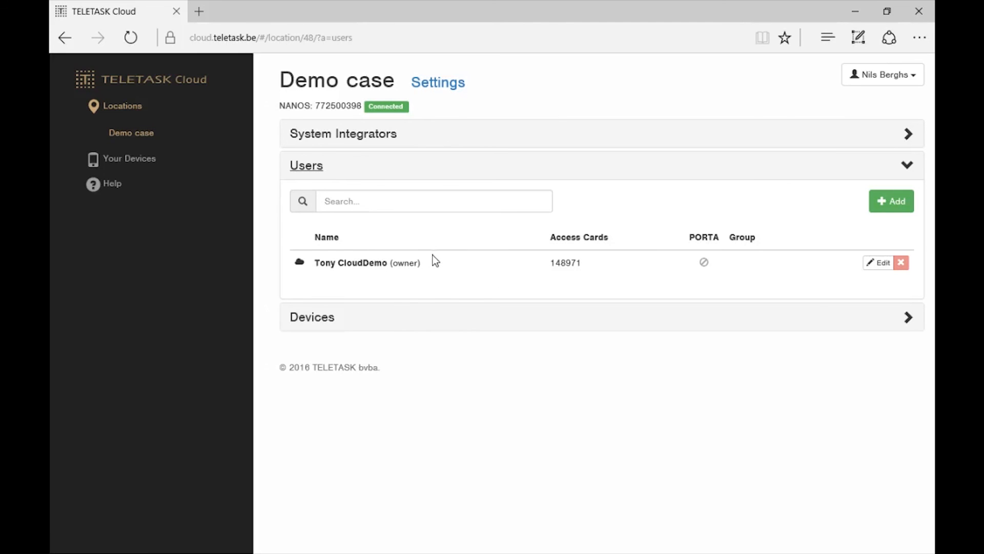
mouse_move(391, 280)
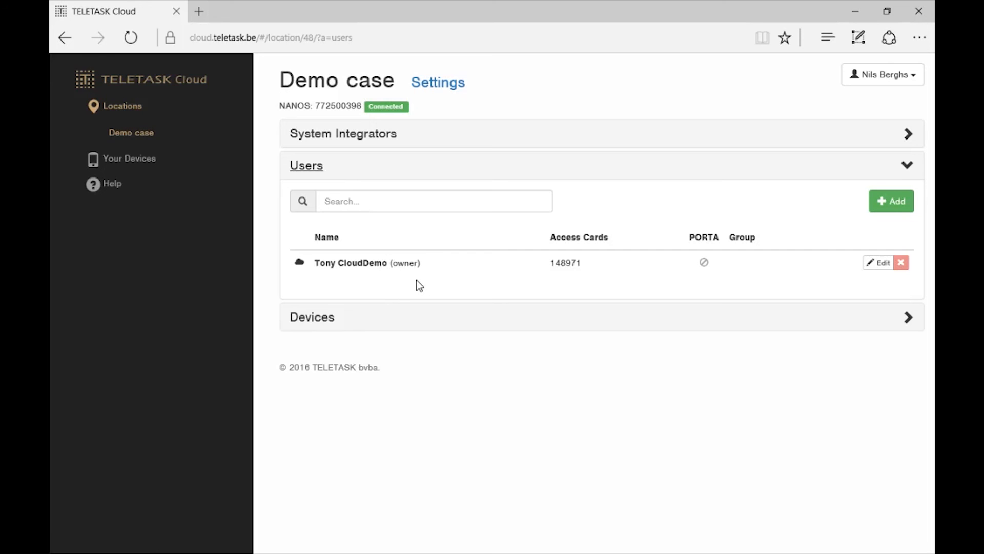
mouse_move(441, 279)
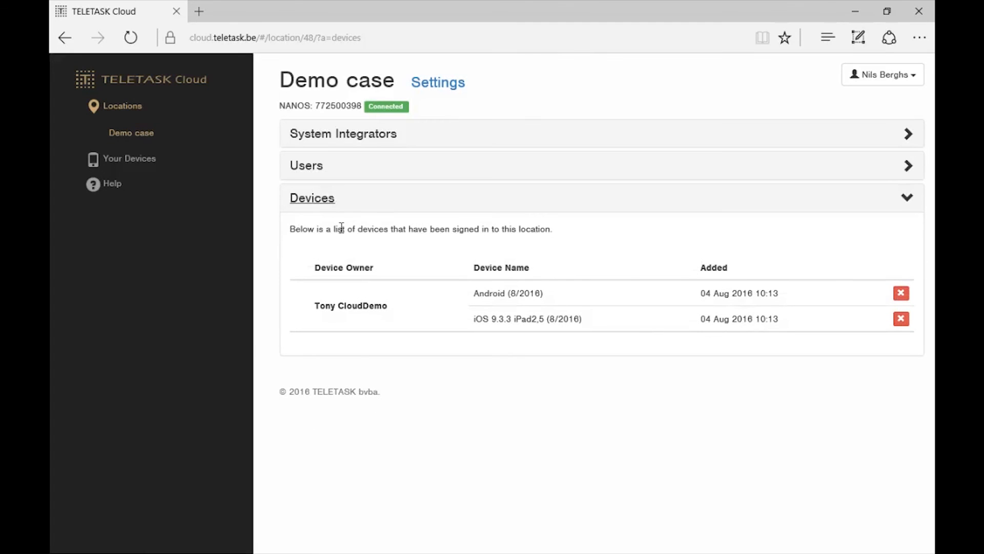
mouse_move(387, 331)
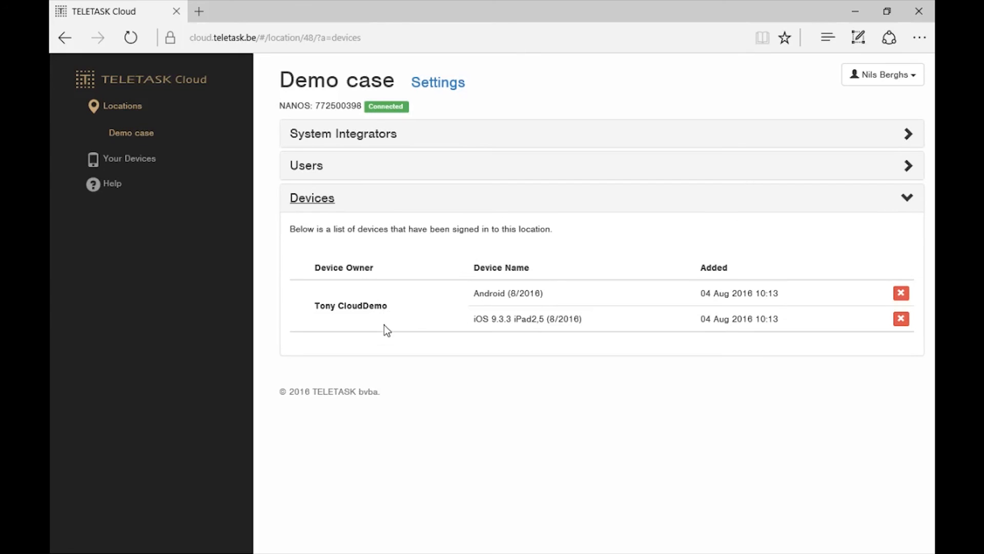
mouse_move(398, 341)
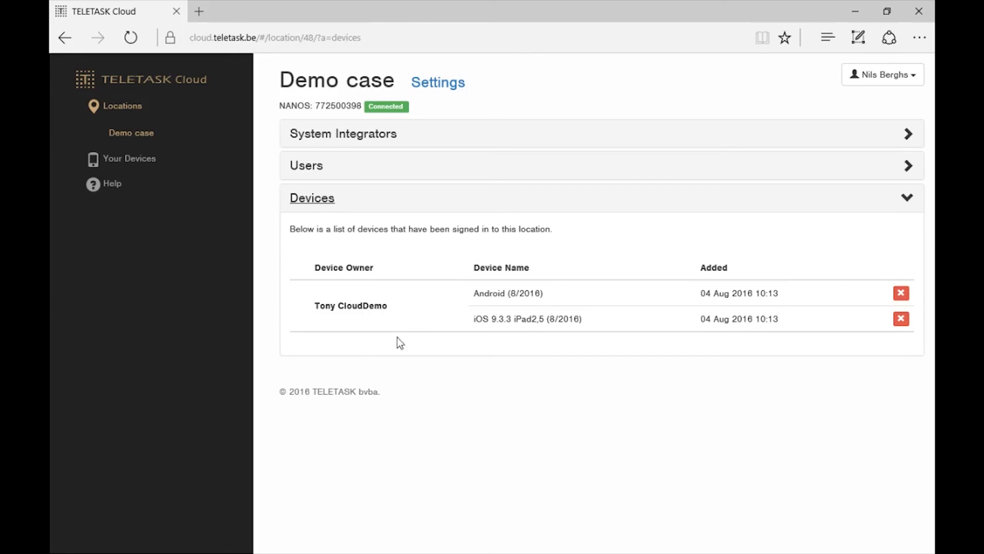
mouse_move(443, 295)
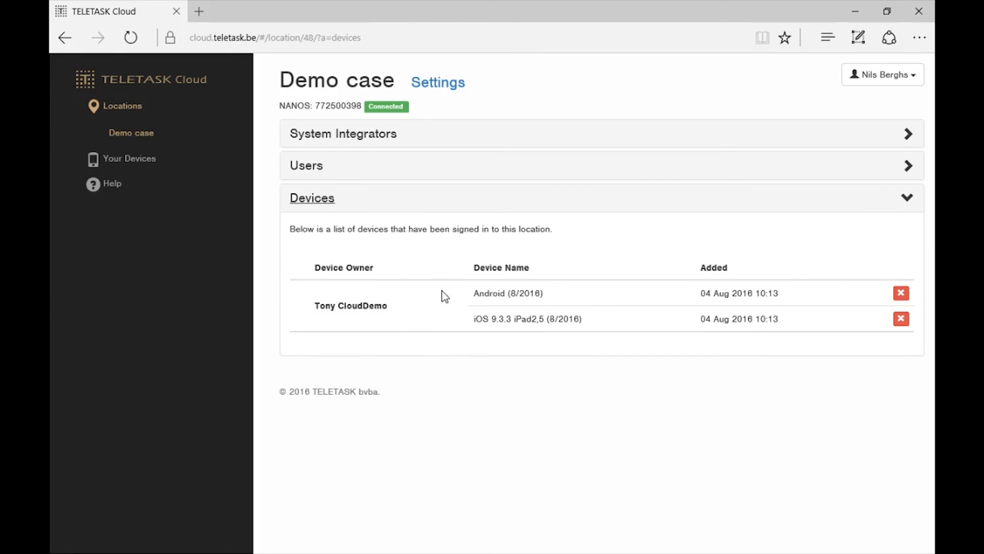
mouse_move(447, 301)
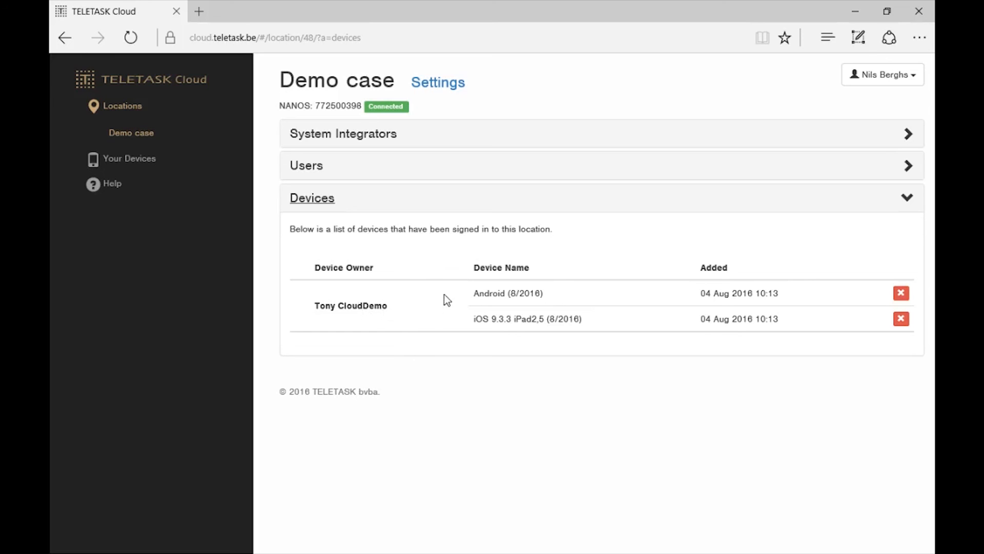
mouse_move(452, 297)
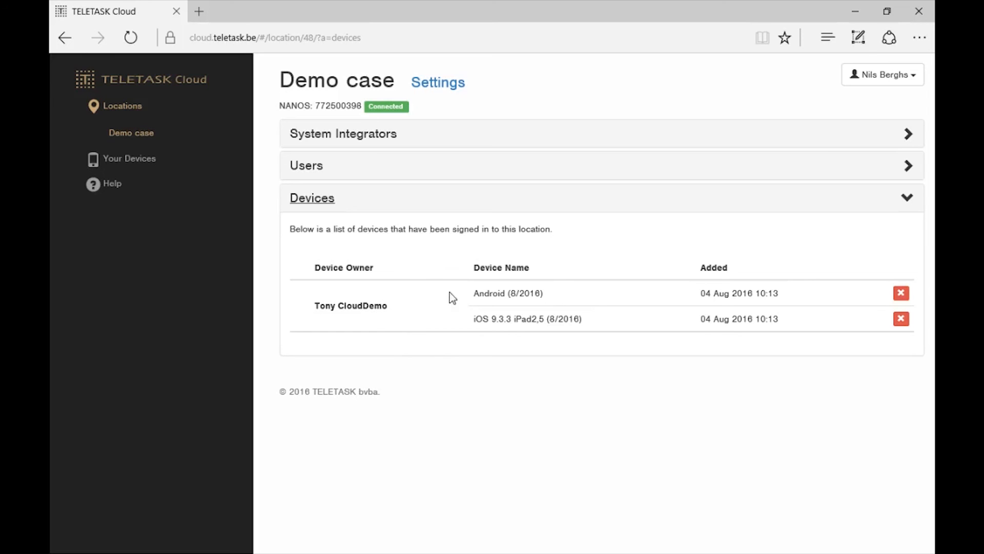
mouse_move(467, 322)
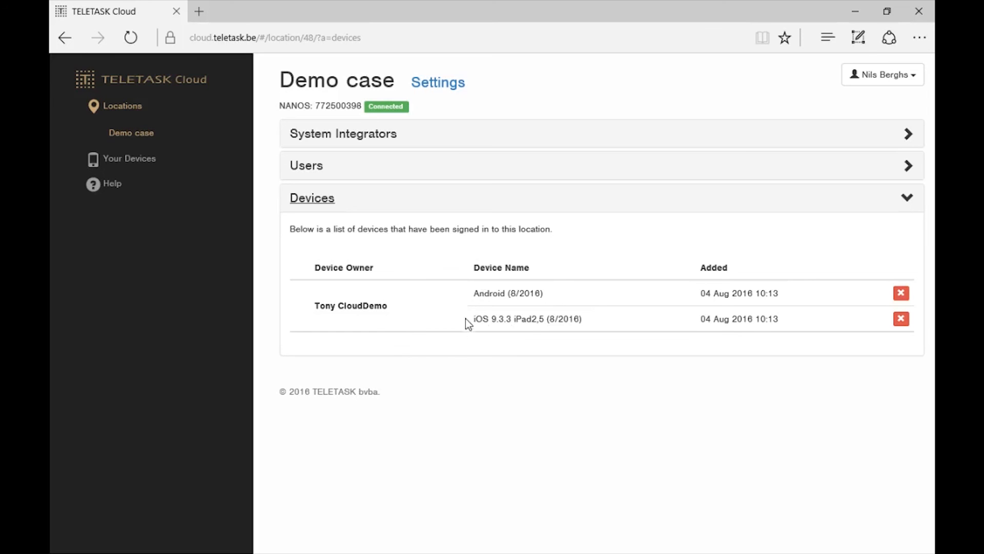
mouse_move(442, 319)
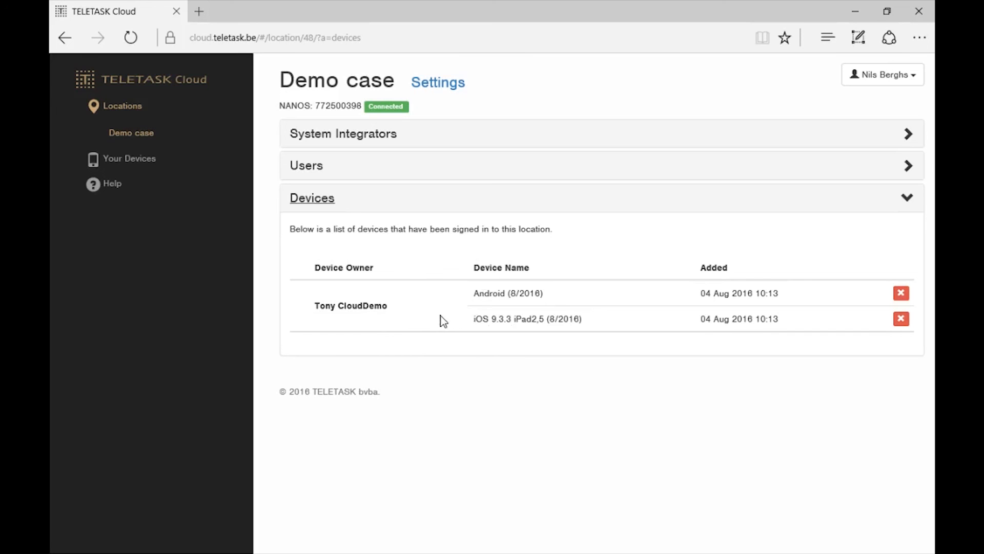
mouse_move(289, 178)
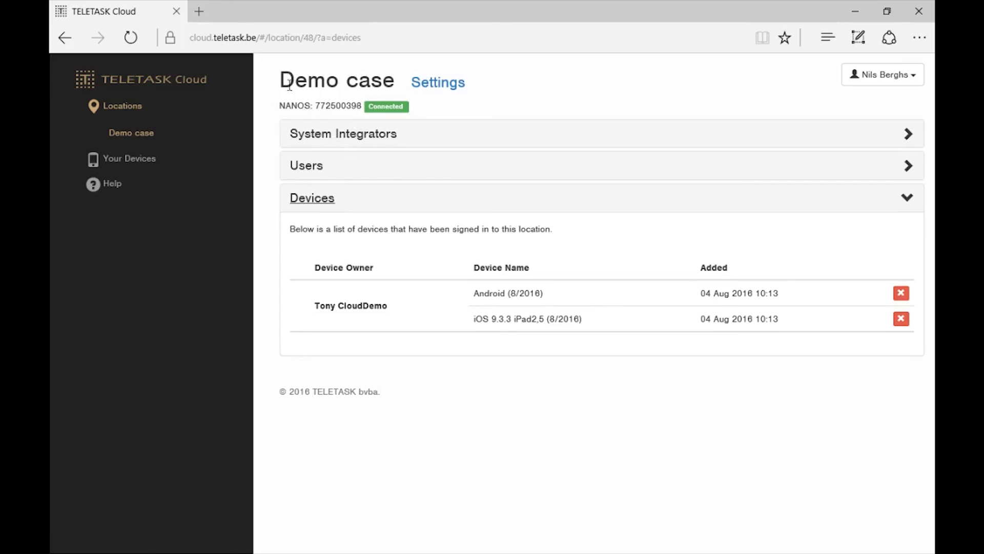
mouse_move(287, 104)
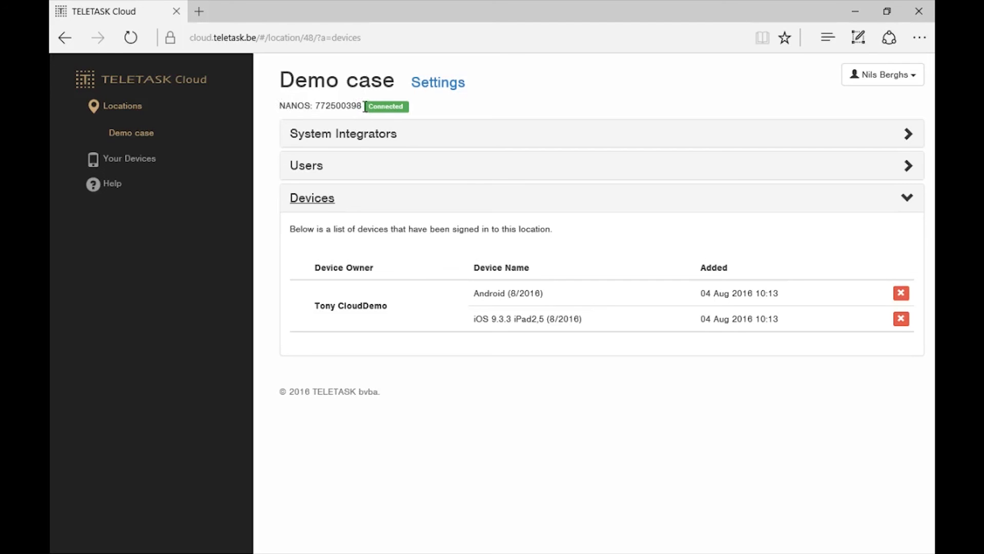
mouse_move(439, 109)
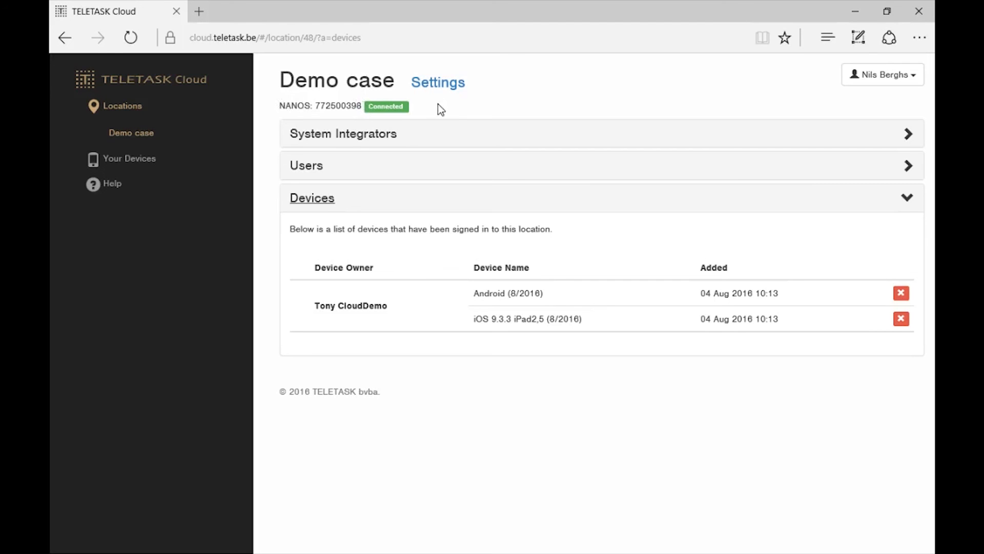
mouse_move(427, 112)
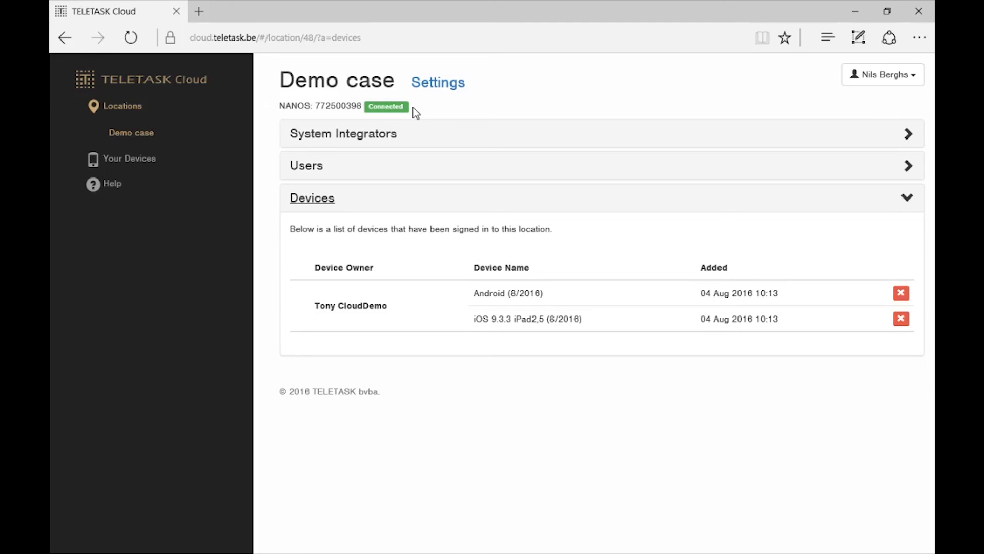
mouse_move(423, 115)
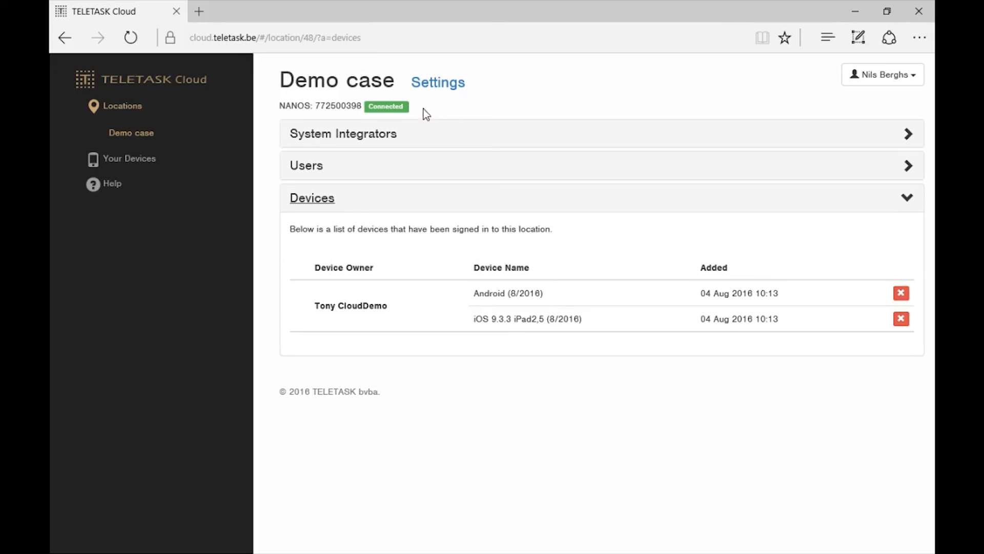
mouse_move(417, 124)
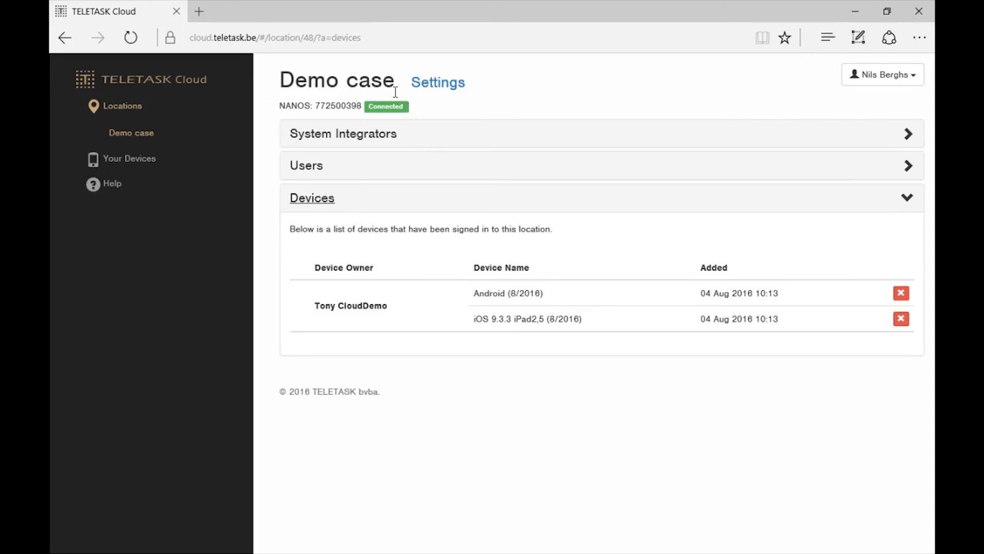
mouse_move(369, 106)
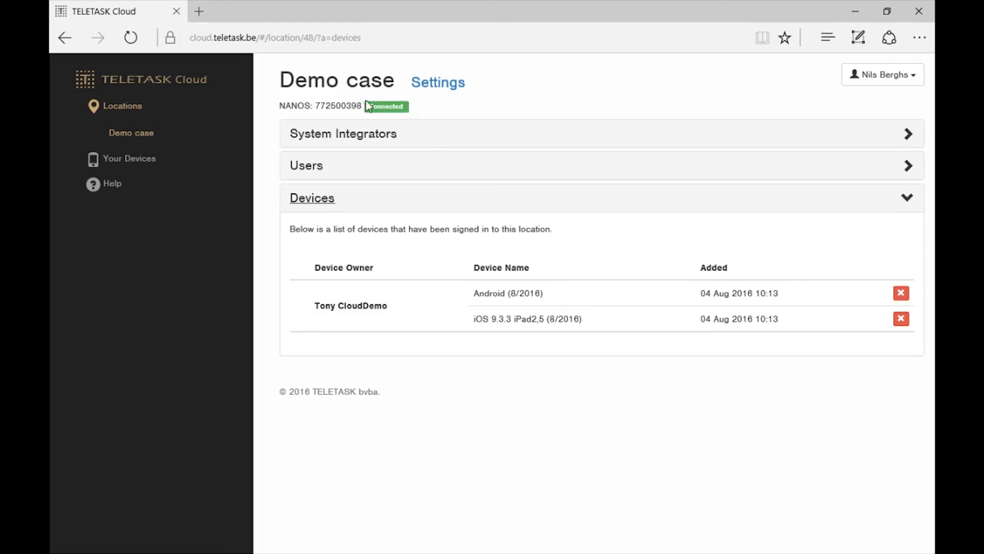
mouse_move(418, 115)
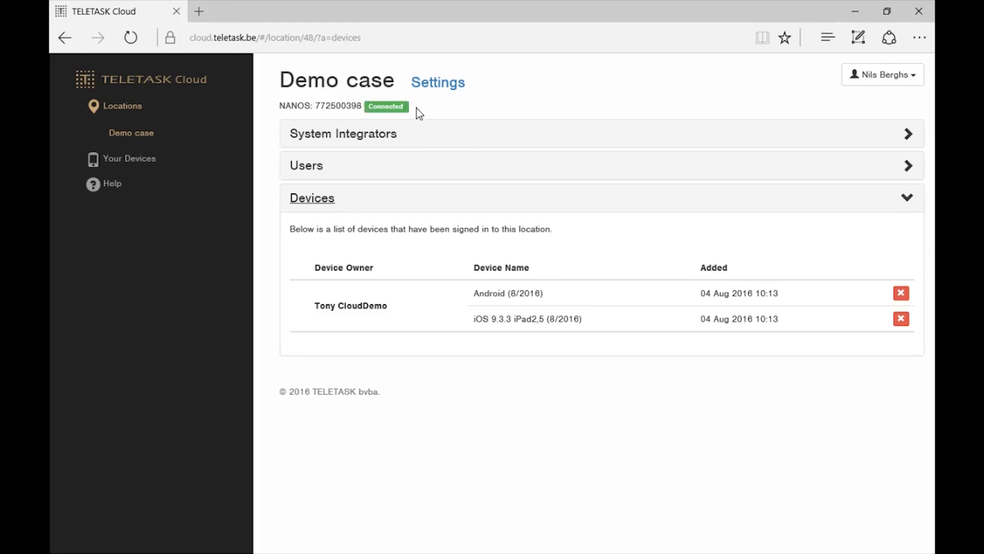
mouse_move(412, 113)
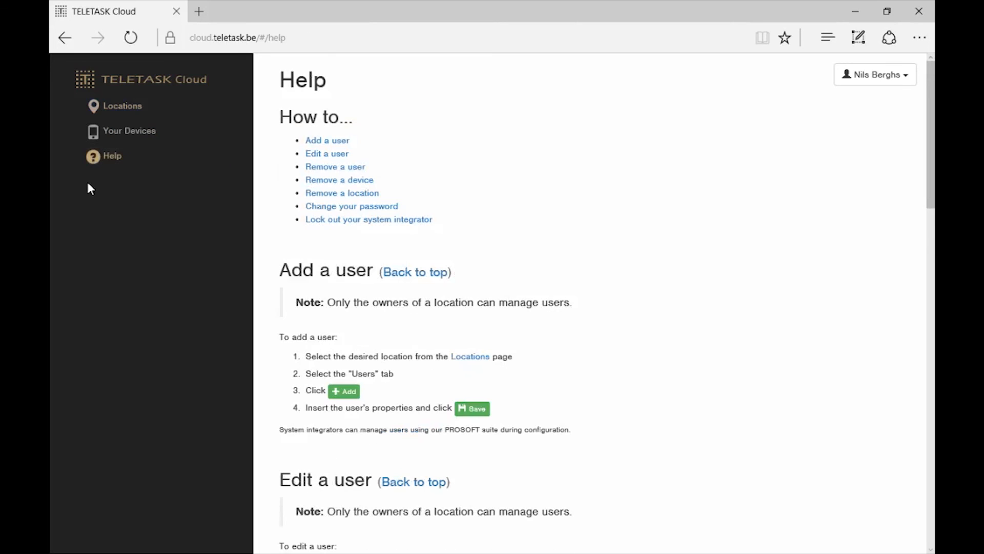
mouse_move(401, 201)
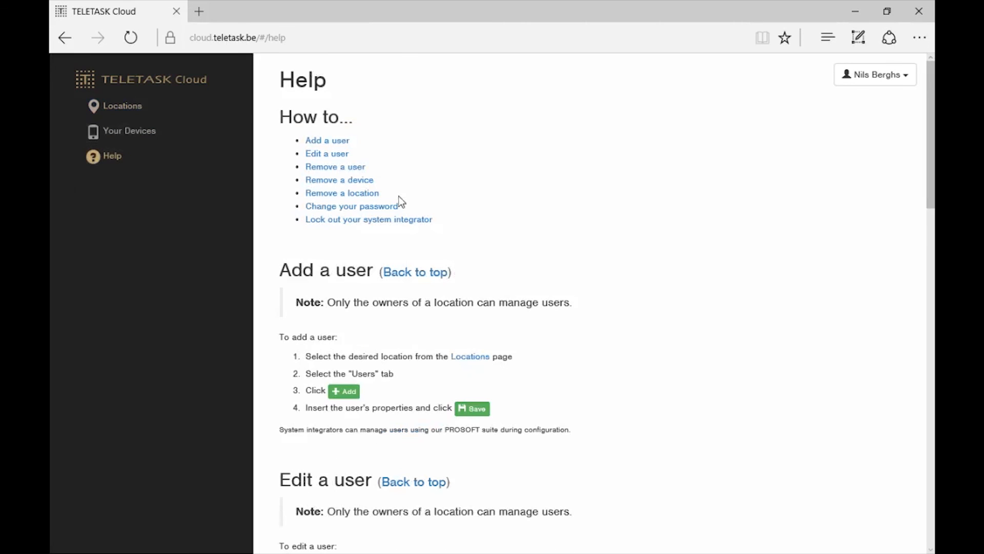
mouse_move(398, 143)
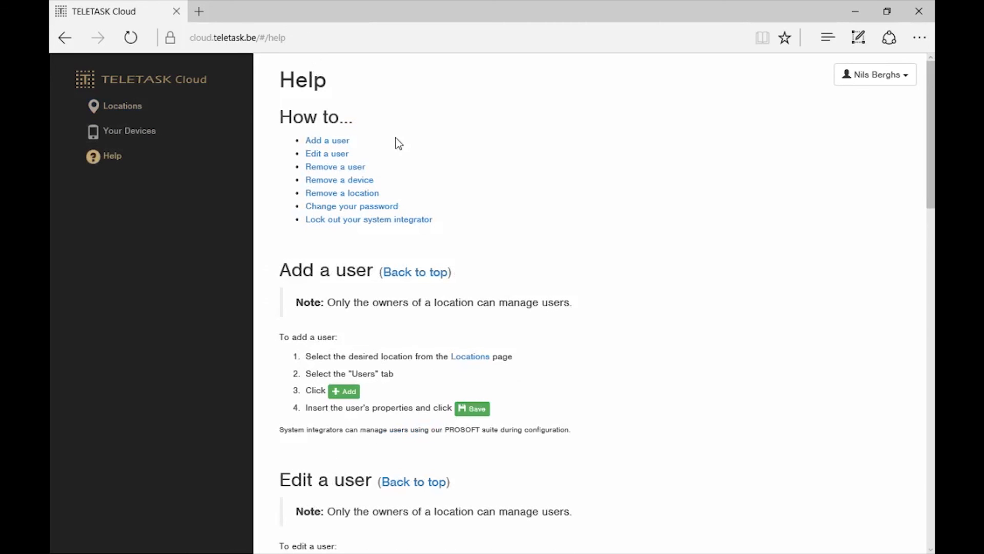
mouse_move(449, 204)
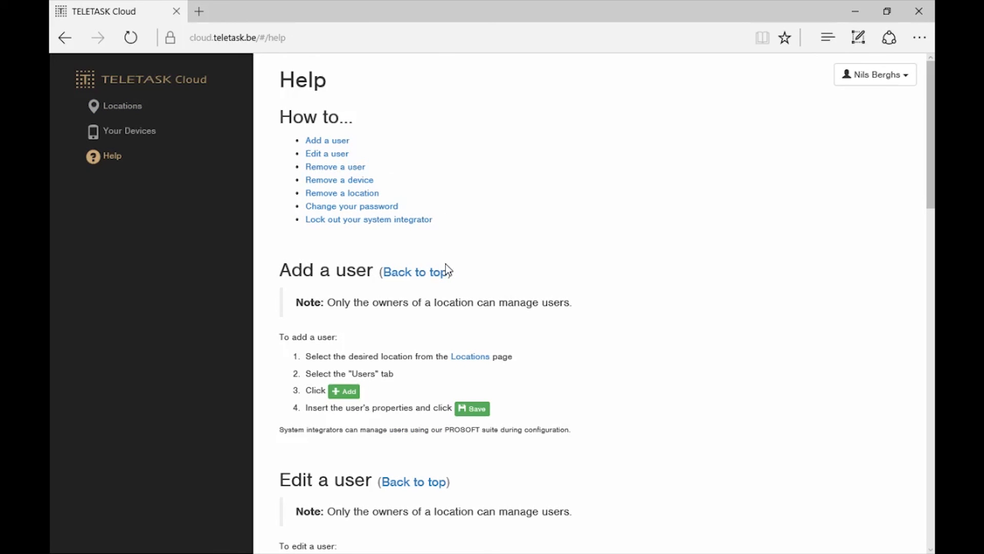
mouse_move(383, 210)
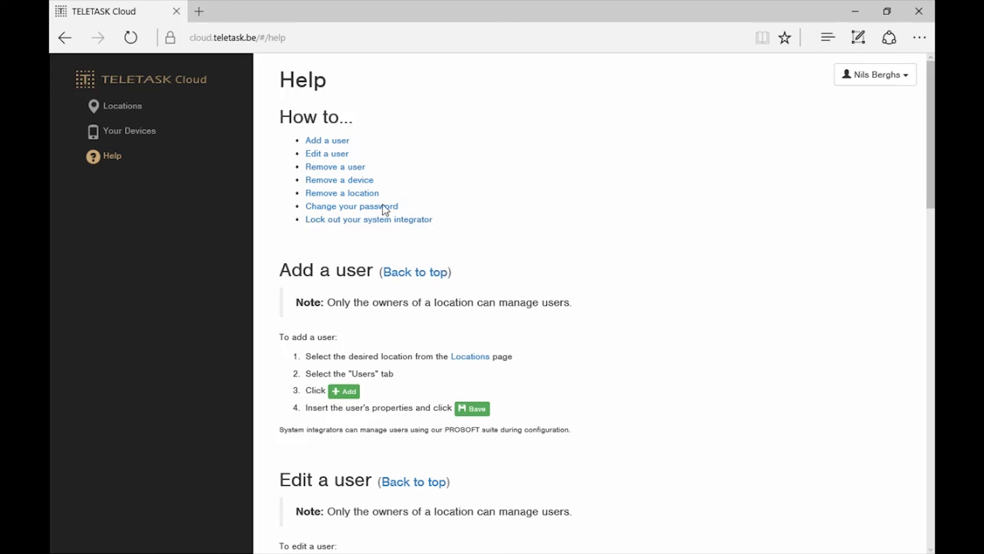
mouse_move(465, 201)
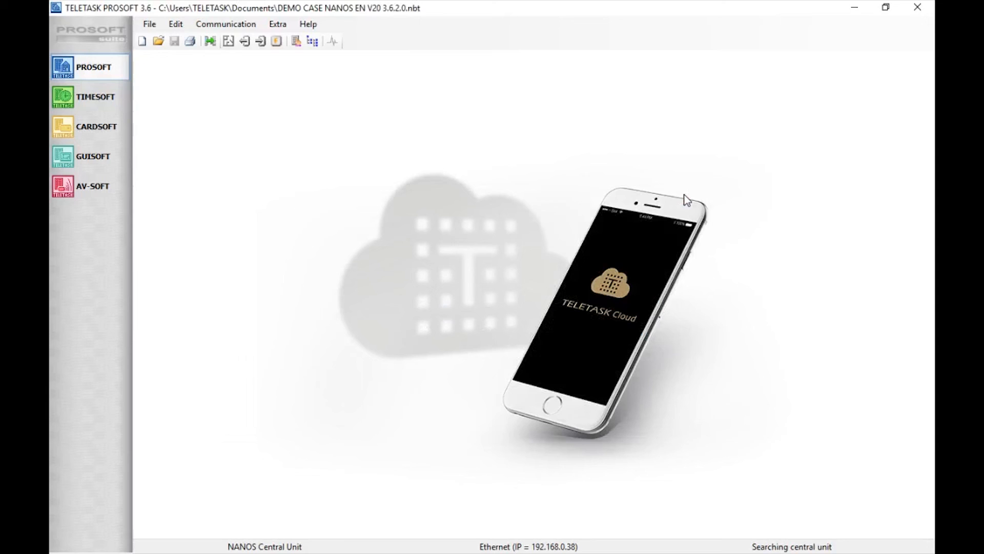
mouse_move(540, 222)
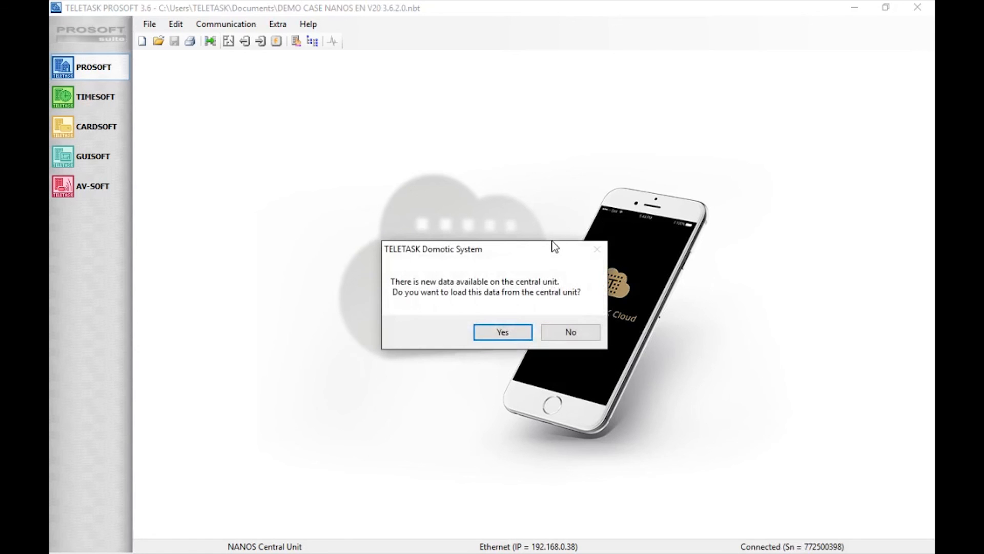
mouse_move(511, 258)
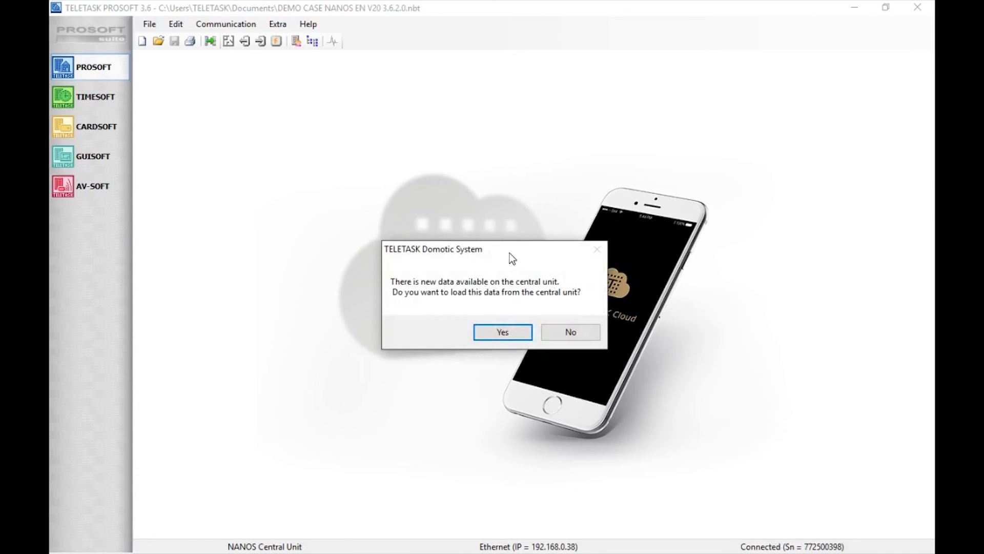
mouse_move(488, 267)
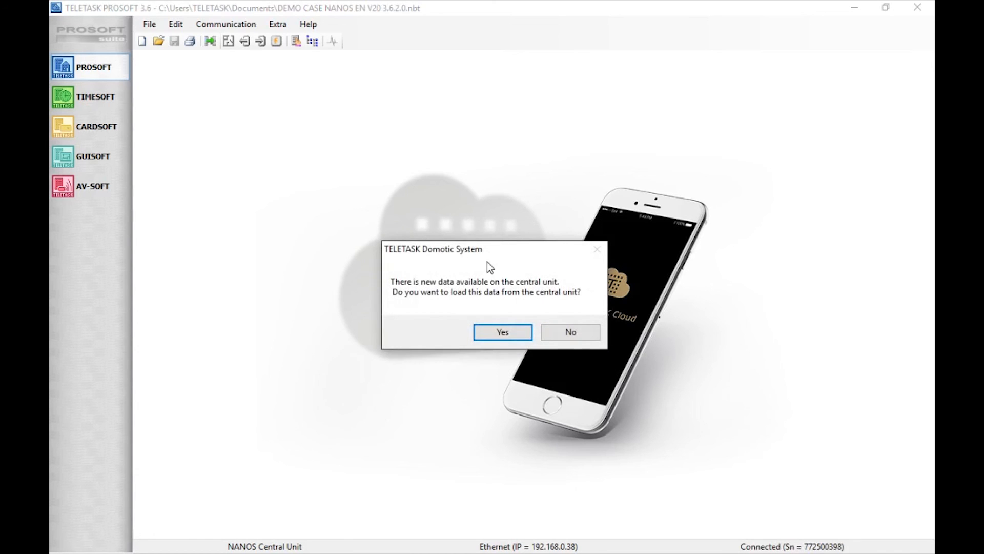
mouse_move(506, 252)
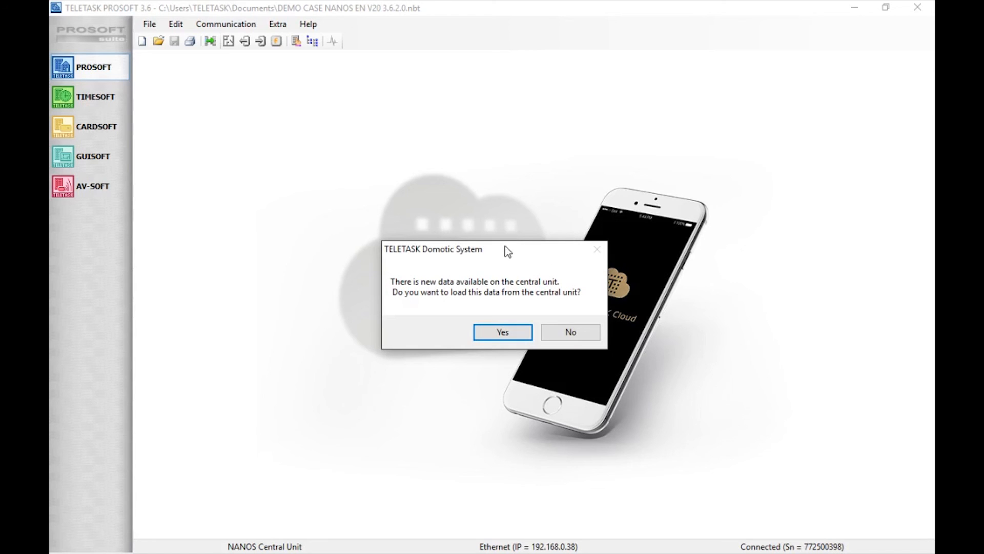
mouse_move(447, 263)
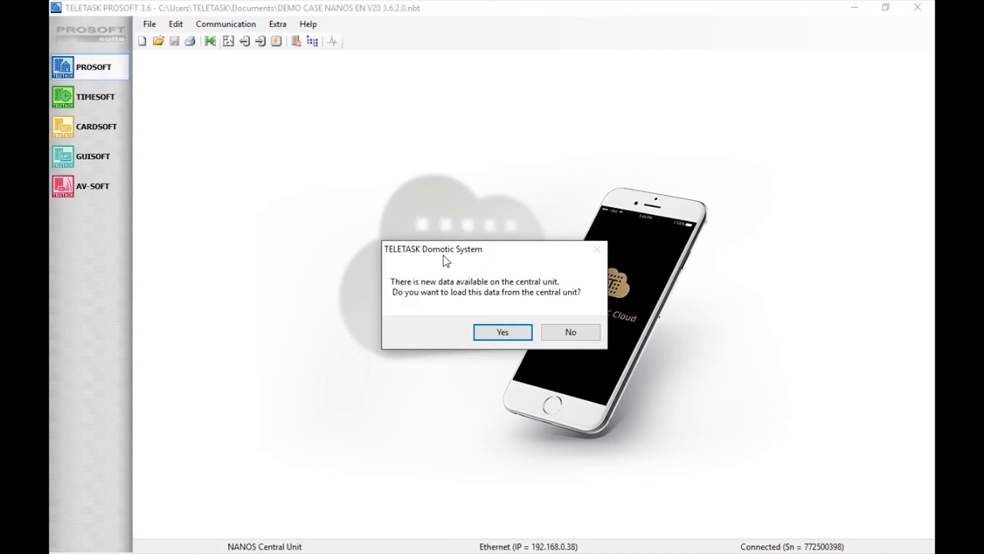
mouse_move(449, 276)
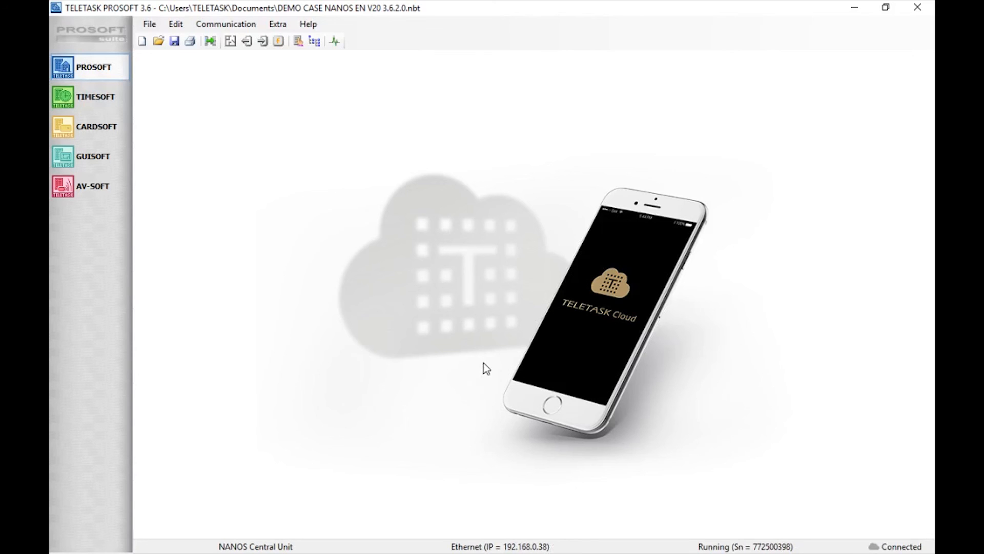
mouse_move(483, 361)
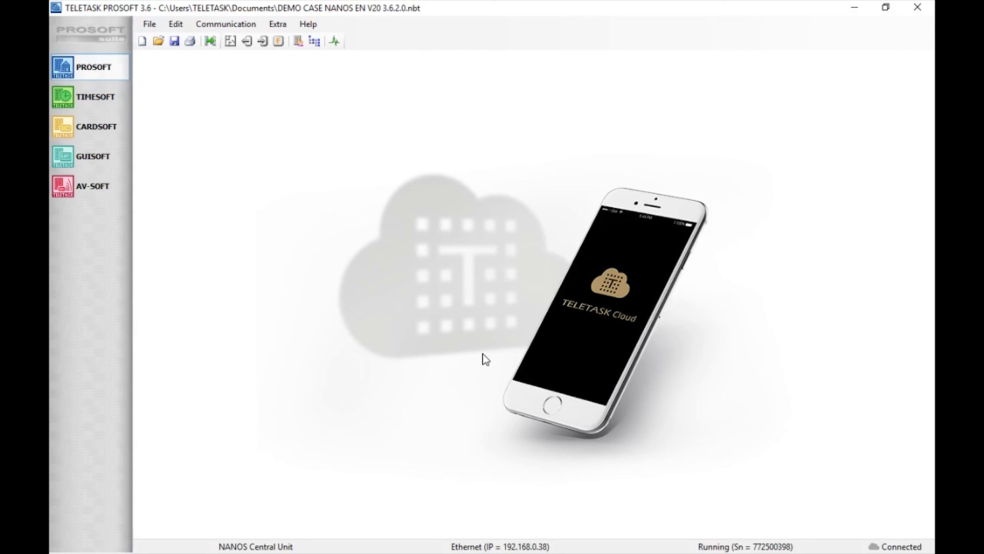
mouse_move(488, 352)
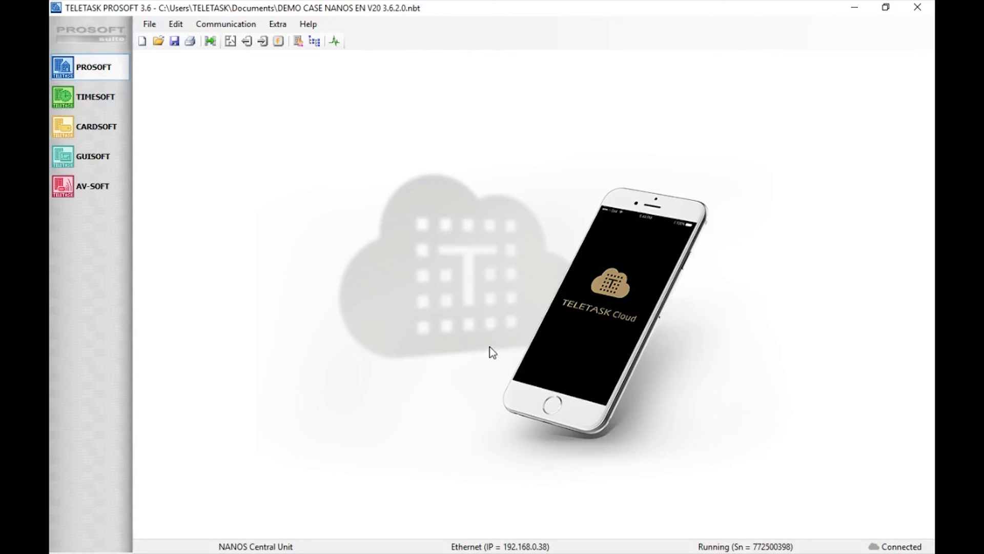
mouse_move(513, 349)
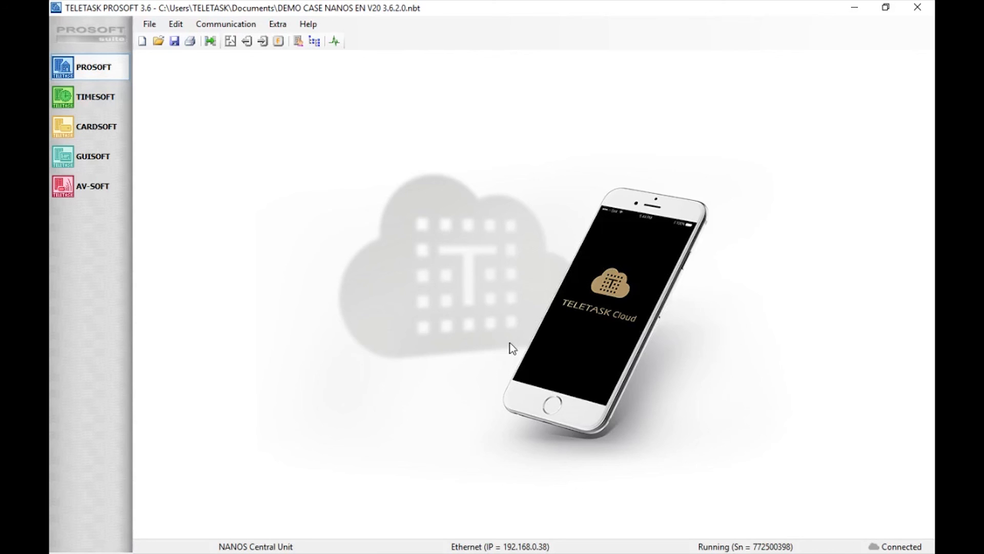
mouse_move(515, 345)
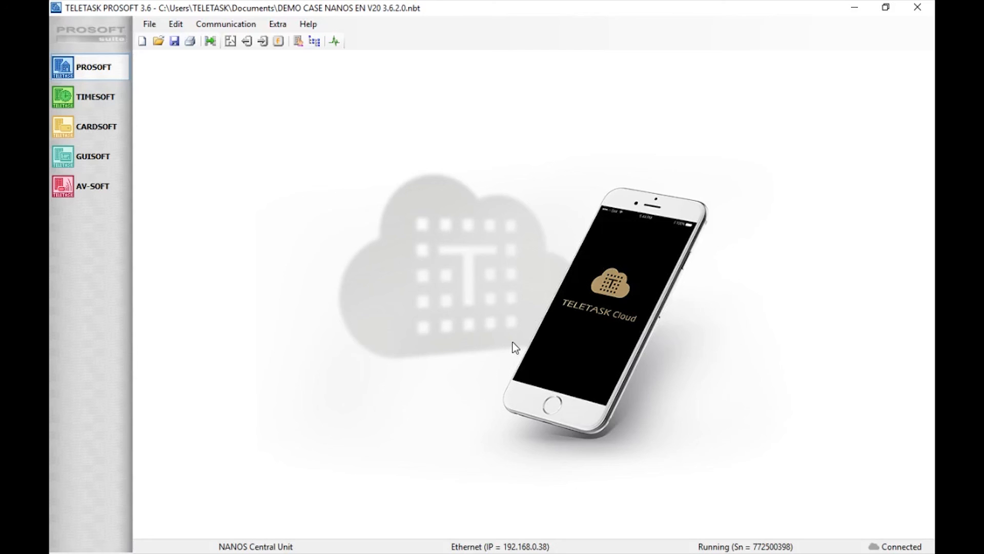
mouse_move(532, 303)
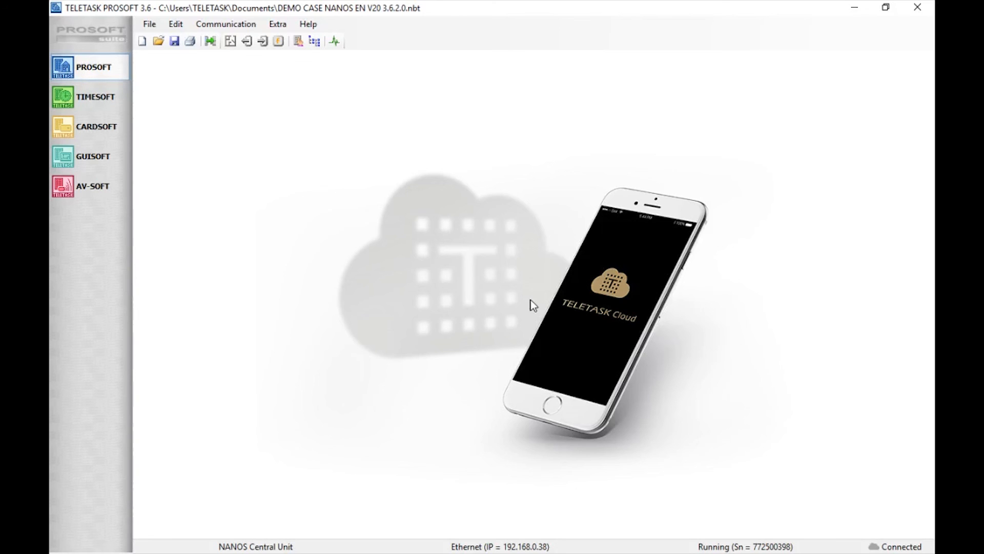